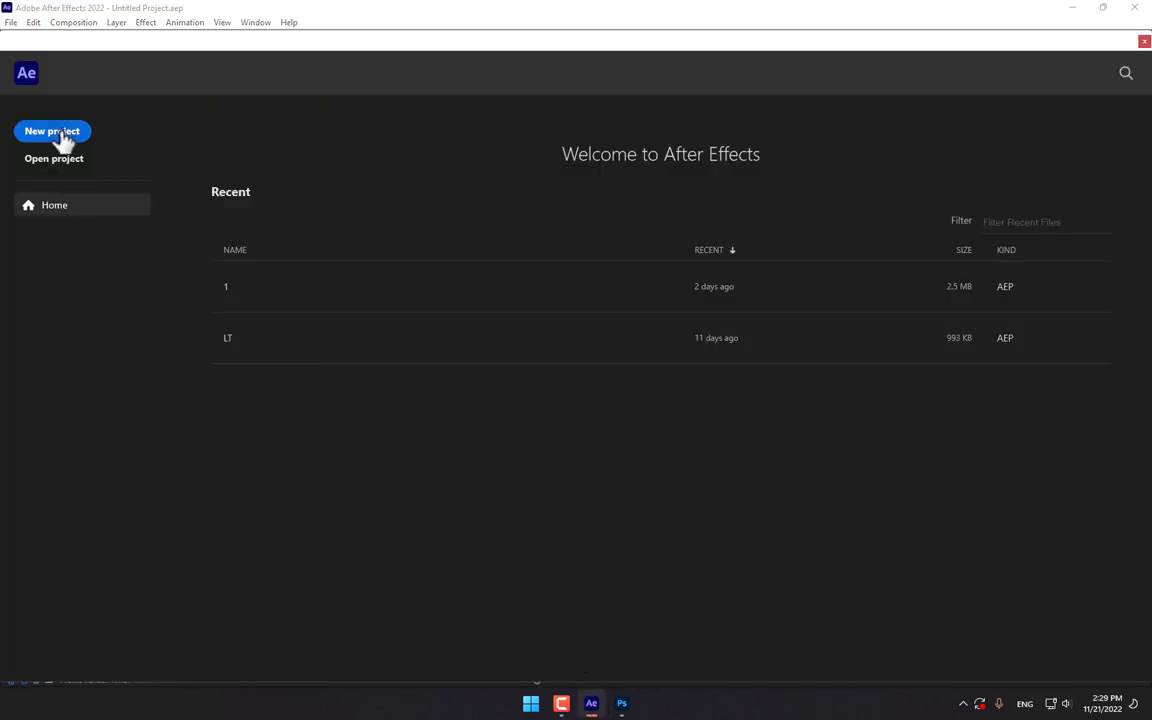
# Start a new project and build a composition from the imported desert clip, fitted in the viewer
pyautogui.click(52, 132)
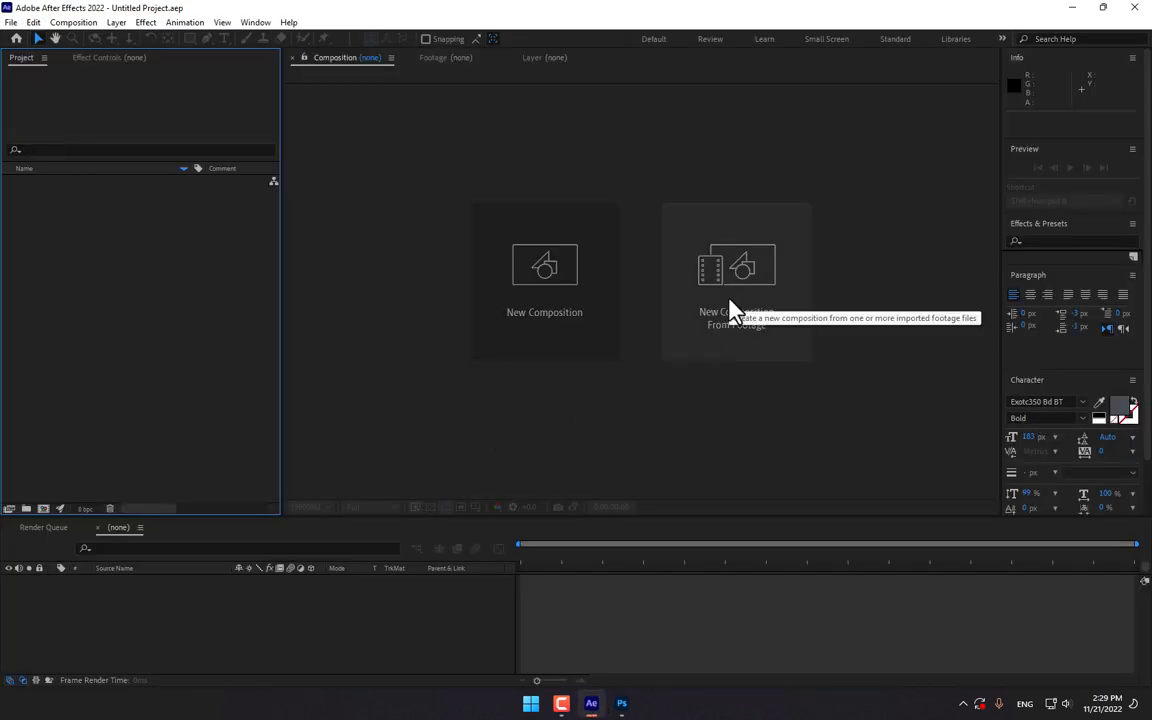
pyautogui.moveTo(700, 434)
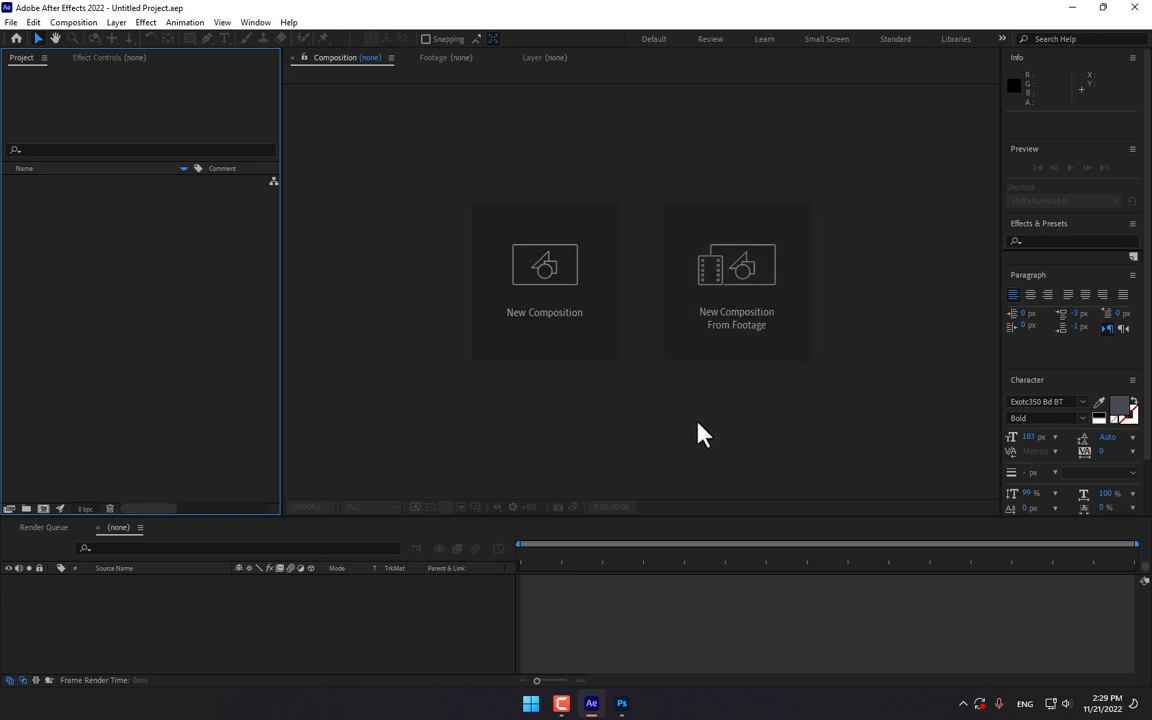
pyautogui.moveTo(750, 330)
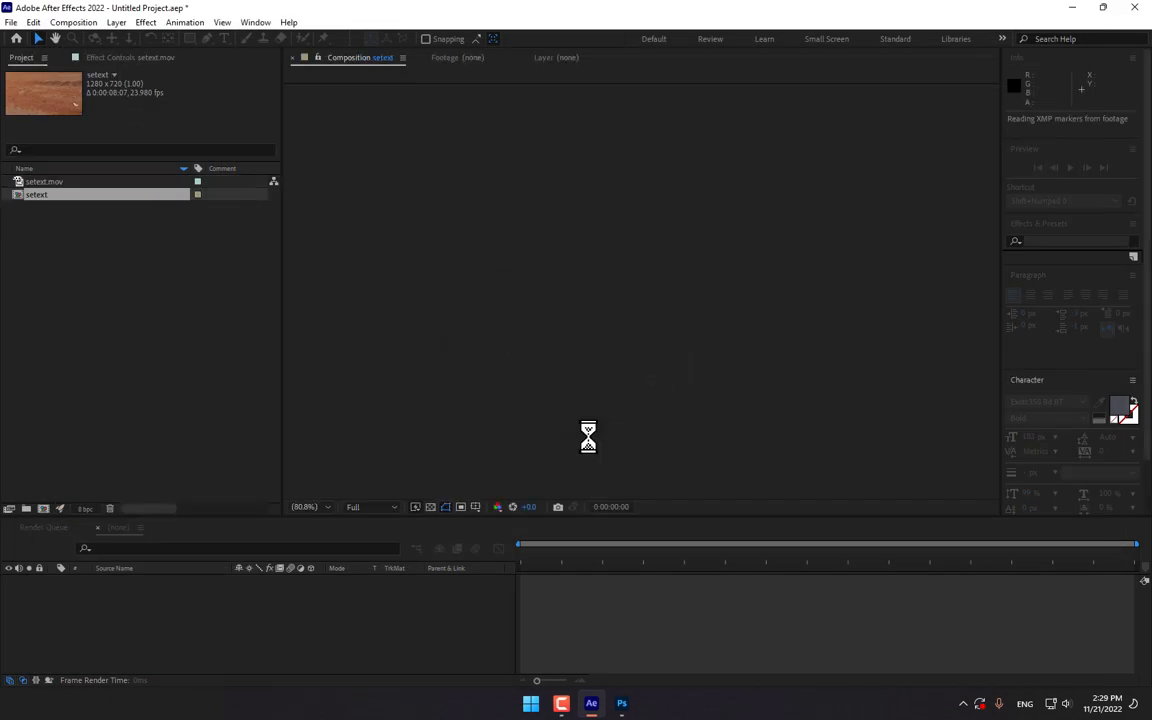
pyautogui.doubleClick(36, 194)
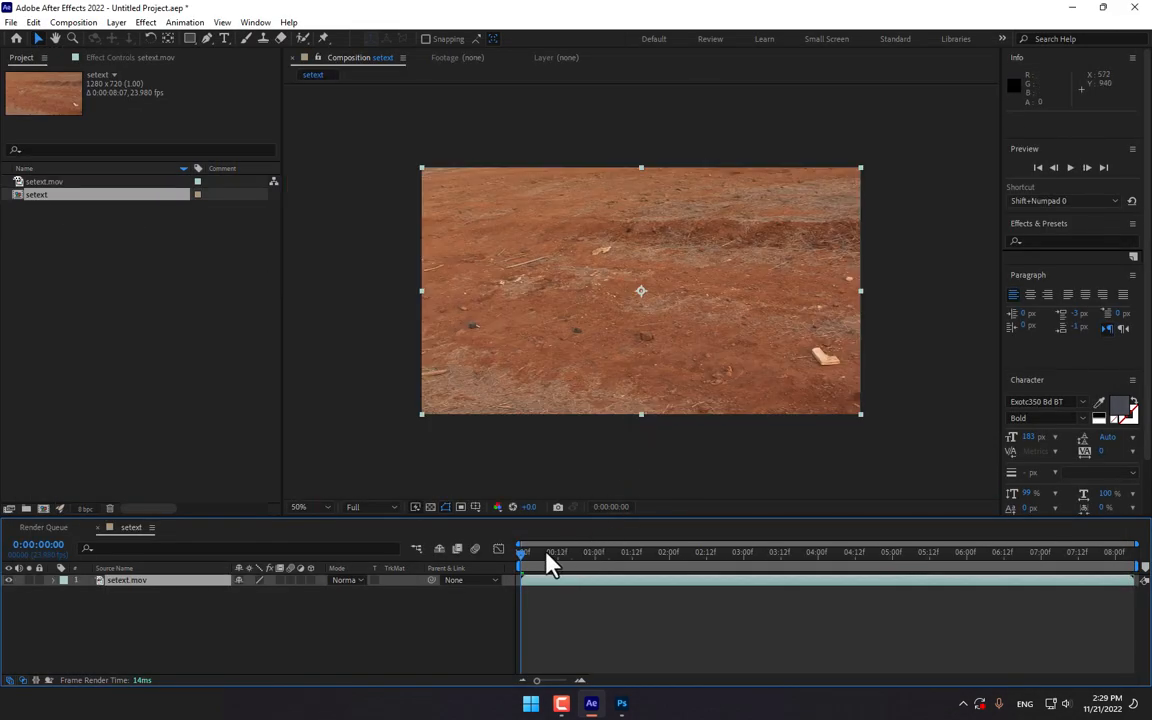
pyautogui.click(948, 552)
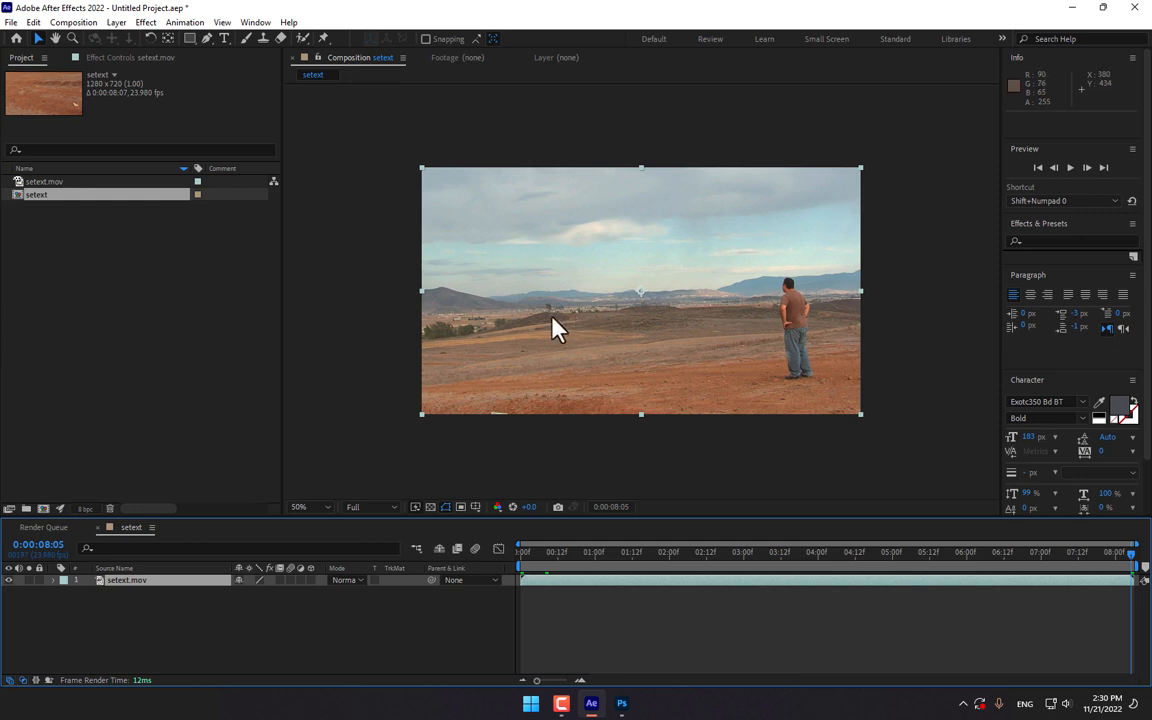
pyautogui.click(312, 508)
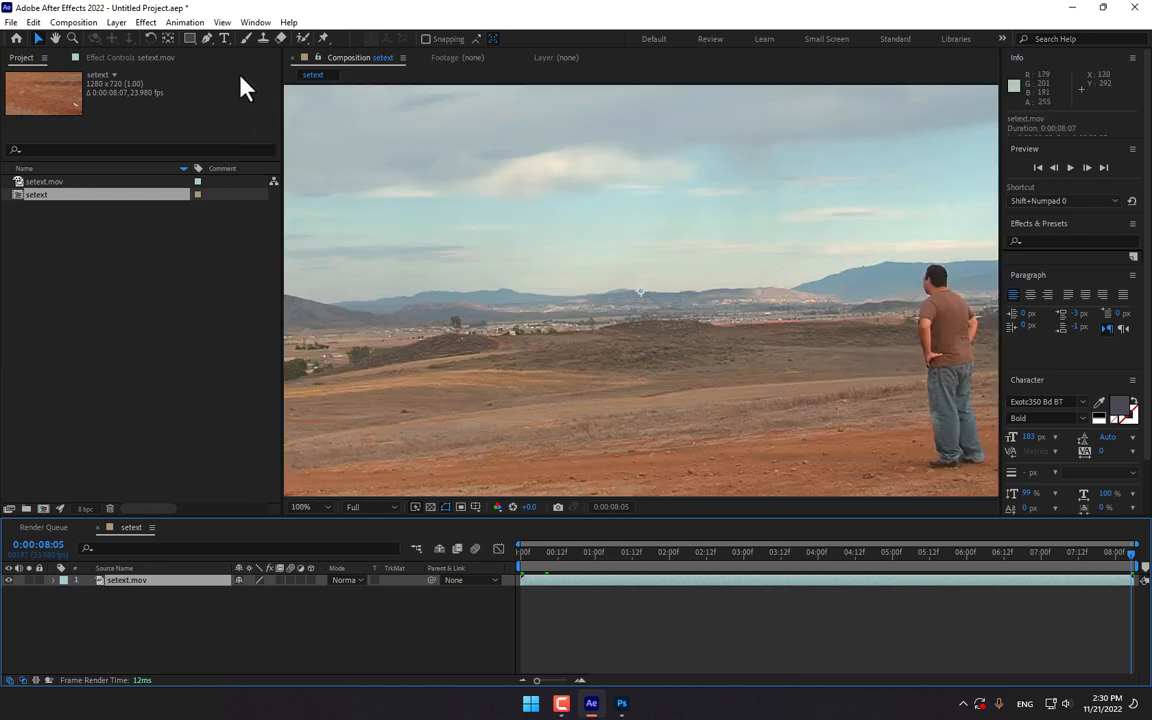
# Show the Tracker panel and run Track Camera on the desert footage
pyautogui.click(256, 22)
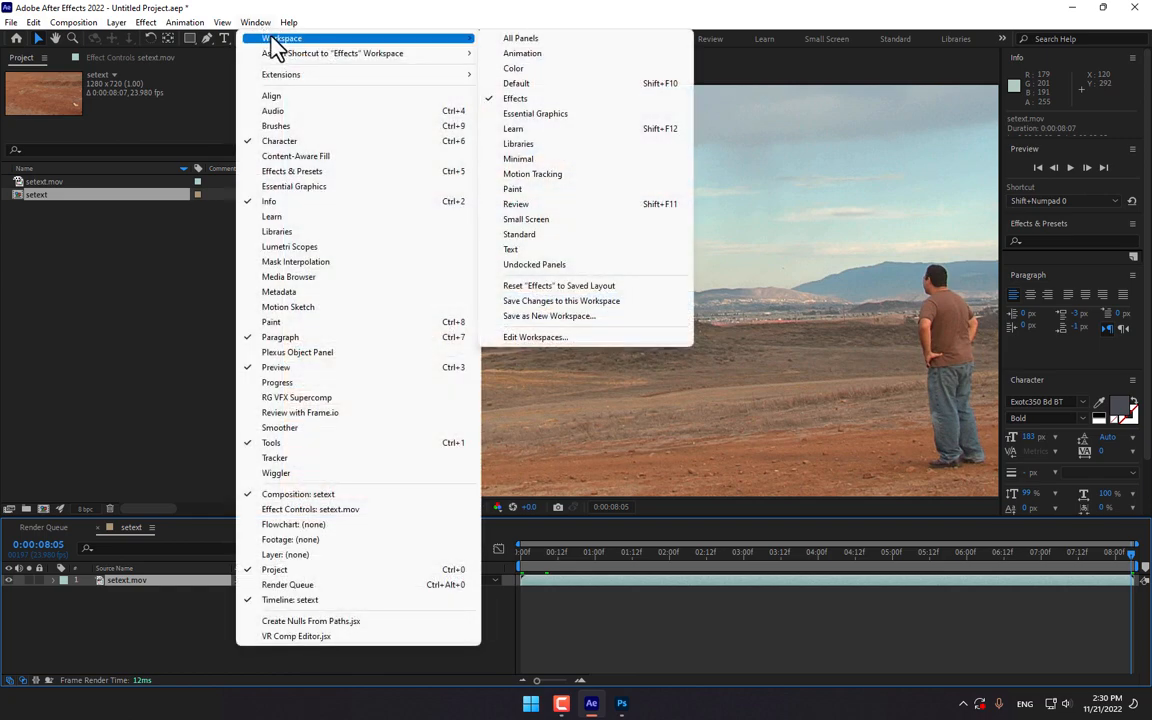
pyautogui.click(516, 84)
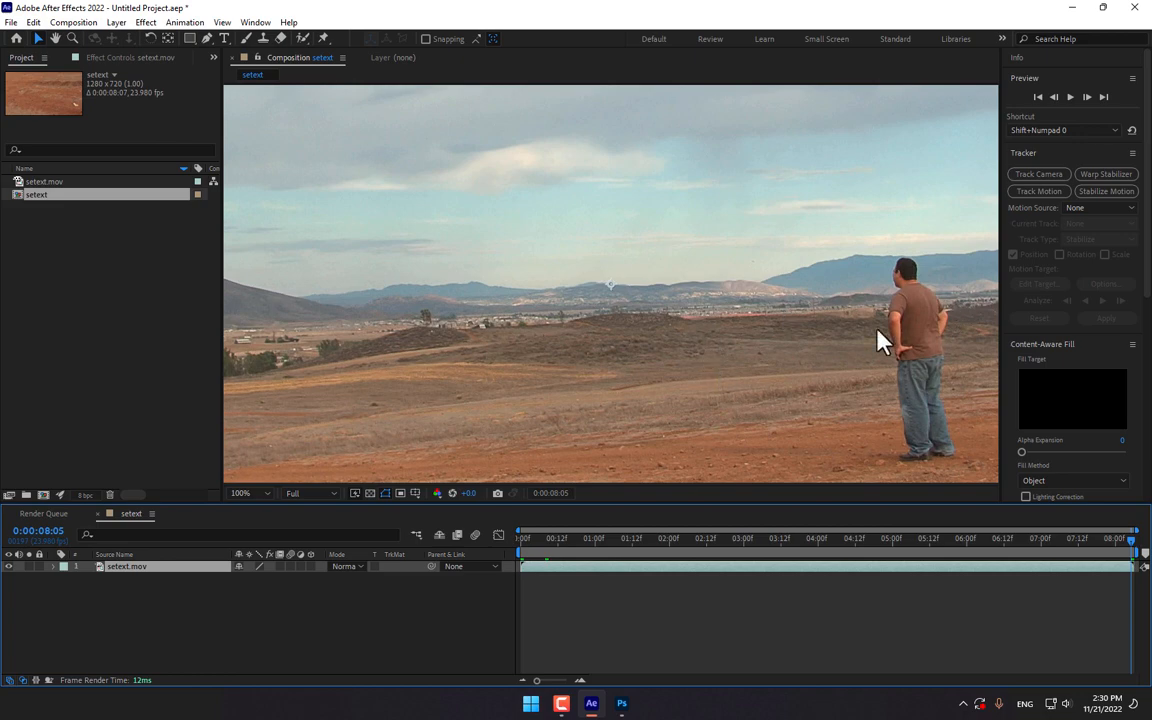
pyautogui.moveTo(700, 458)
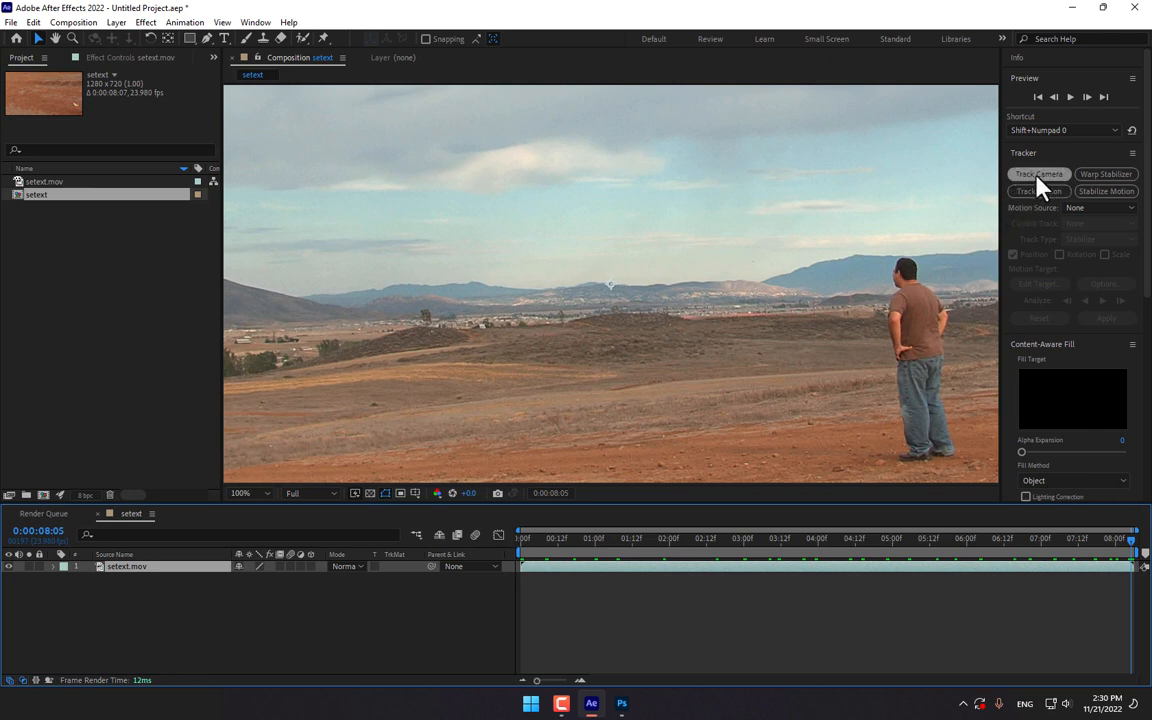
pyautogui.moveTo(696, 412)
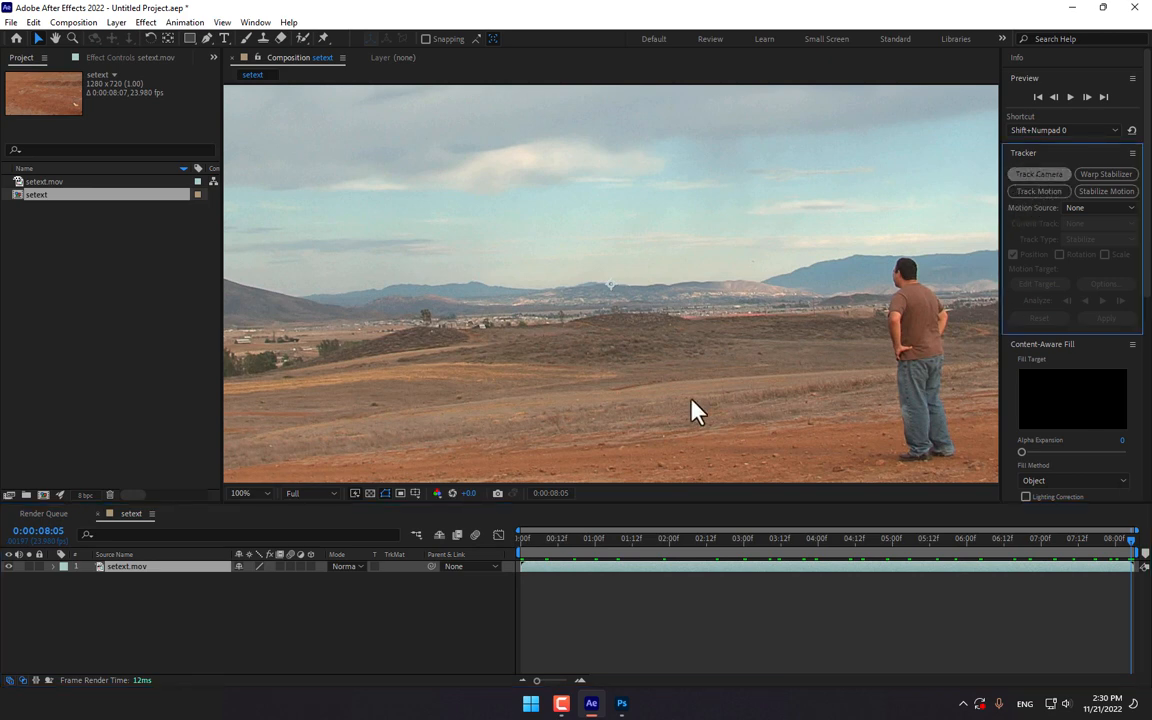
pyautogui.click(1038, 174)
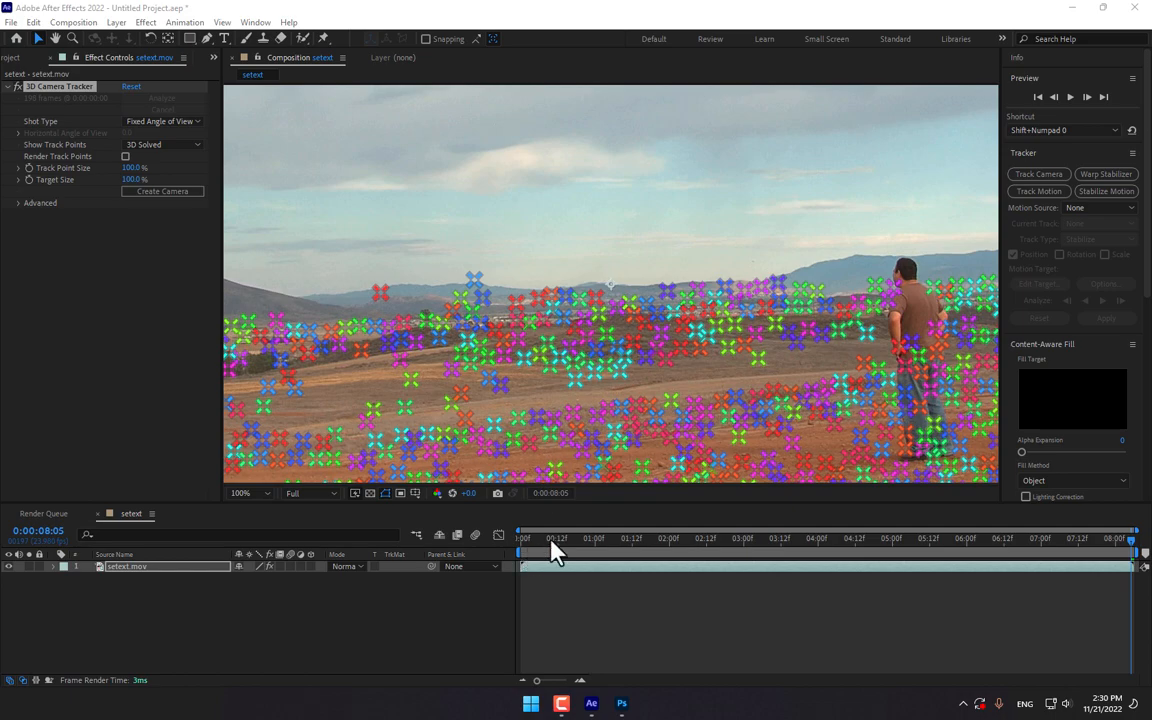
# Scrub through frames to inspect the solved track points and select one on the ground
pyautogui.click(892, 538)
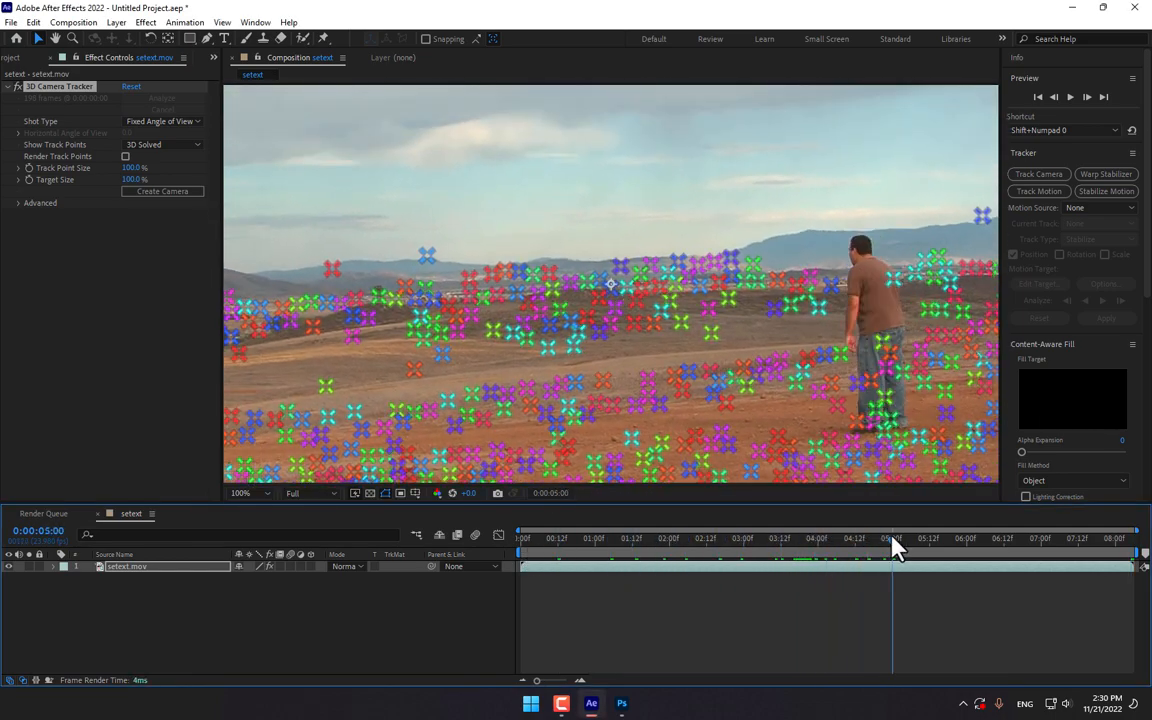
pyautogui.click(856, 538)
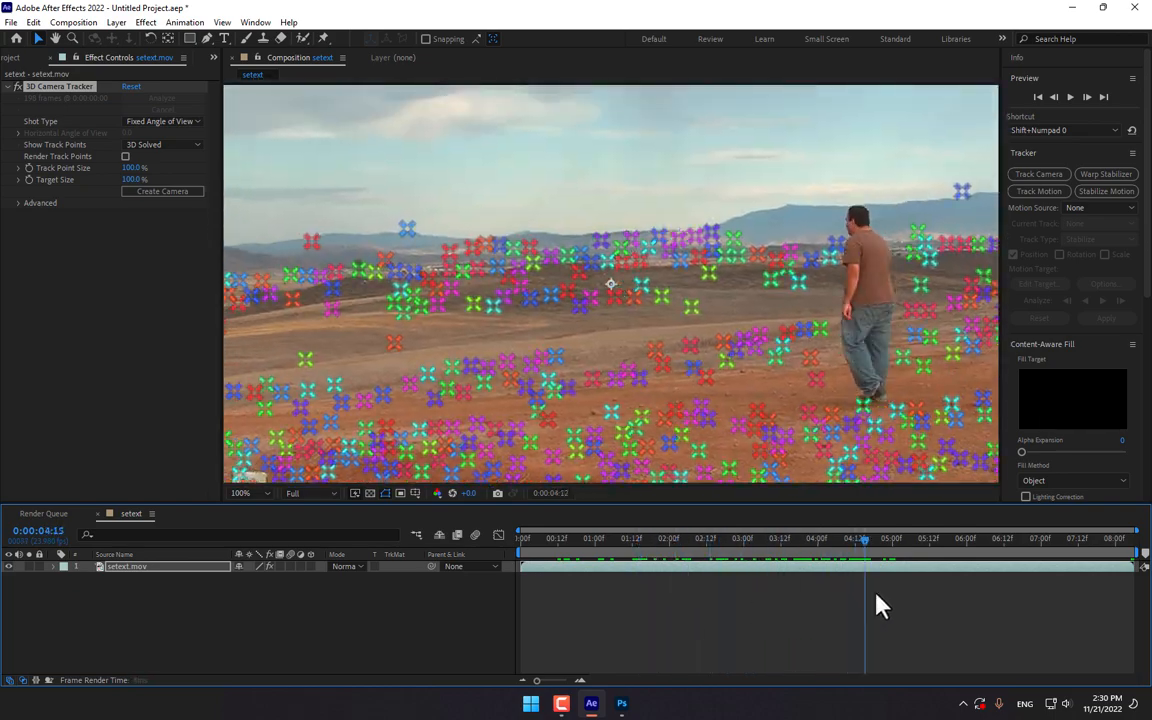
pyautogui.click(660, 538)
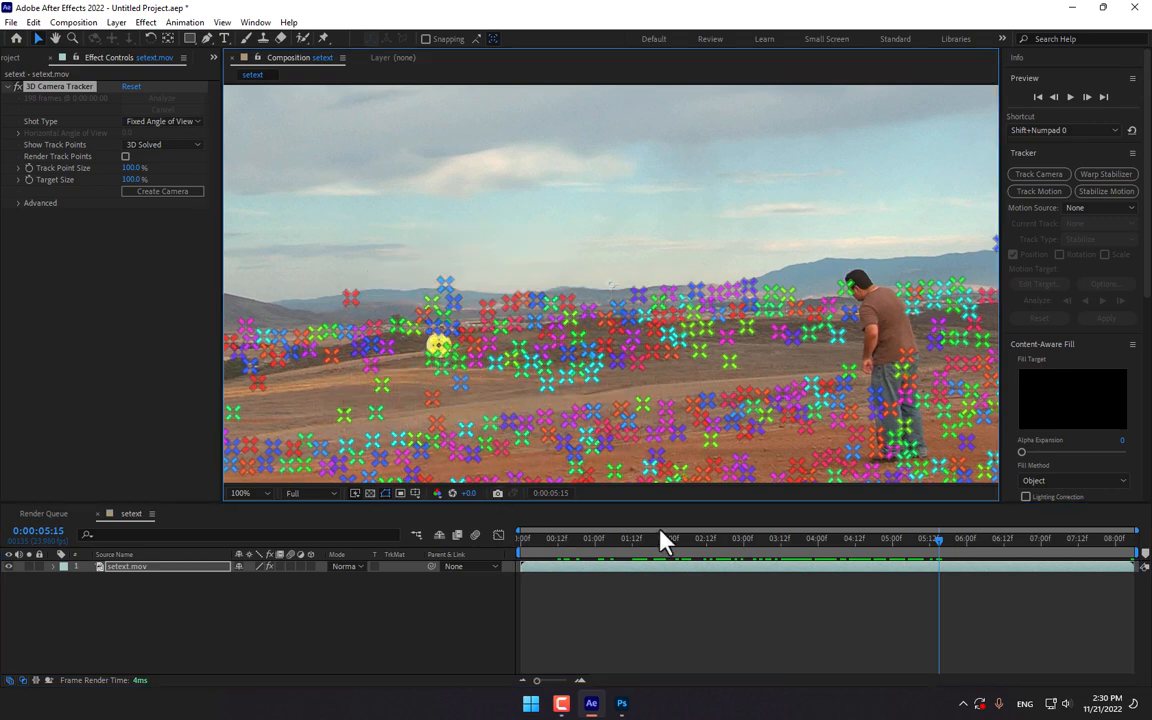
pyautogui.click(696, 538)
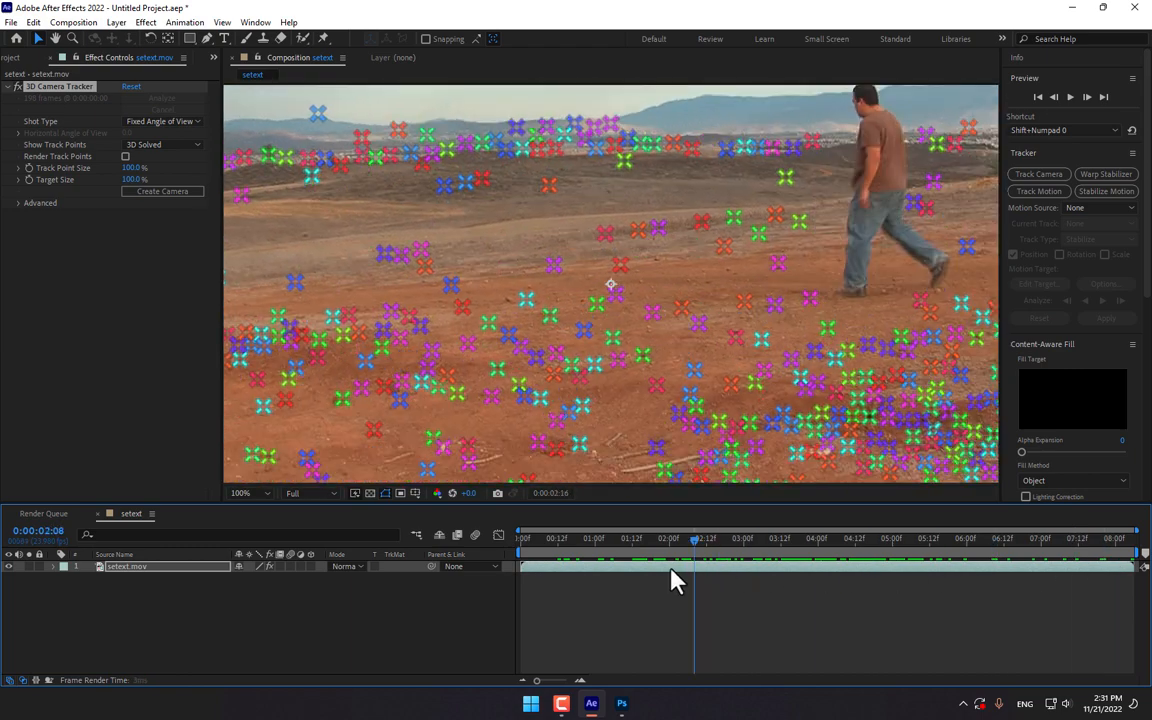
pyautogui.click(1010, 538)
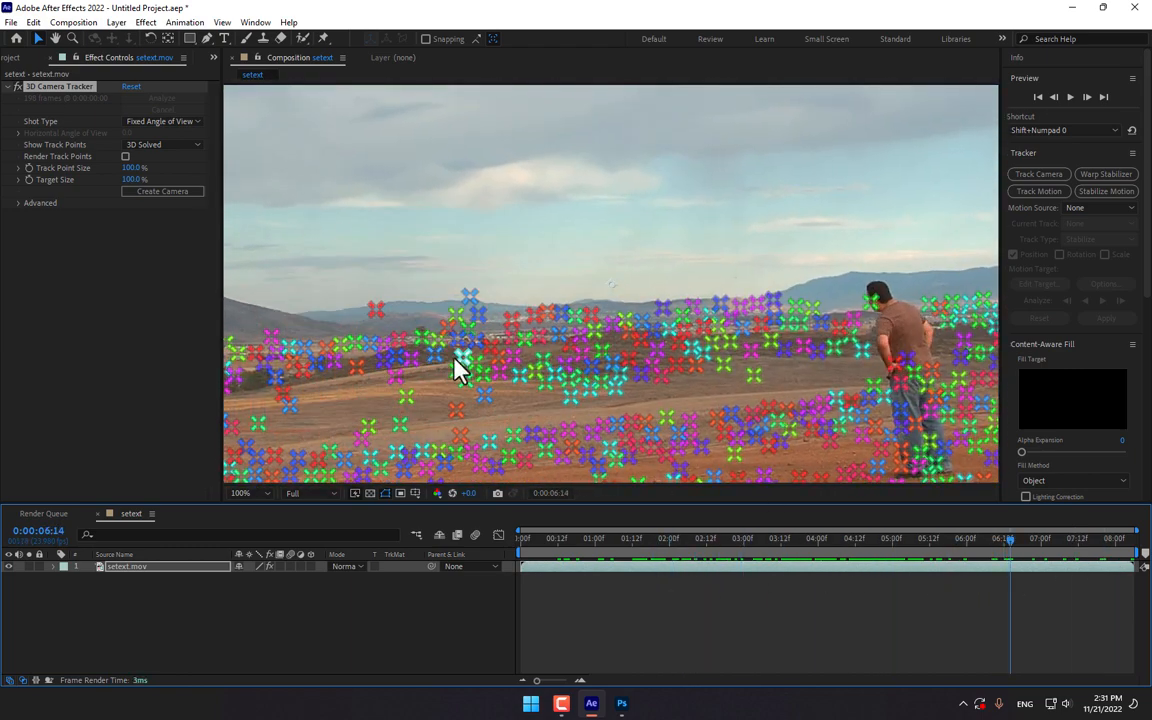
# Create a track null and 3D tracker camera from the selected ground track point
pyautogui.rightClick(460, 356)
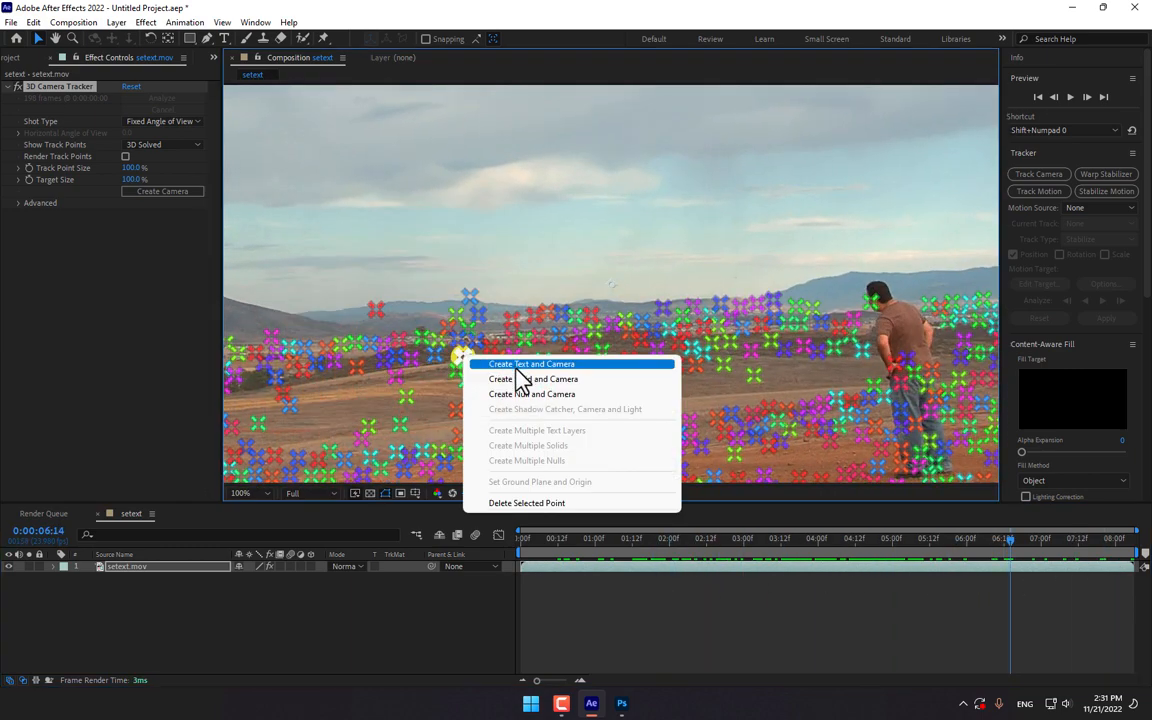
pyautogui.moveTo(544, 394)
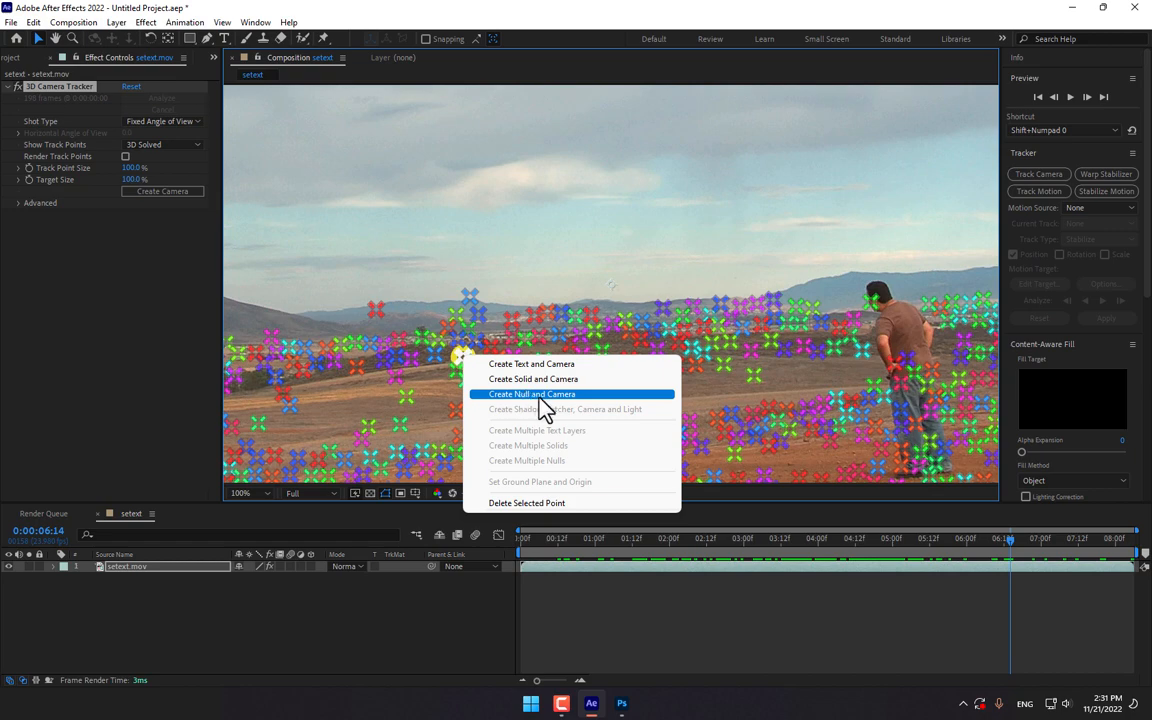
pyautogui.click(532, 392)
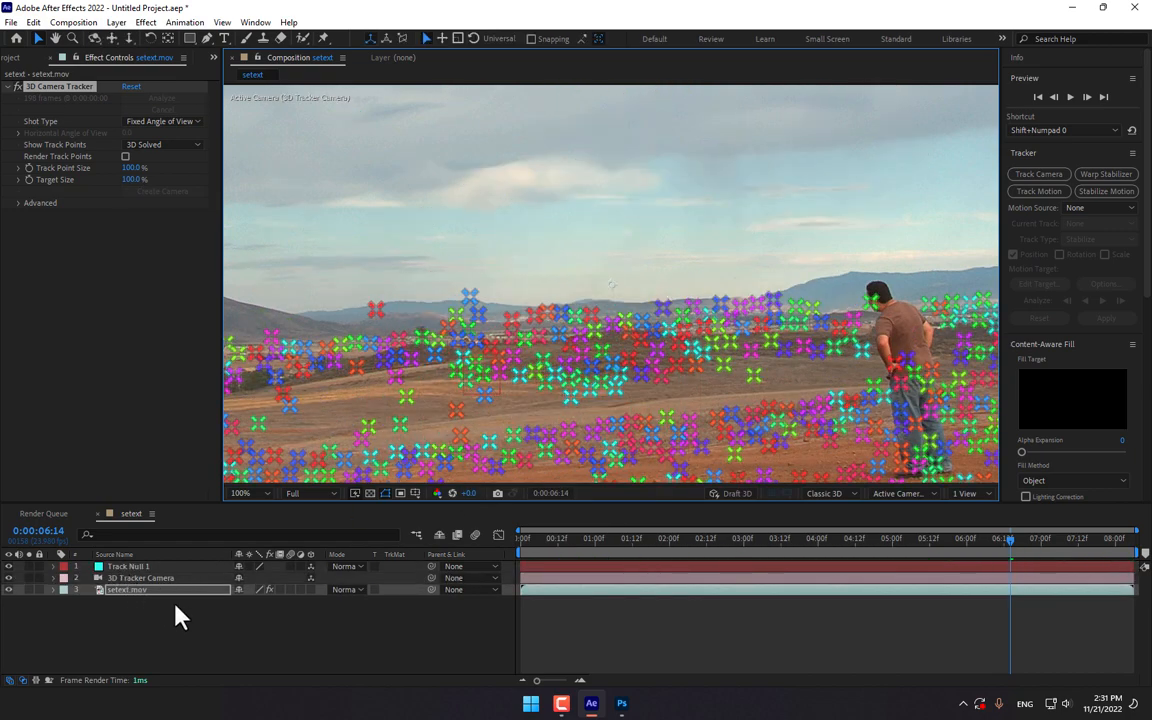
pyautogui.click(880, 538)
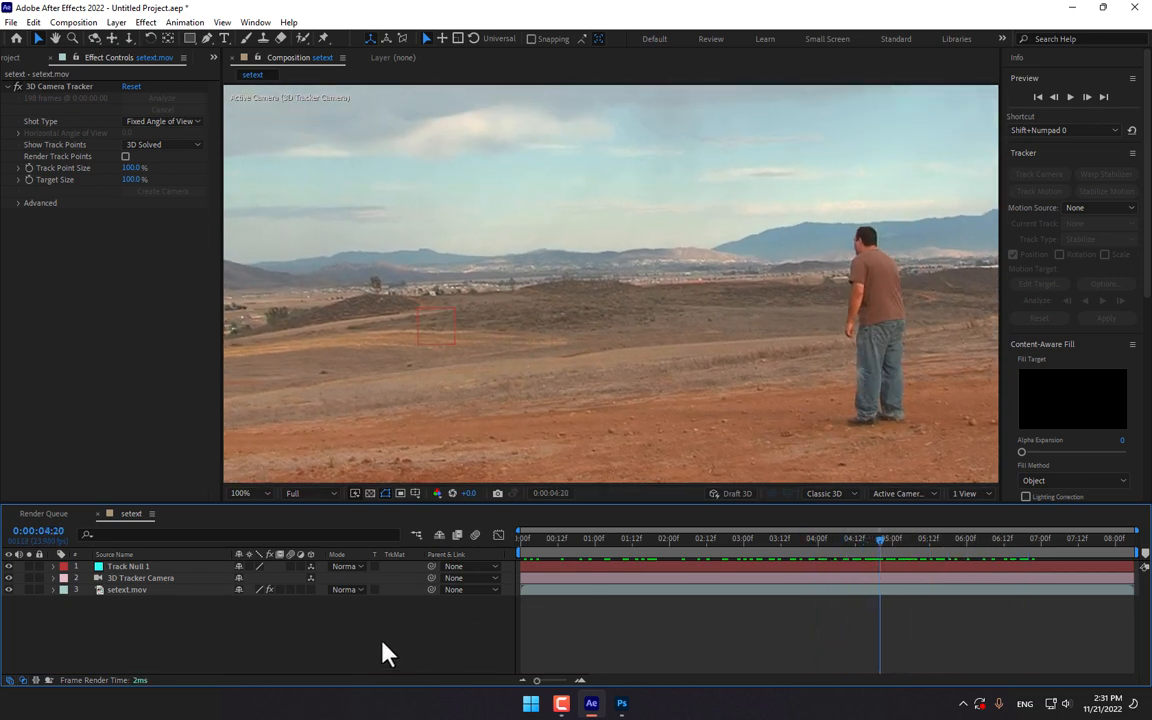
# Add a 3D text layer reading '3D Track' over the footage and preview it at a later frame
pyautogui.click(224, 38)
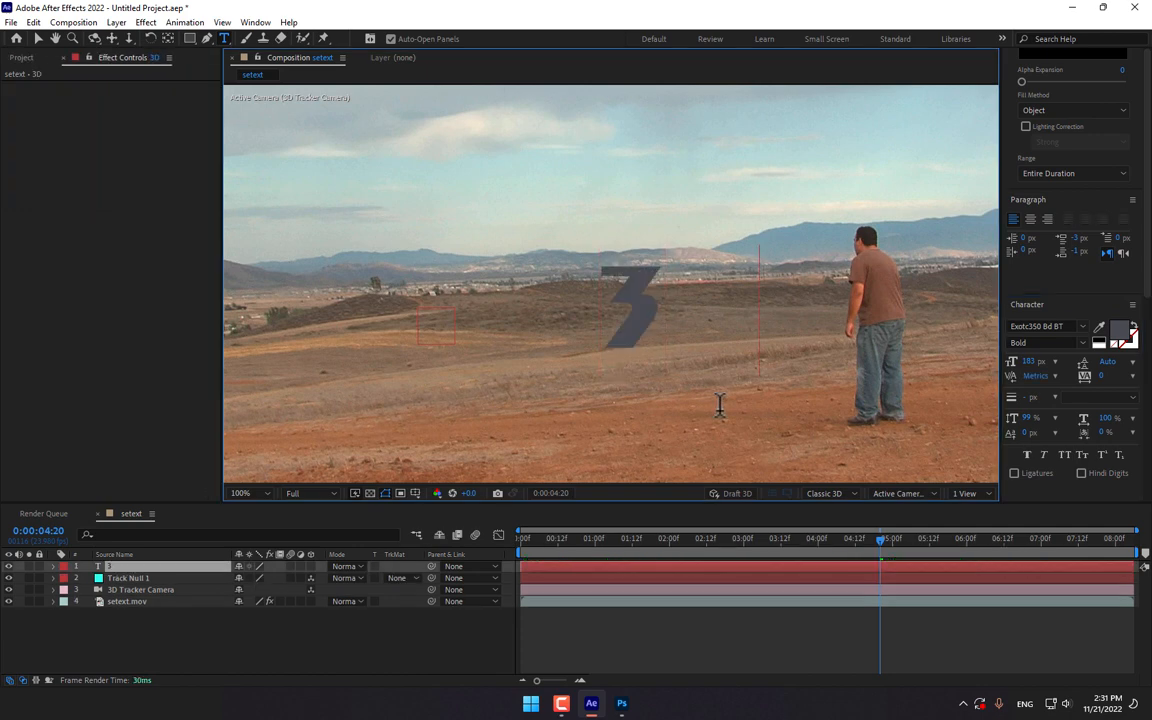
pyautogui.write('3D Track')
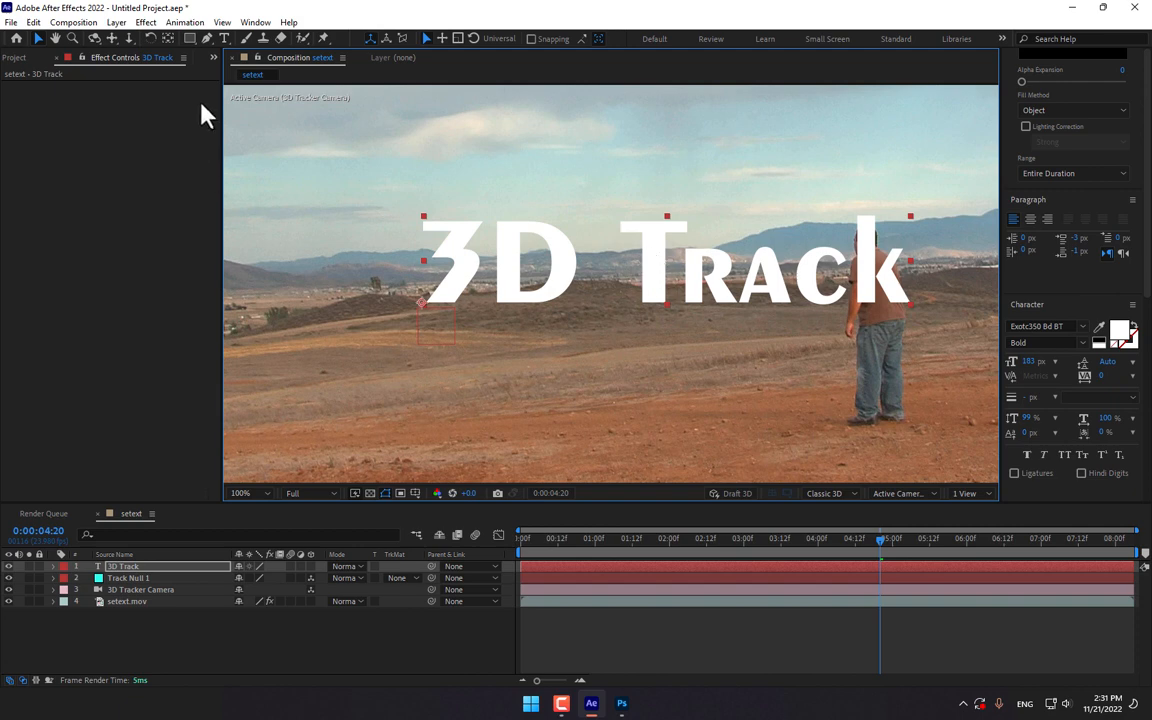
pyautogui.click(54, 566)
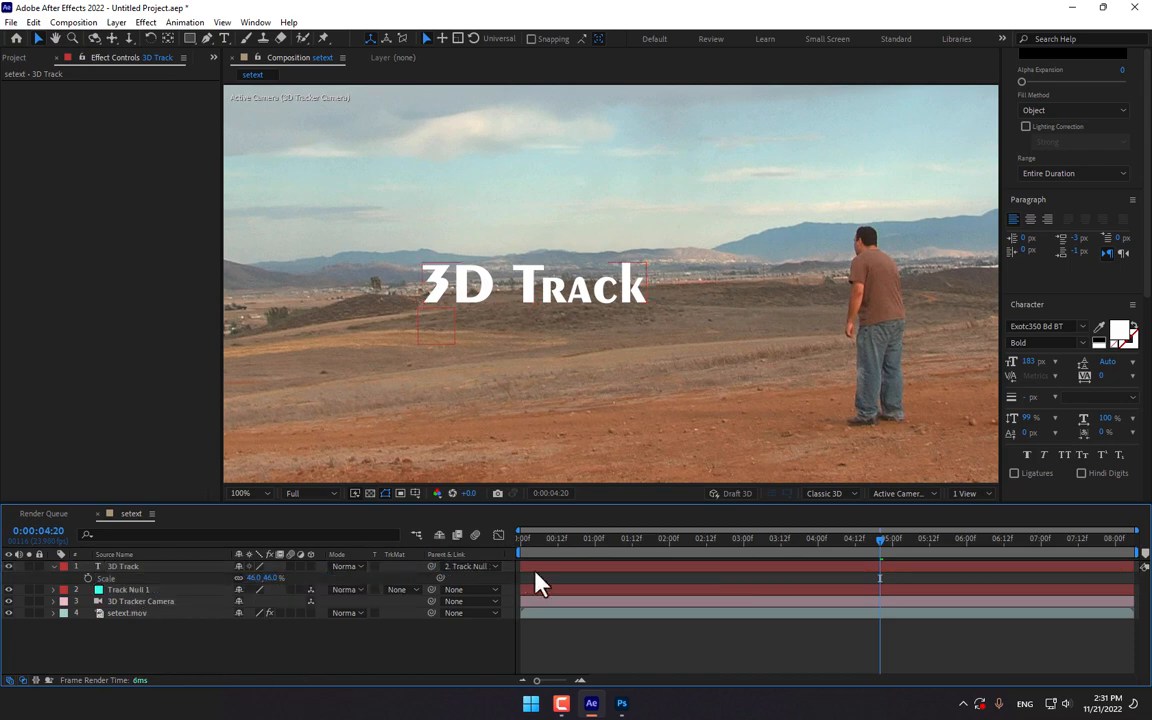
pyautogui.click(1052, 538)
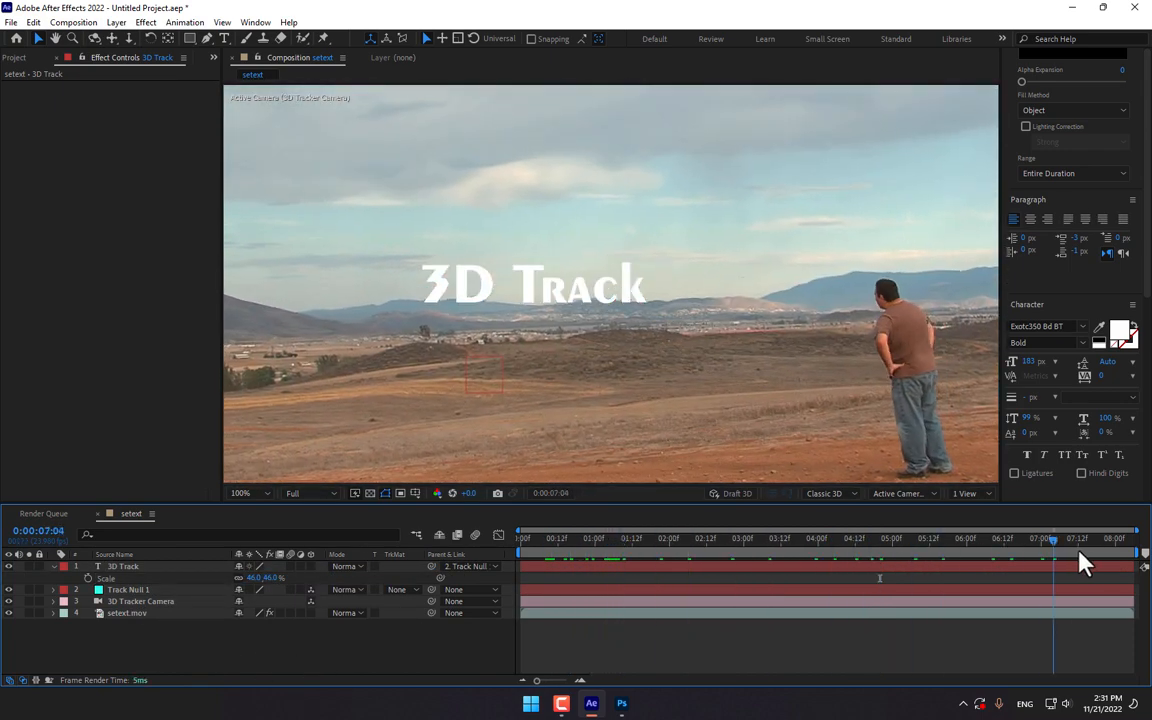
pyautogui.click(470, 566)
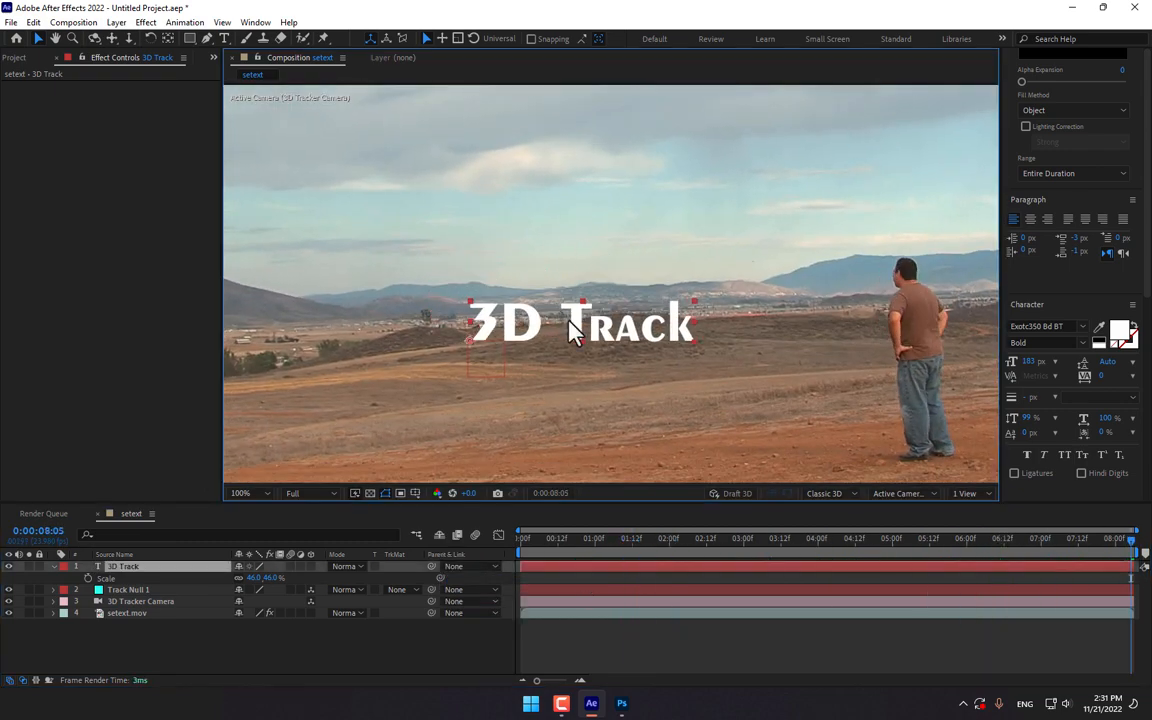
# Scrub across several frames to confirm the 3D Track text stays anchored to the ground
pyautogui.click(52, 566)
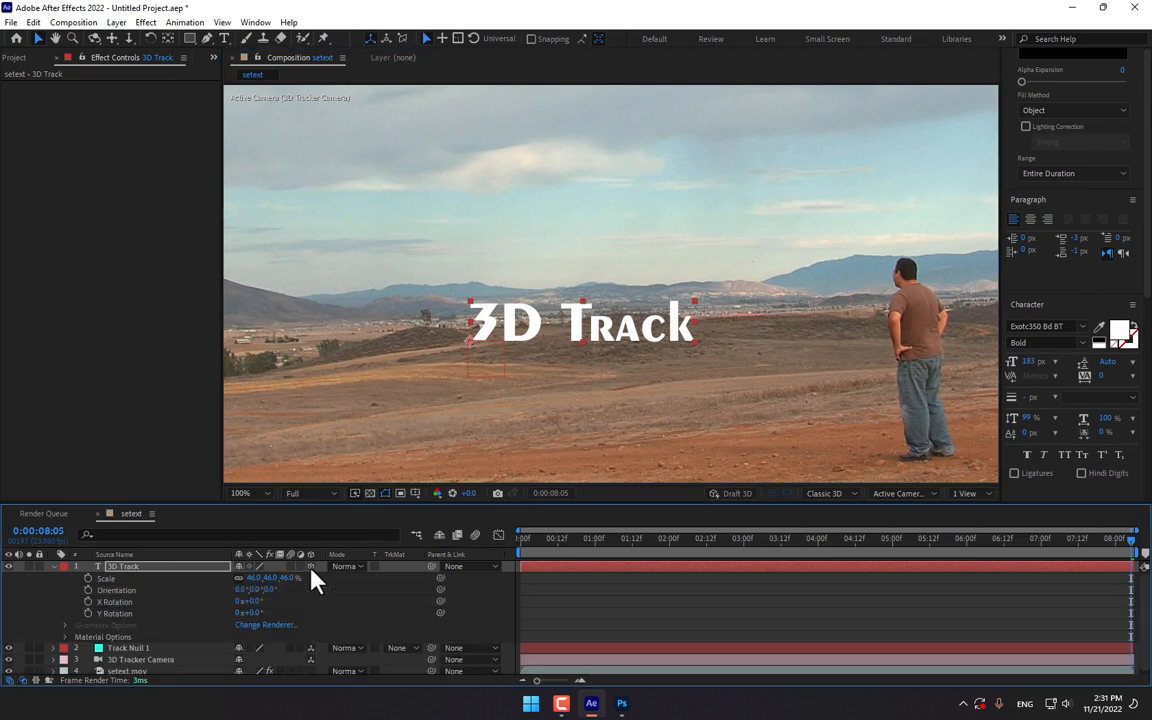
pyautogui.click(716, 538)
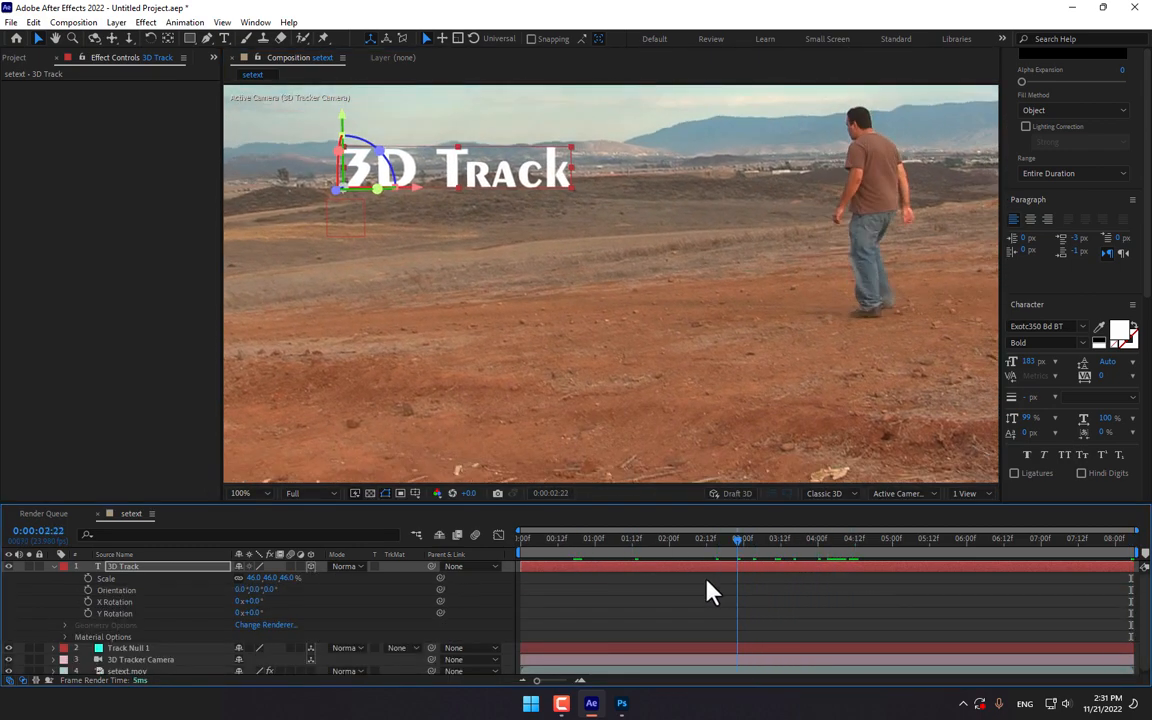
pyautogui.click(856, 538)
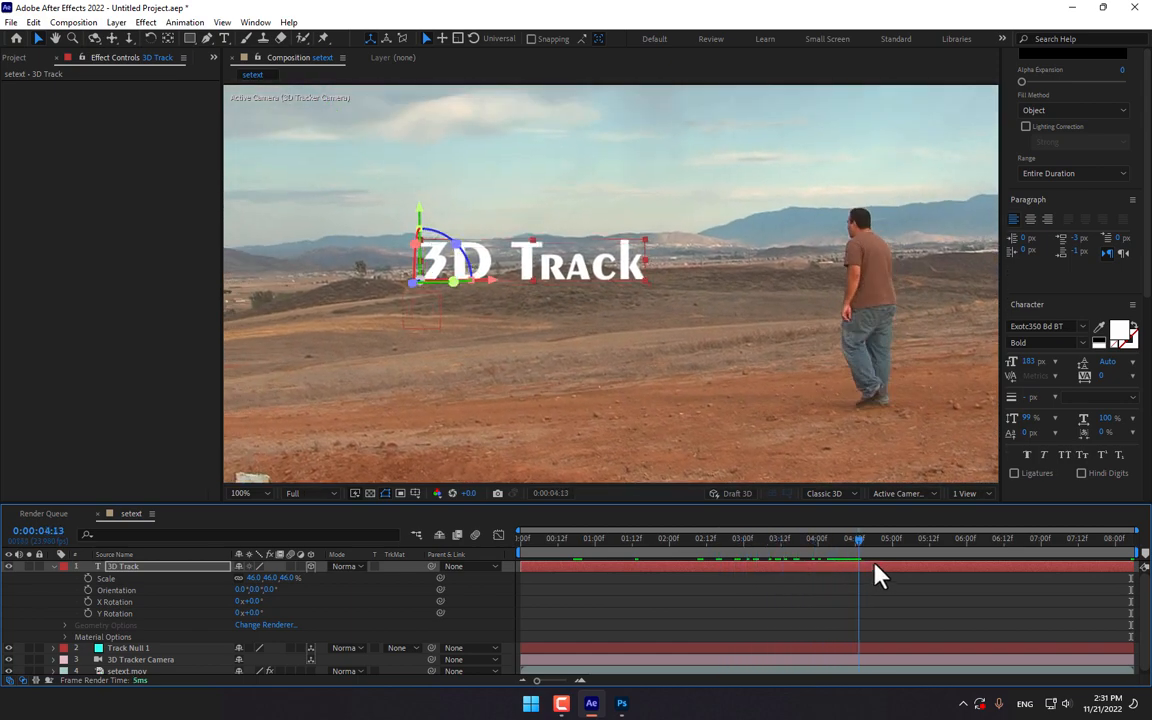
pyautogui.click(972, 540)
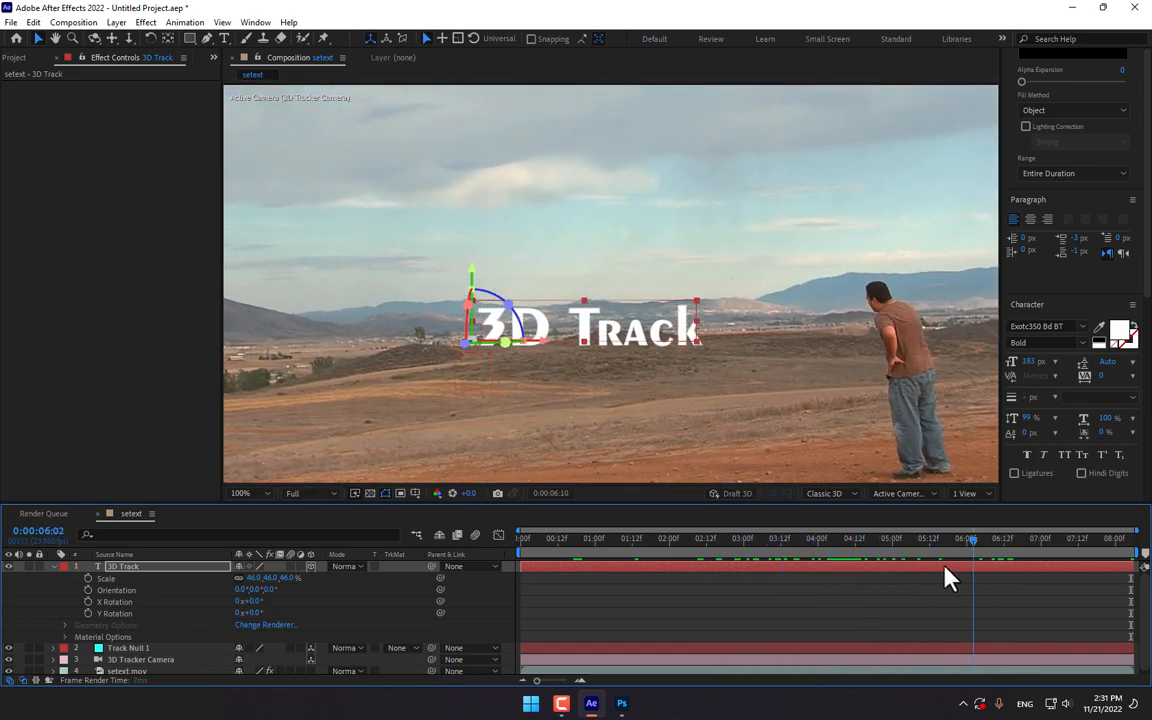
pyautogui.click(830, 538)
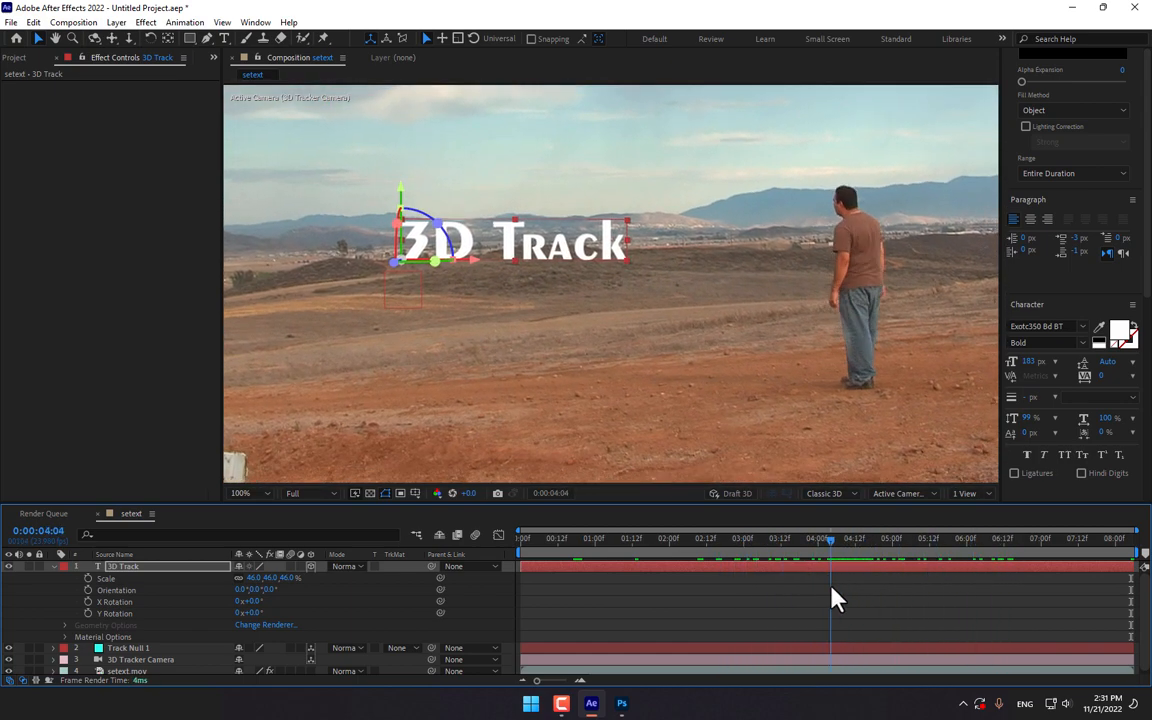
# Save the current frame as a Photoshop file to the Desktop, replacing the existing copy
pyautogui.click(948, 538)
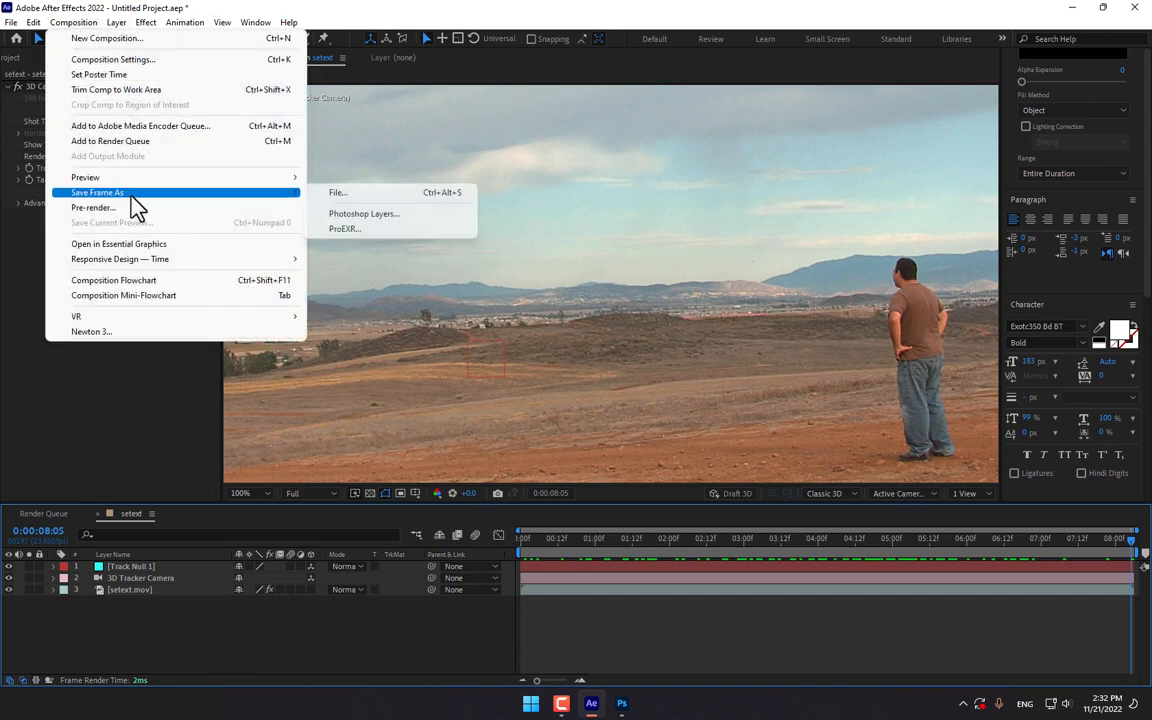
pyautogui.click(364, 212)
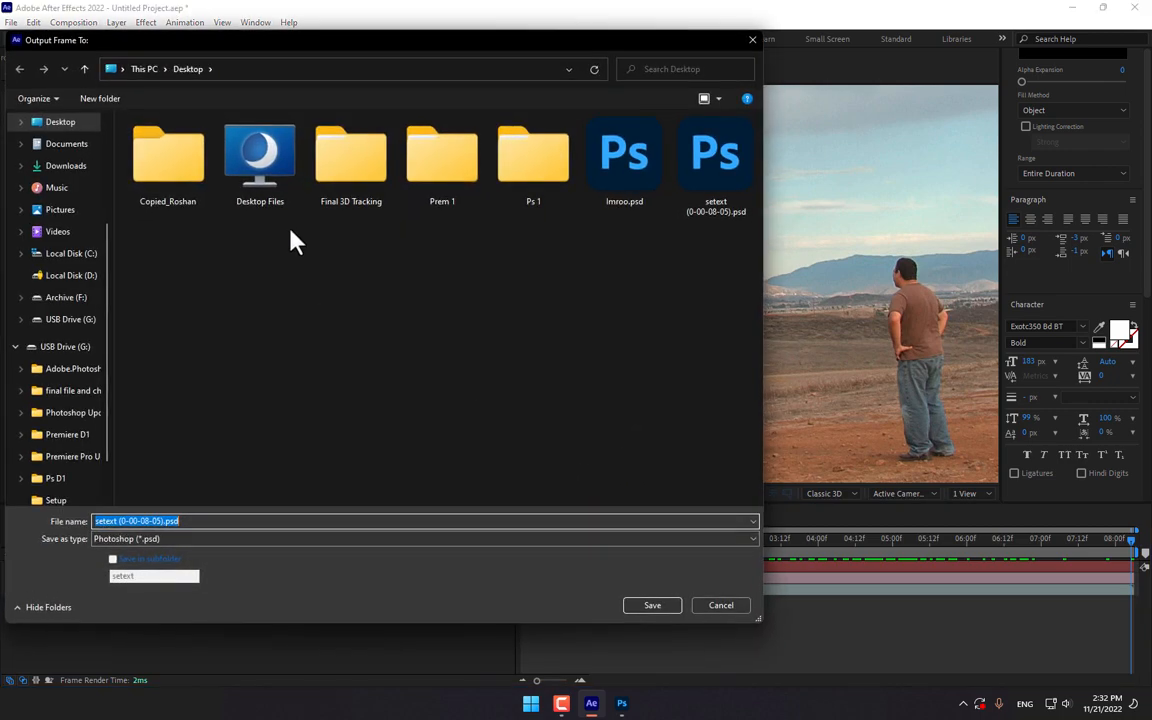
pyautogui.click(652, 604)
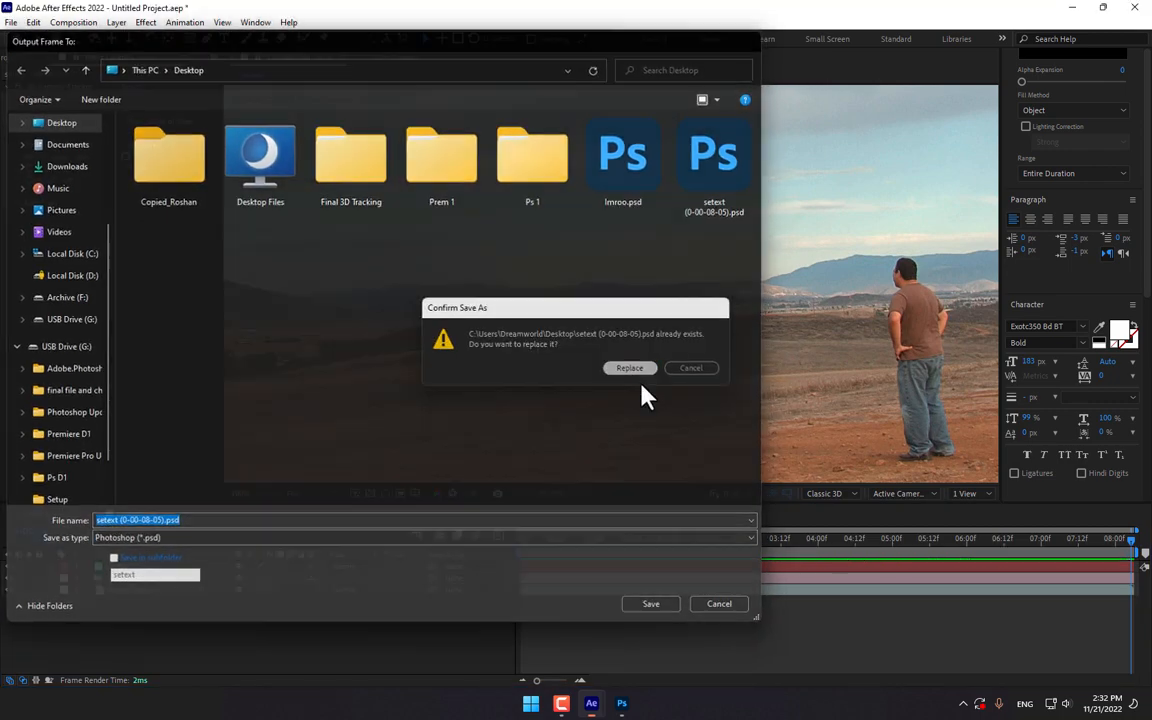
pyautogui.click(630, 368)
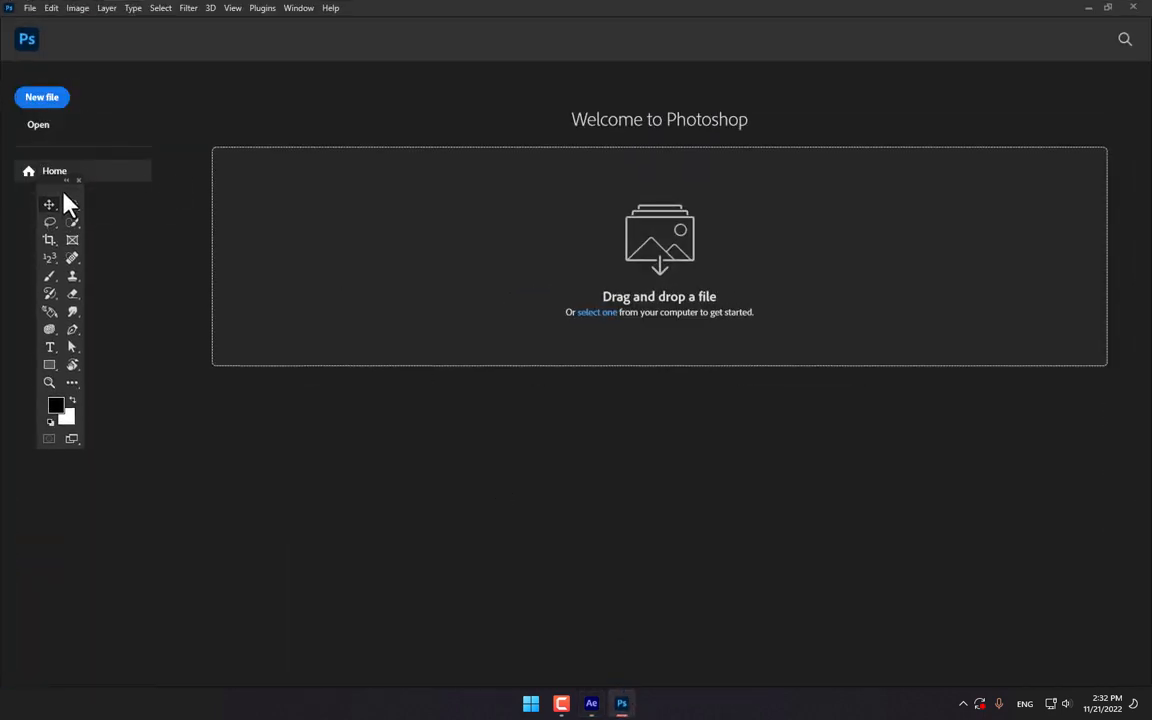
# Open the saved desert frame PSD from the Desktop as a Photoshop document
pyautogui.click(38, 124)
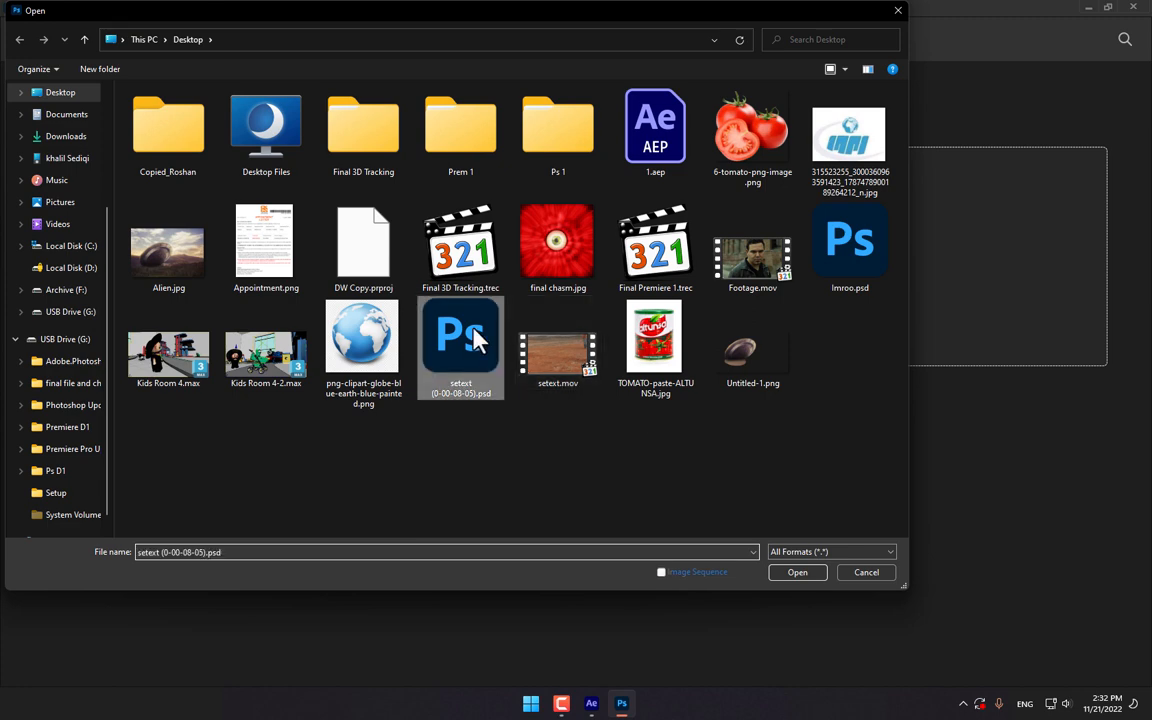
pyautogui.click(796, 572)
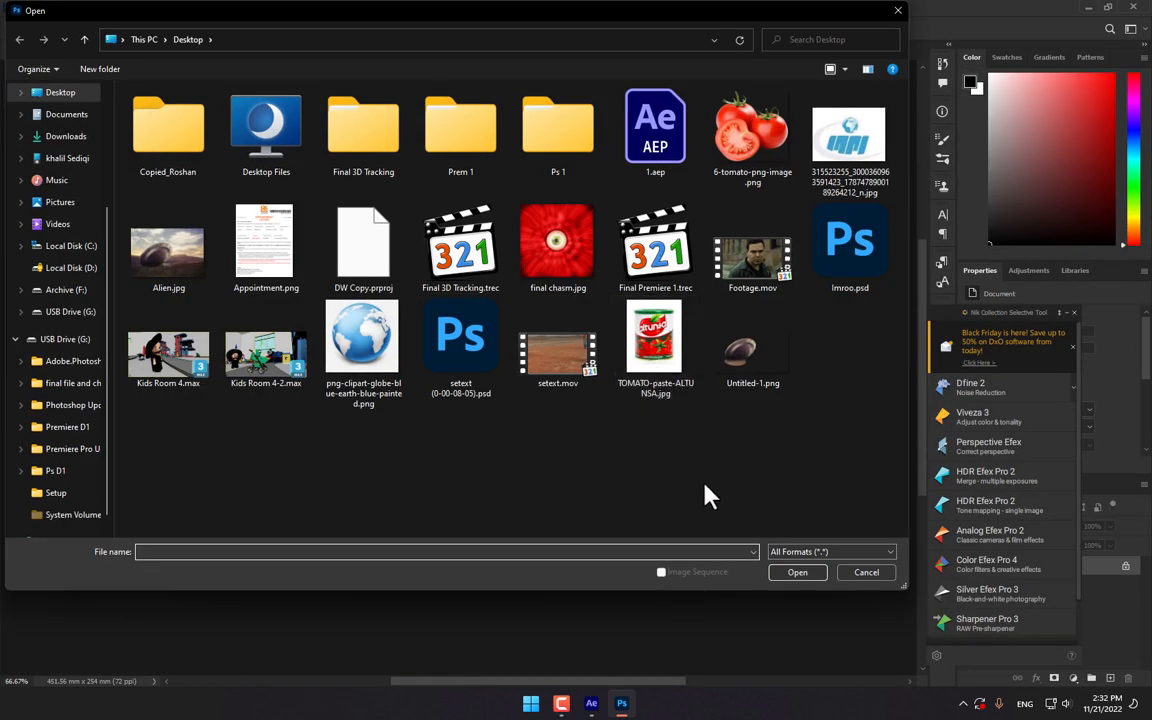
pyautogui.click(168, 240)
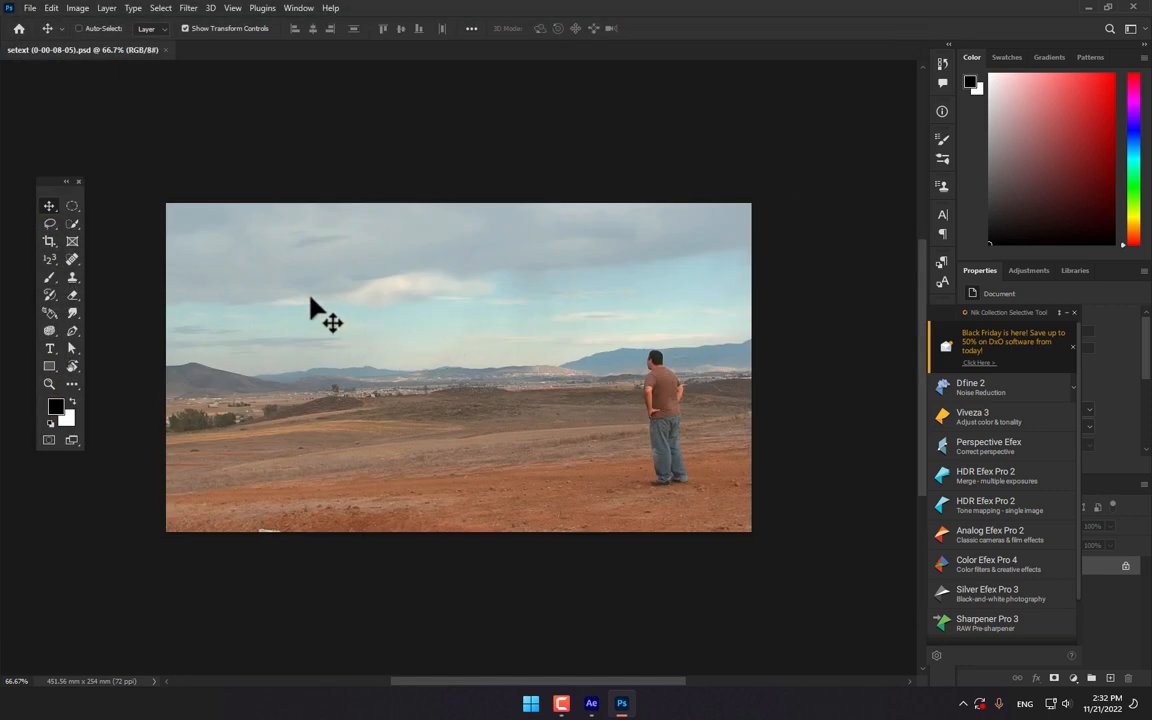
# Cut the feathered saucer from Alien.jpg and position it over the desert frame on its own layer
pyautogui.click(232, 50)
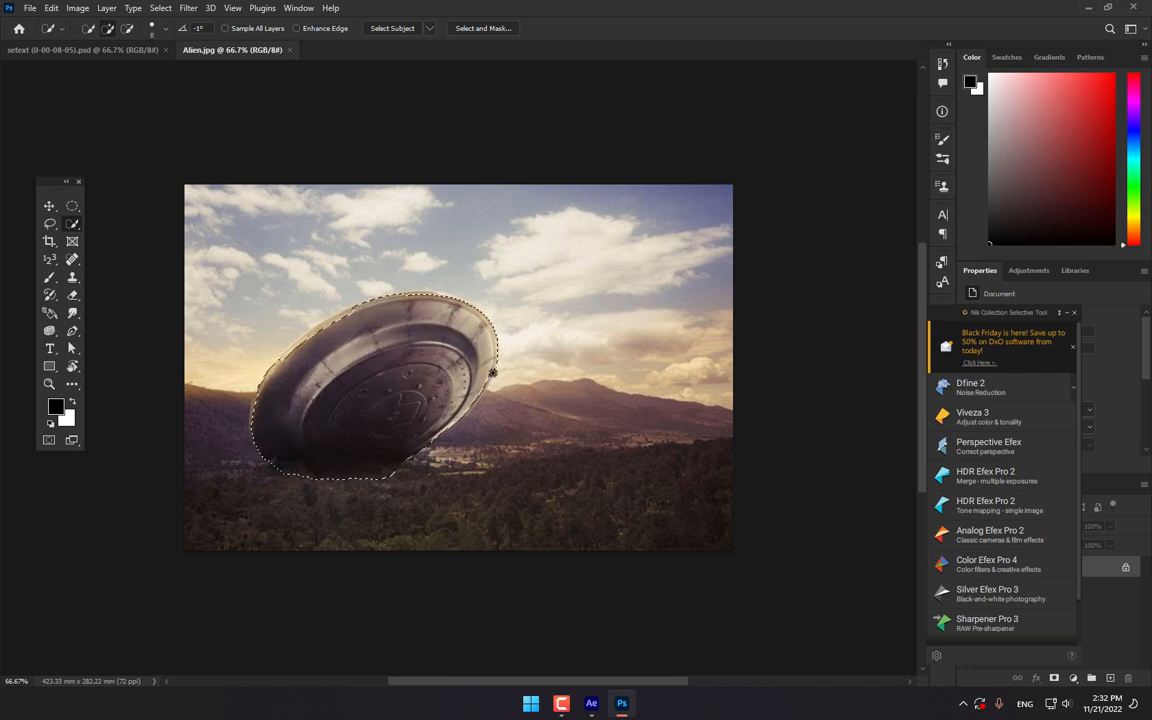
pyautogui.moveTo(440, 452)
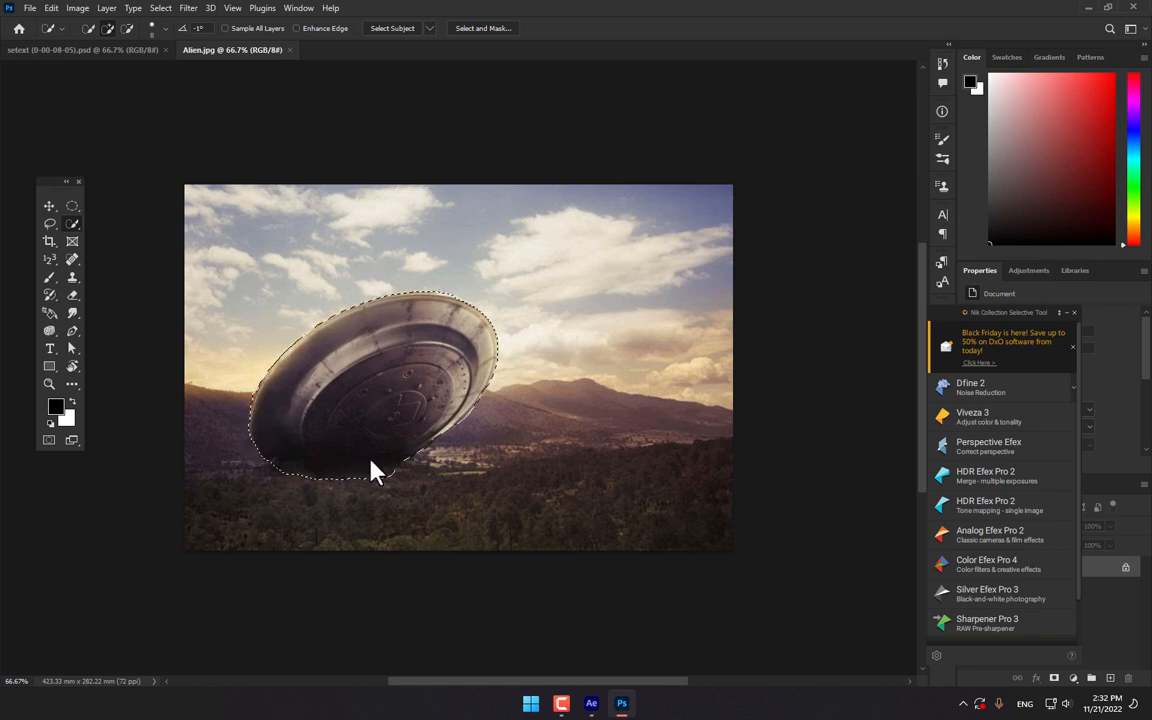
pyautogui.moveTo(390, 480)
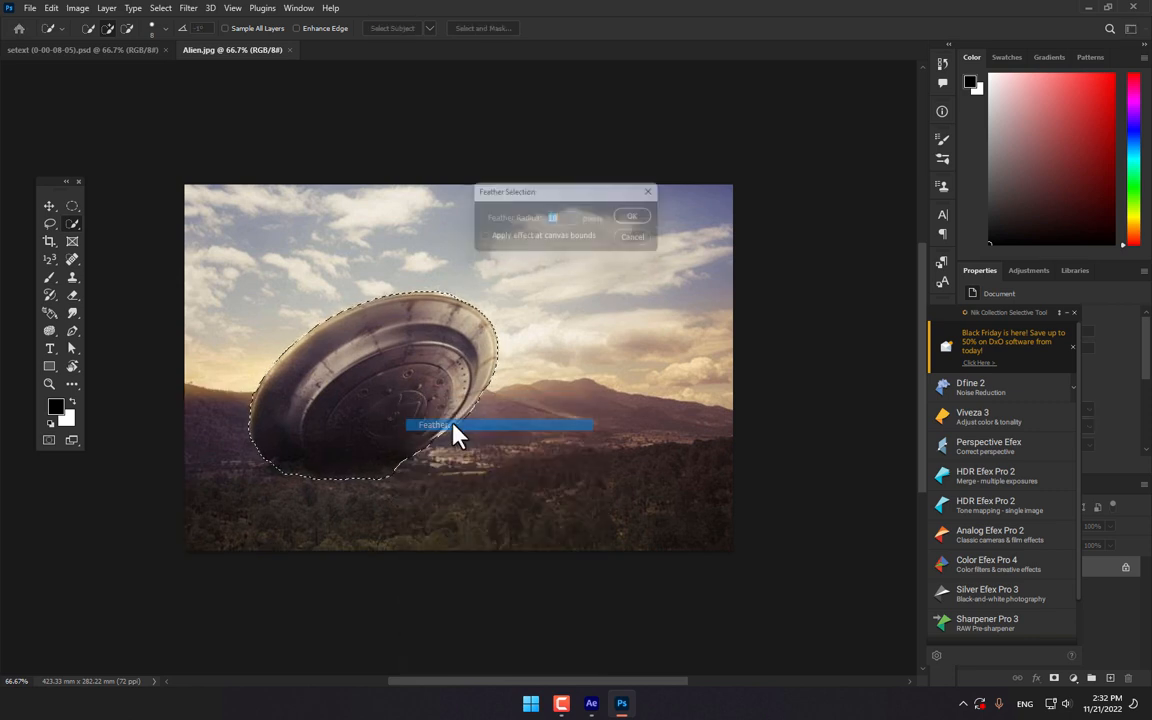
pyautogui.click(632, 216)
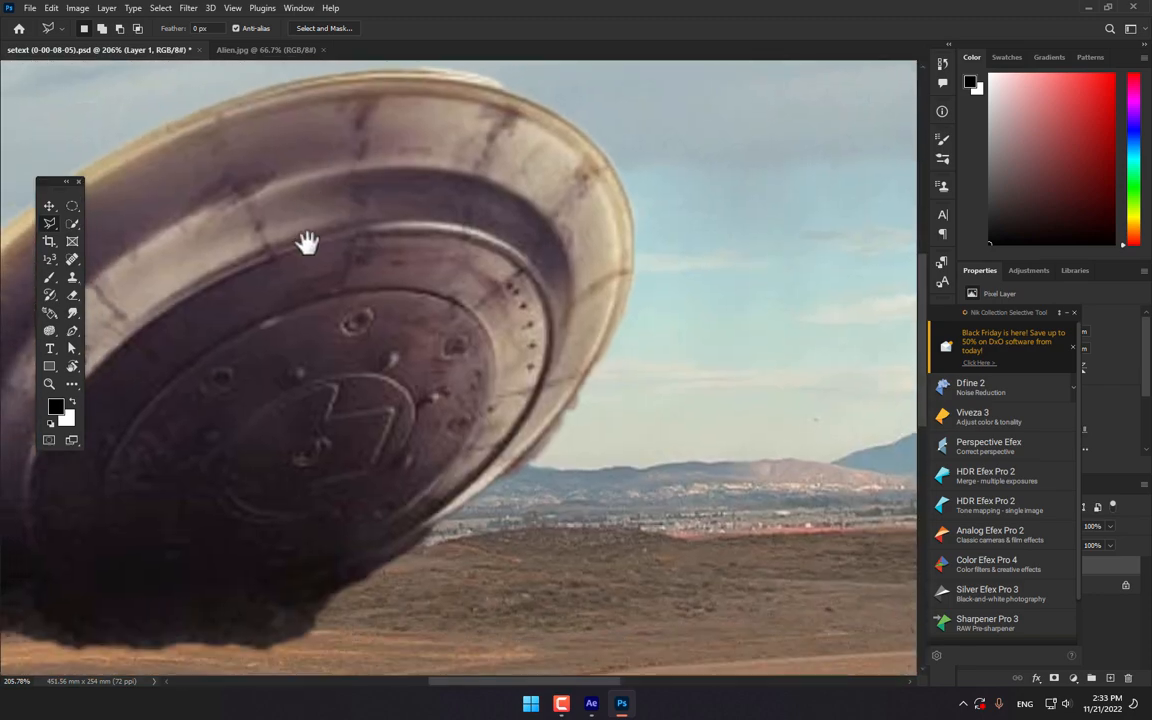
pyautogui.moveTo(308, 244); pyautogui.dragTo(558, 412)
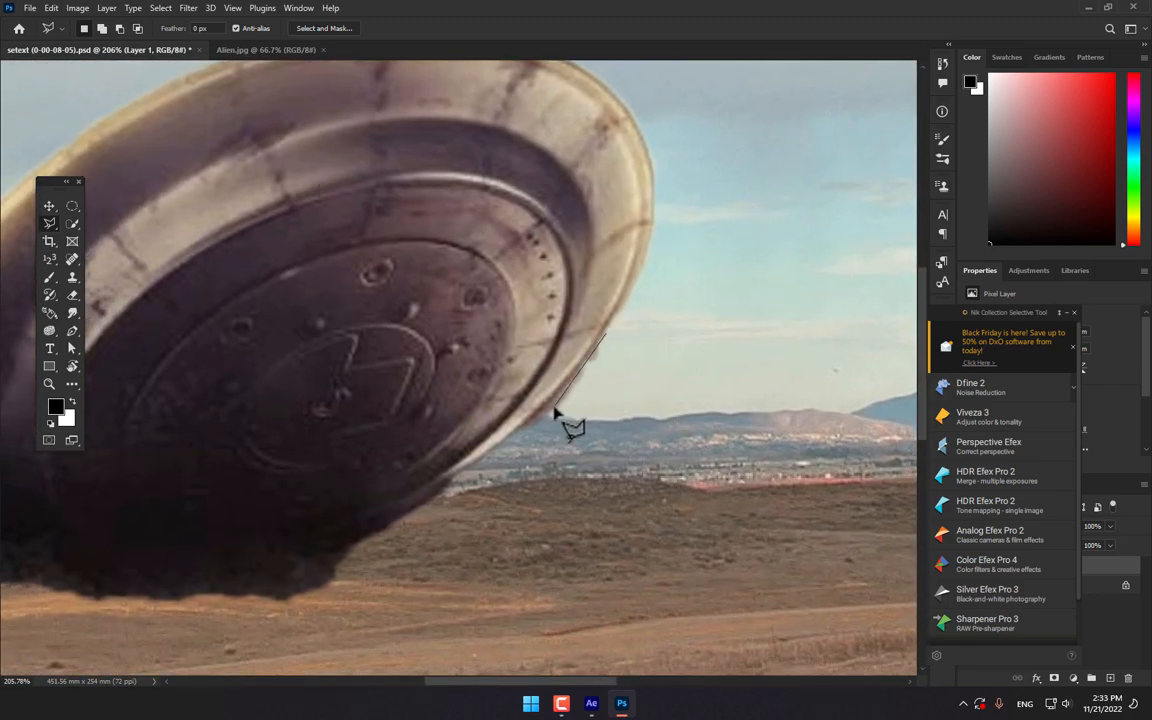
pyautogui.moveTo(530, 450)
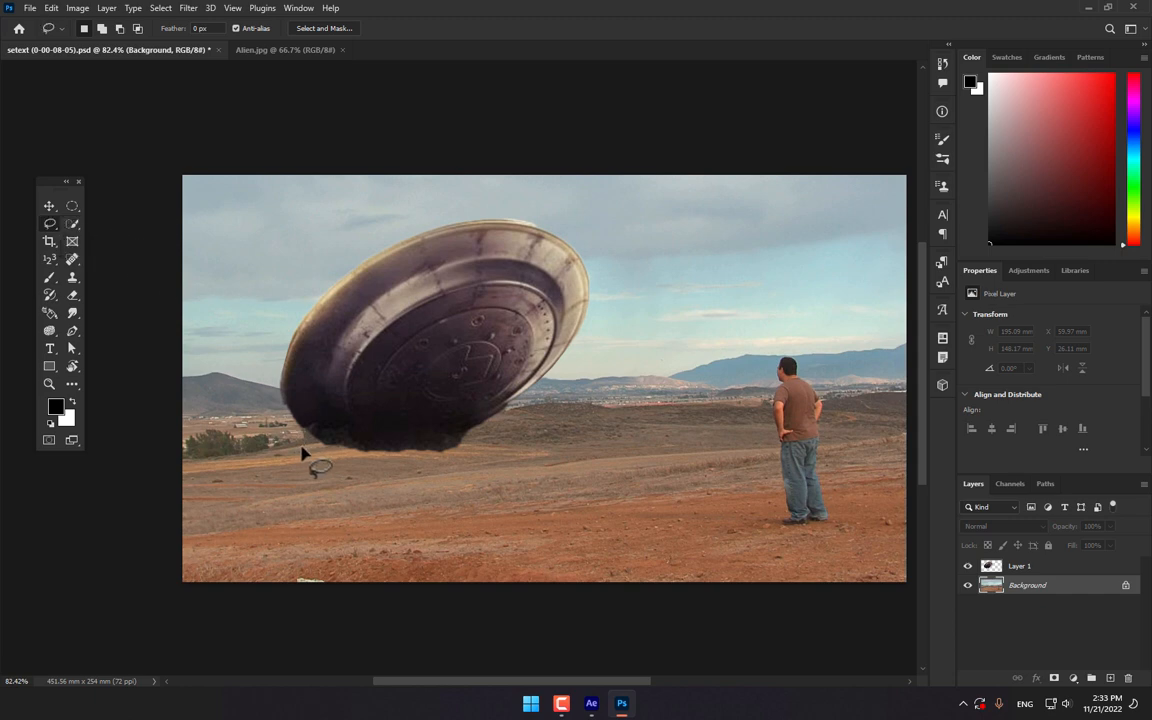
# Softly erase the saucer's lower rim where it meets the dirt so it looks dug in
pyautogui.moveTo(304, 452); pyautogui.dragTo(480, 518)
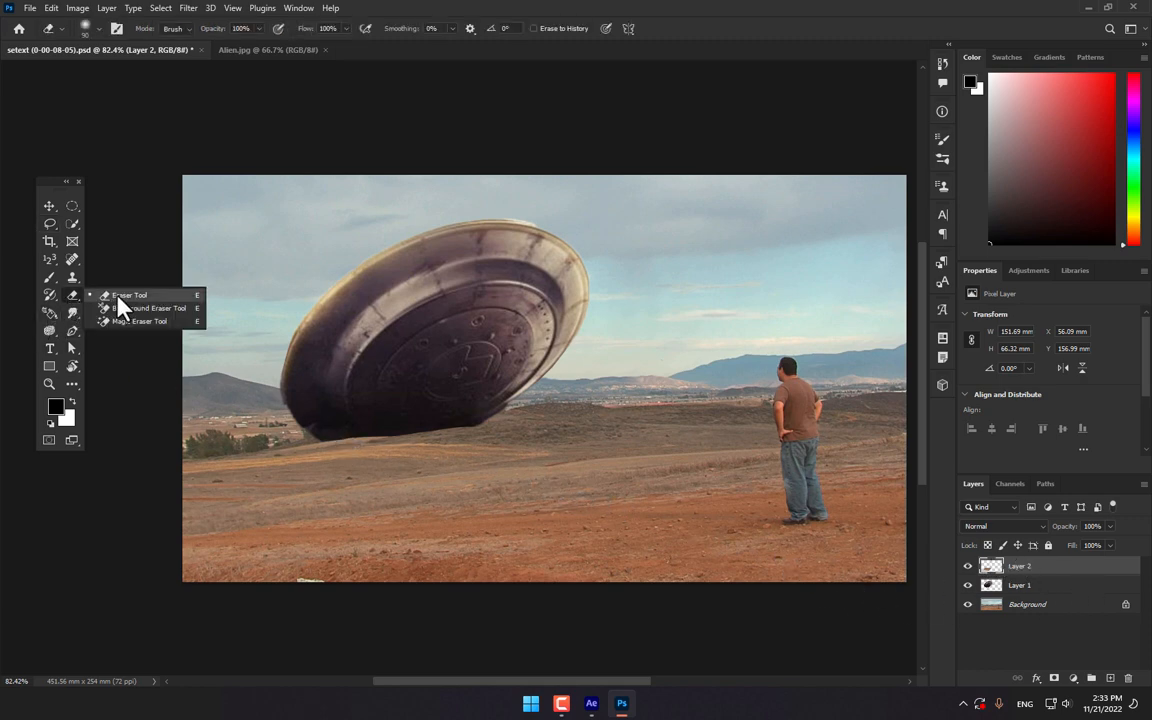
pyautogui.click(128, 296)
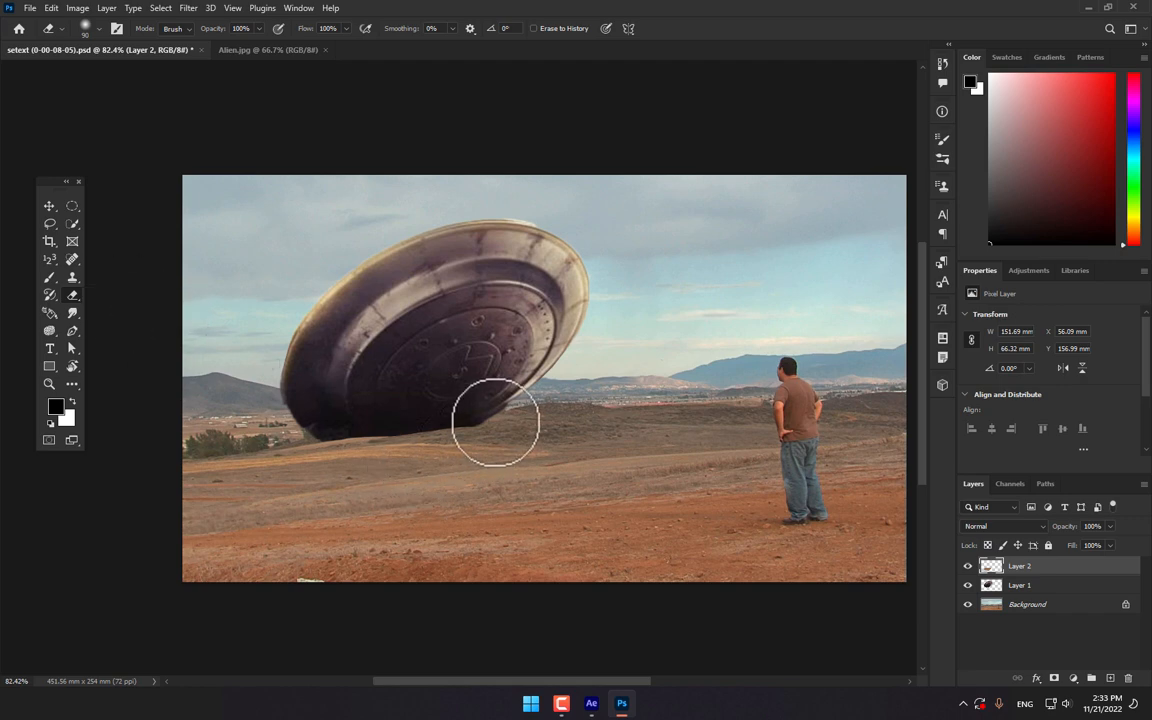
pyautogui.moveTo(496, 424); pyautogui.dragTo(328, 440)
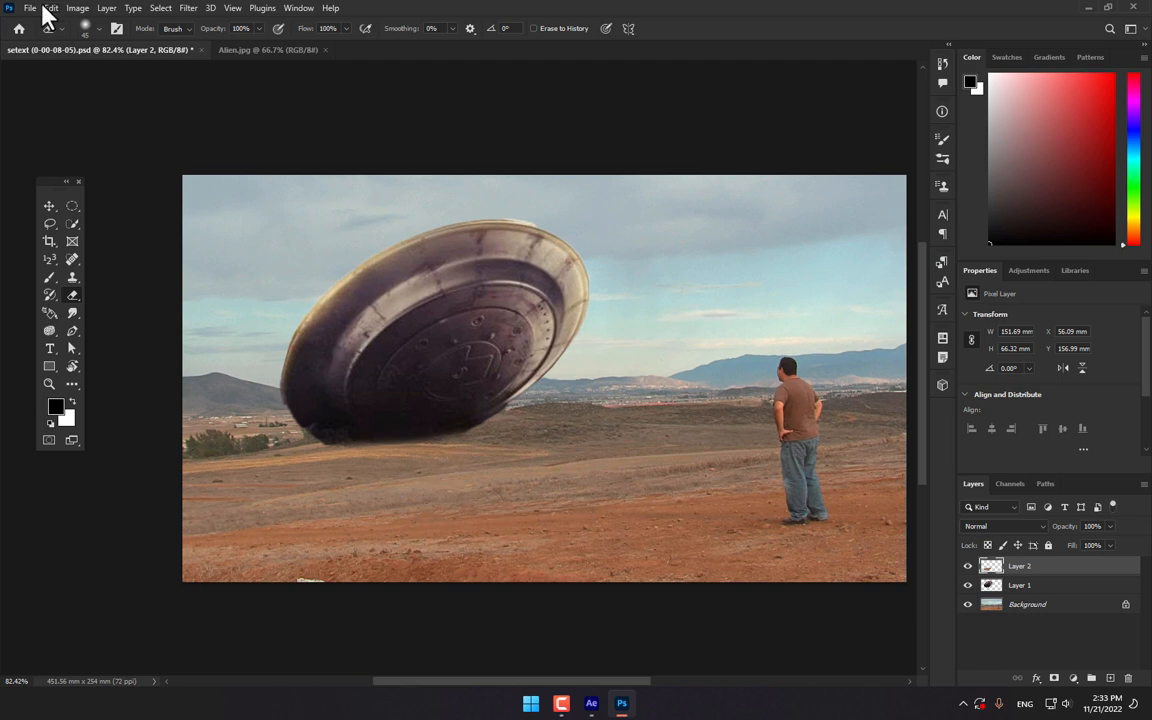
# Begin saving the desert-and-saucer composite as a PNG copy
pyautogui.click(30, 8)
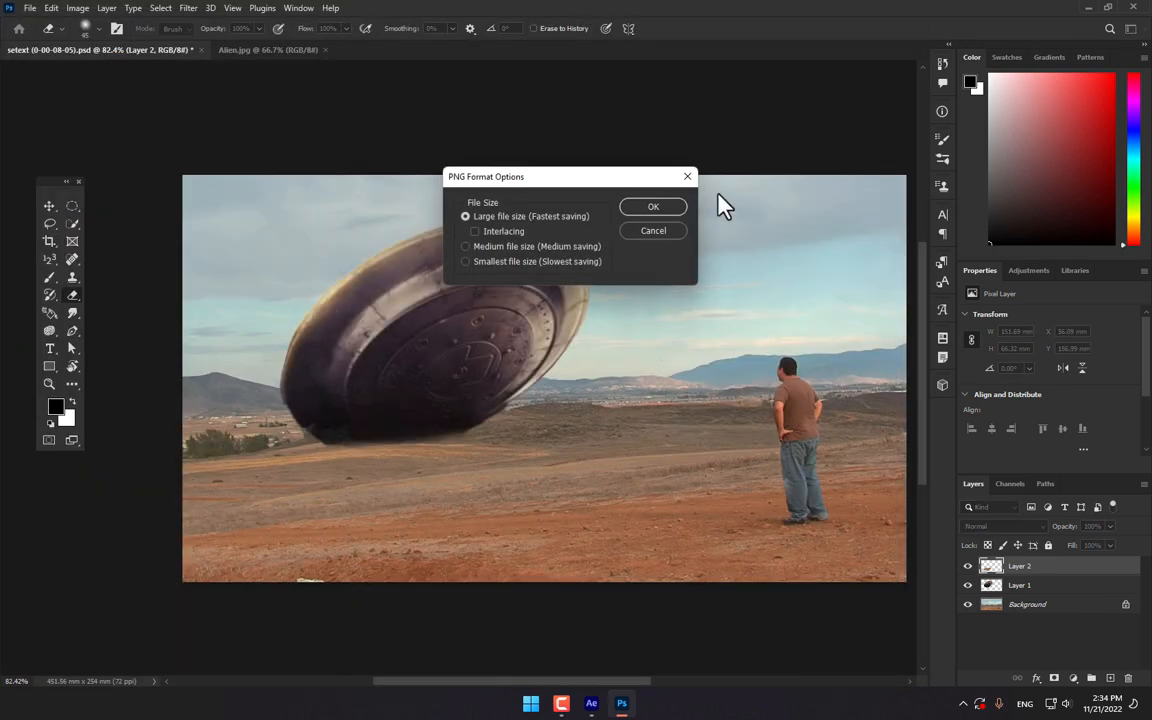
# Confirm the PNG save, import it into After Effects above the footage and flip the saucer horizontally
pyautogui.click(652, 206)
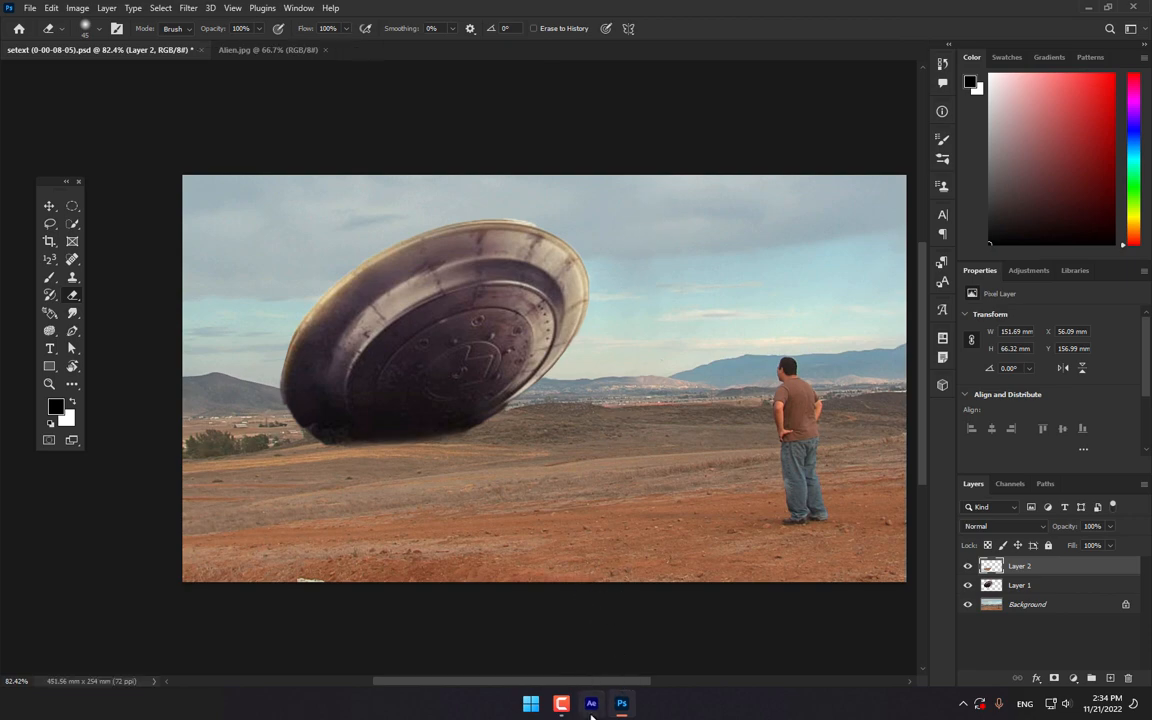
pyautogui.click(592, 704)
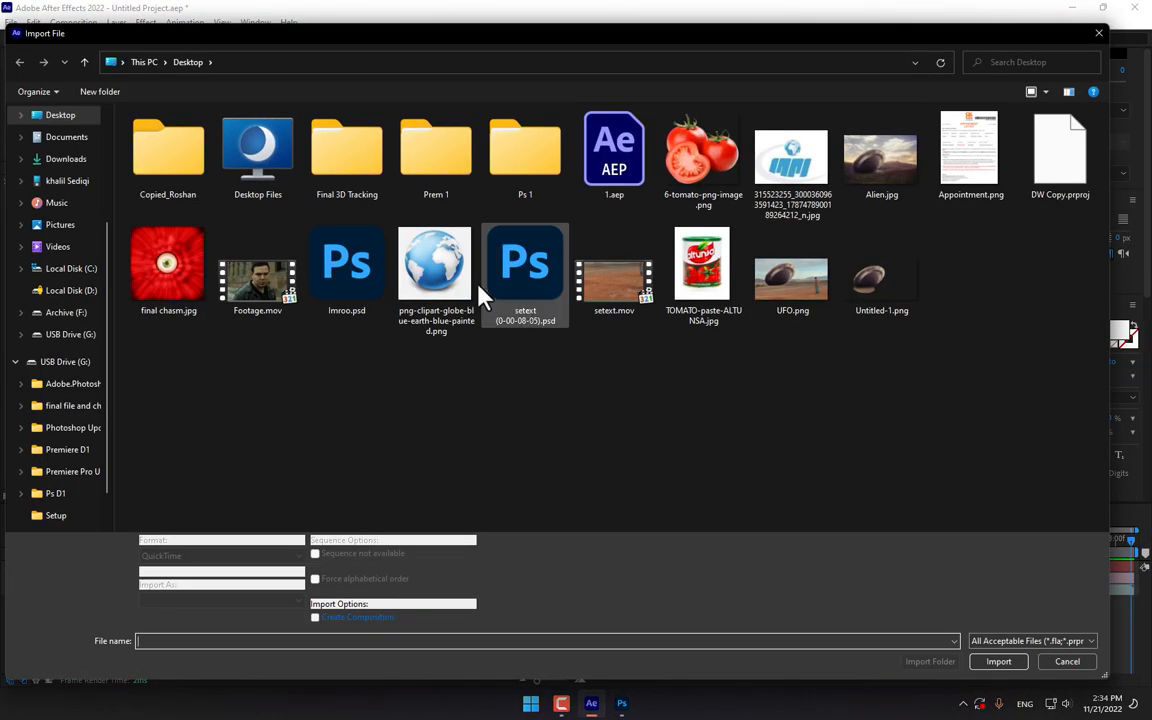
pyautogui.moveTo(882, 270)
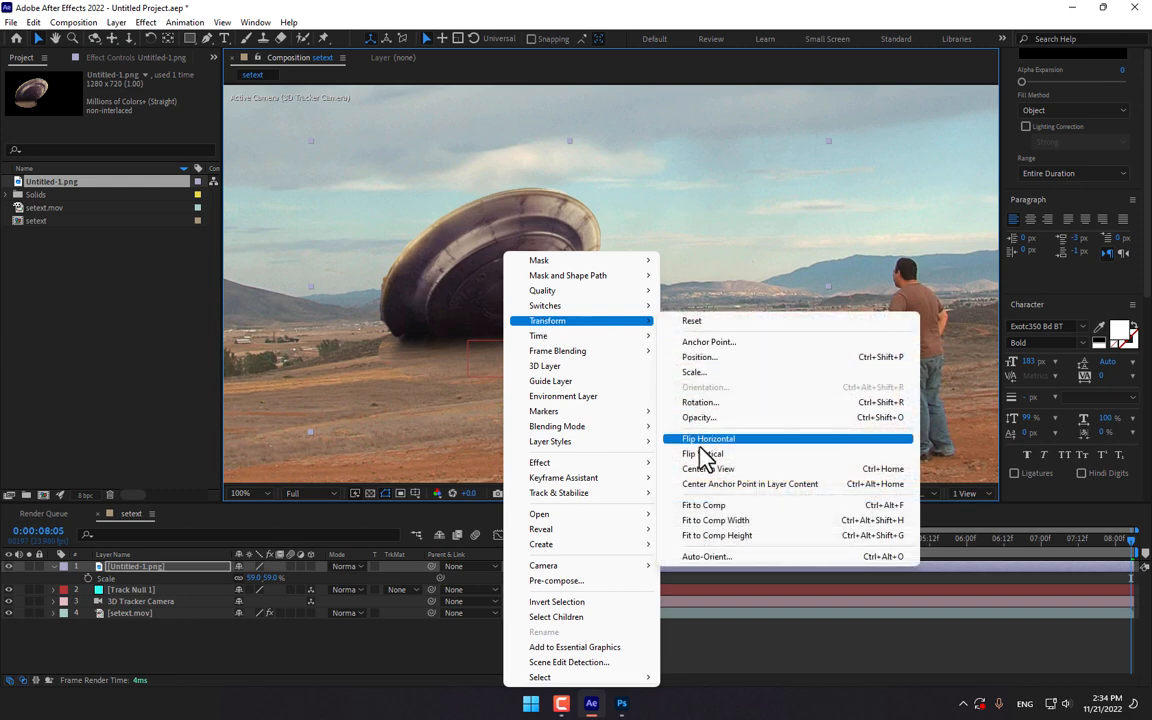
pyautogui.click(708, 438)
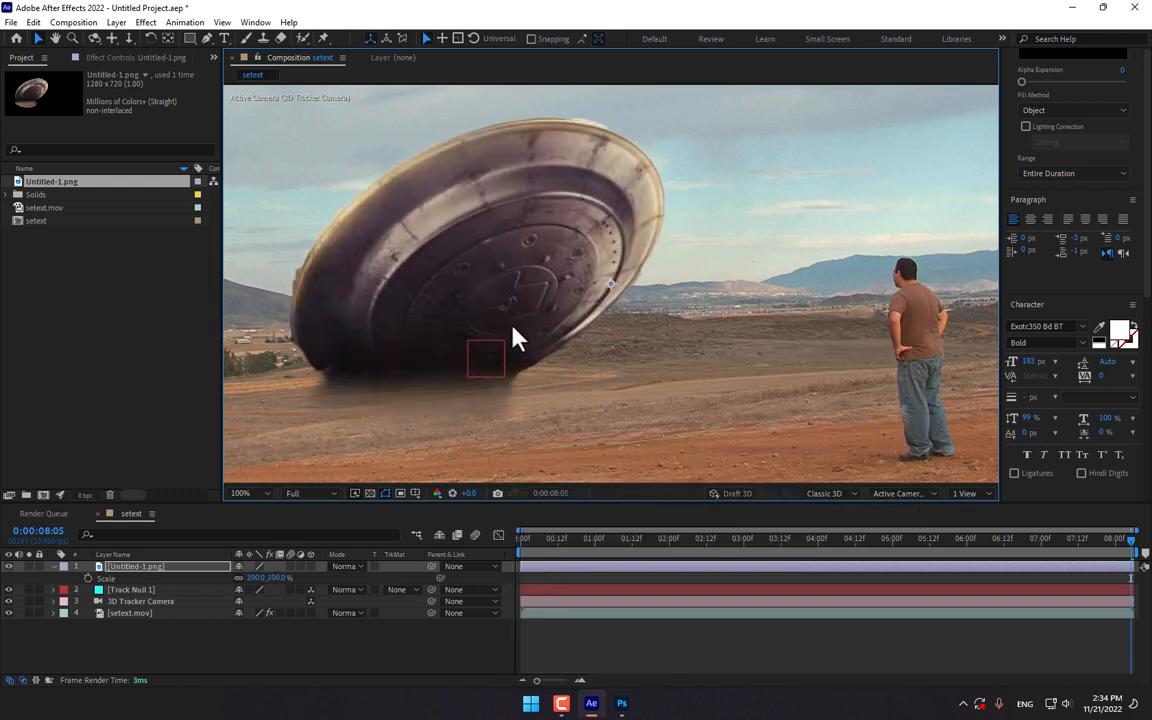
pyautogui.moveTo(164, 578)
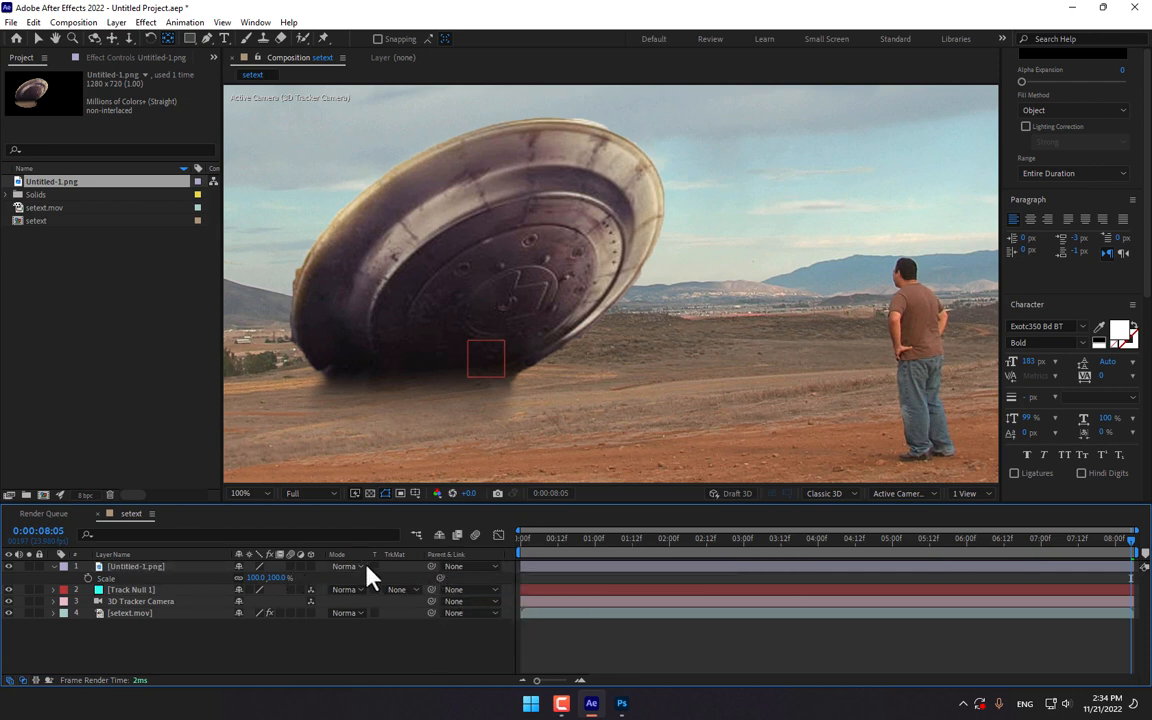
pyautogui.click(52, 566)
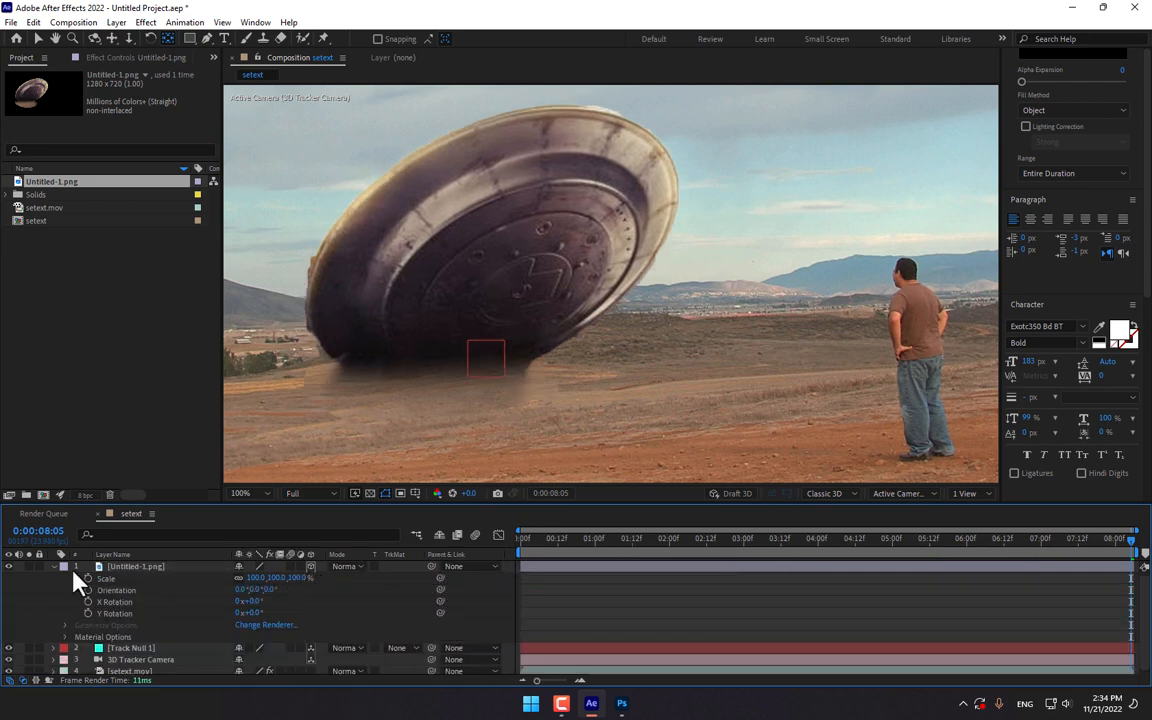
pyautogui.click(520, 538)
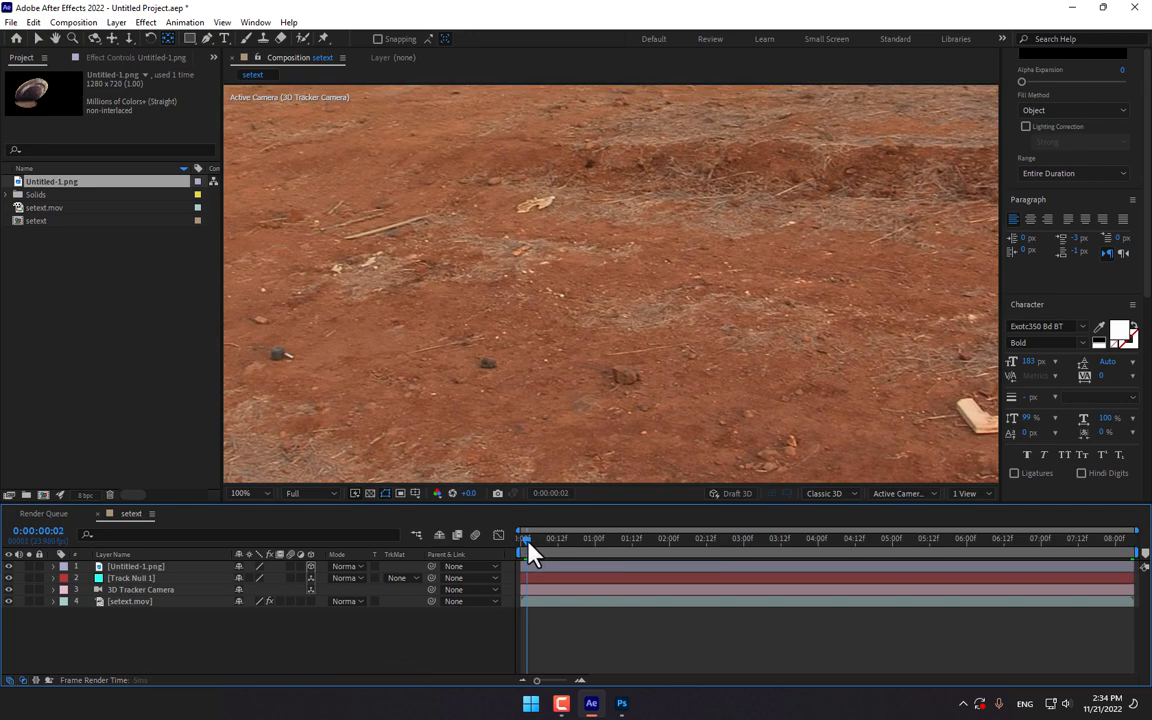
pyautogui.click(1024, 538)
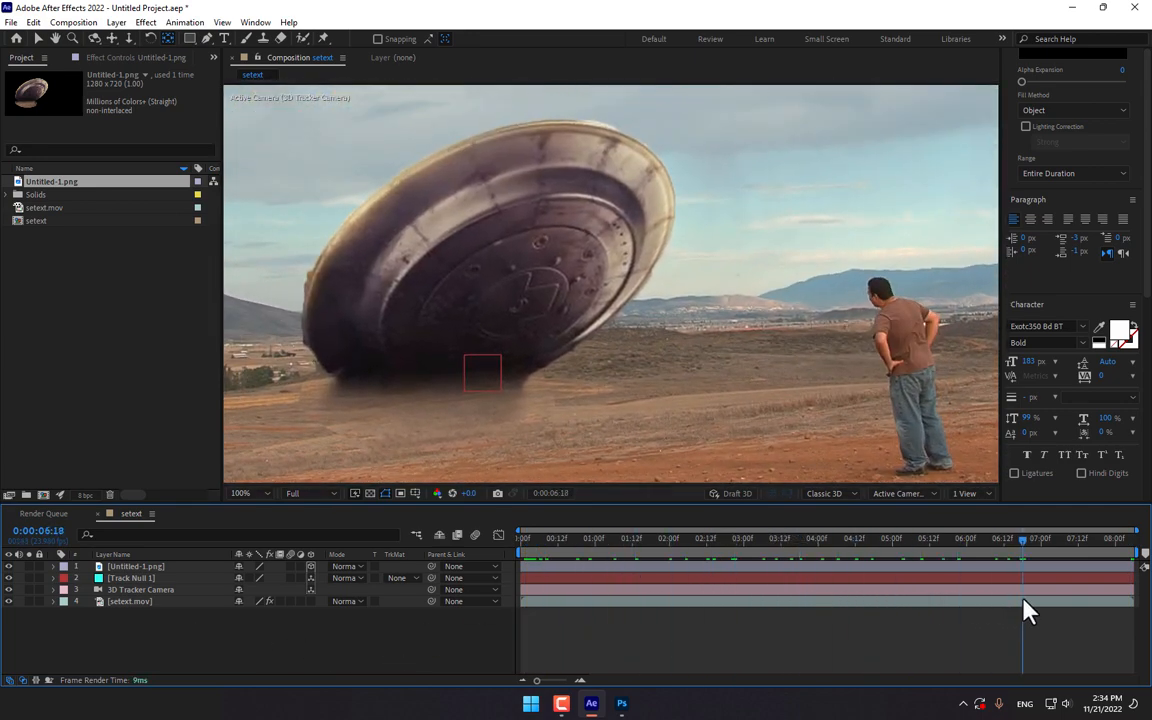
pyautogui.click(904, 538)
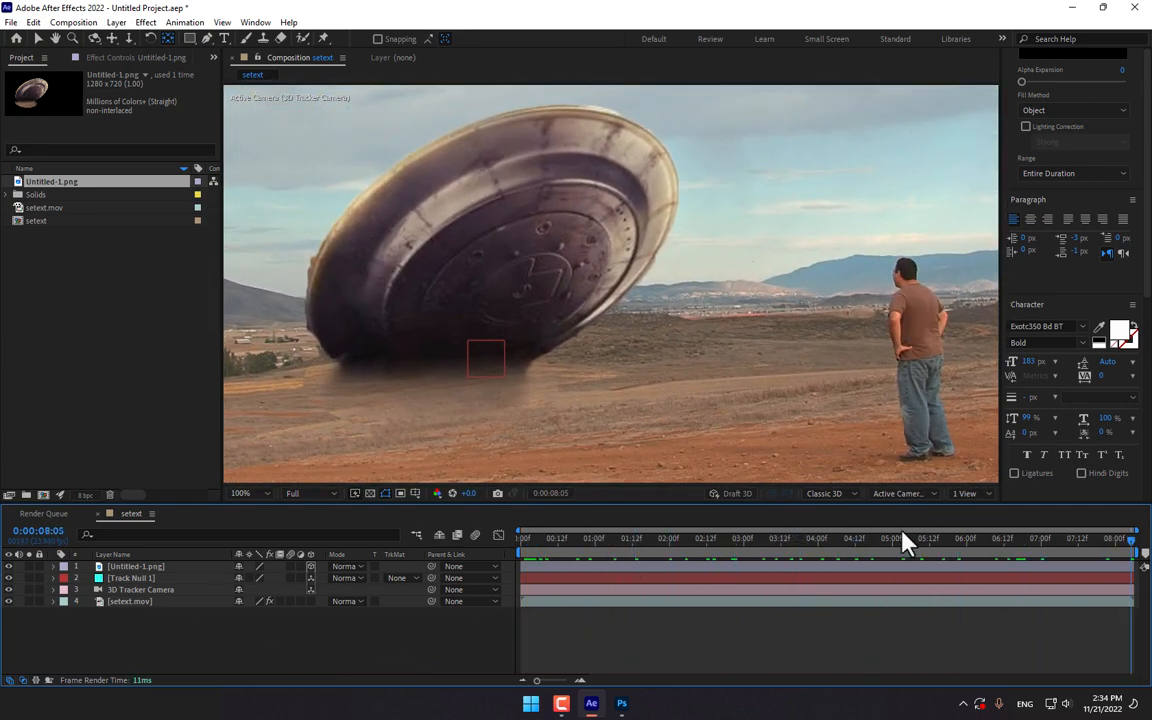
pyautogui.click(136, 566)
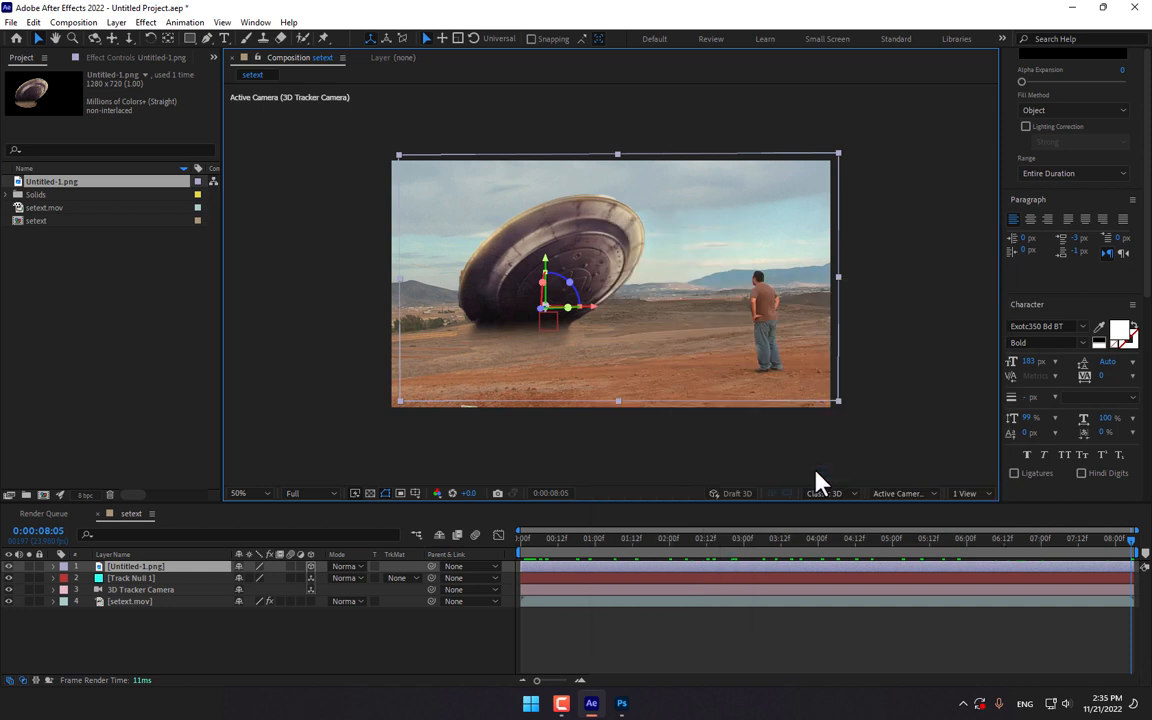
pyautogui.click(830, 492)
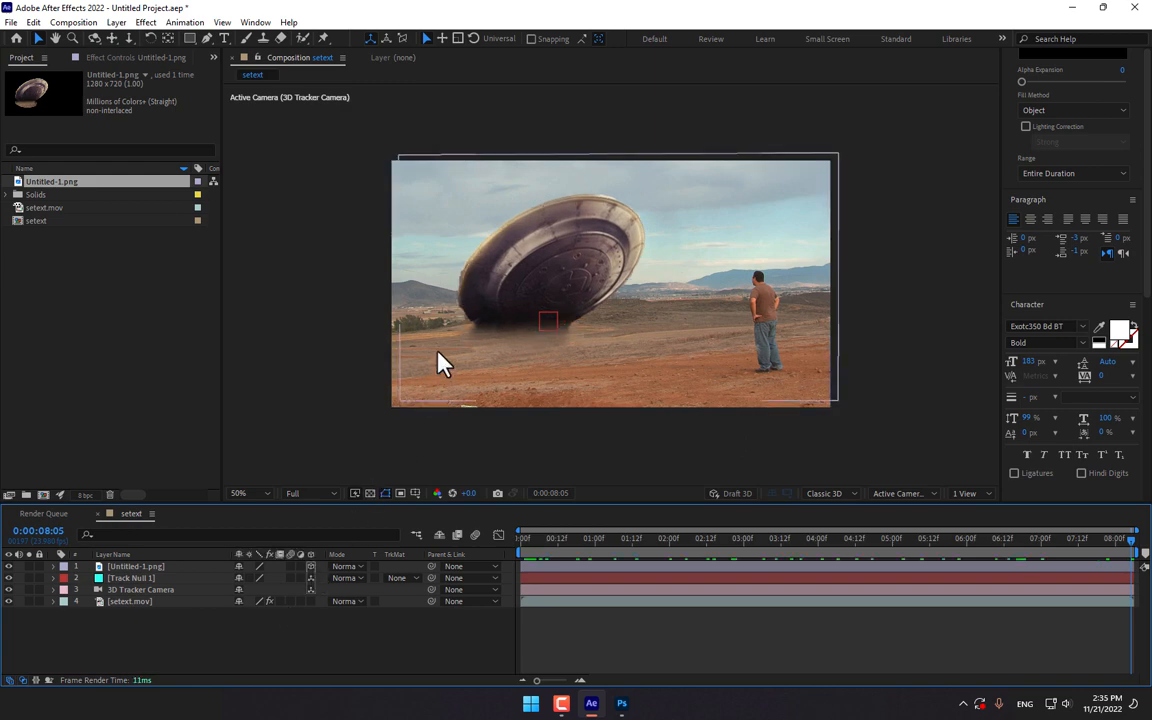
pyautogui.click(136, 566)
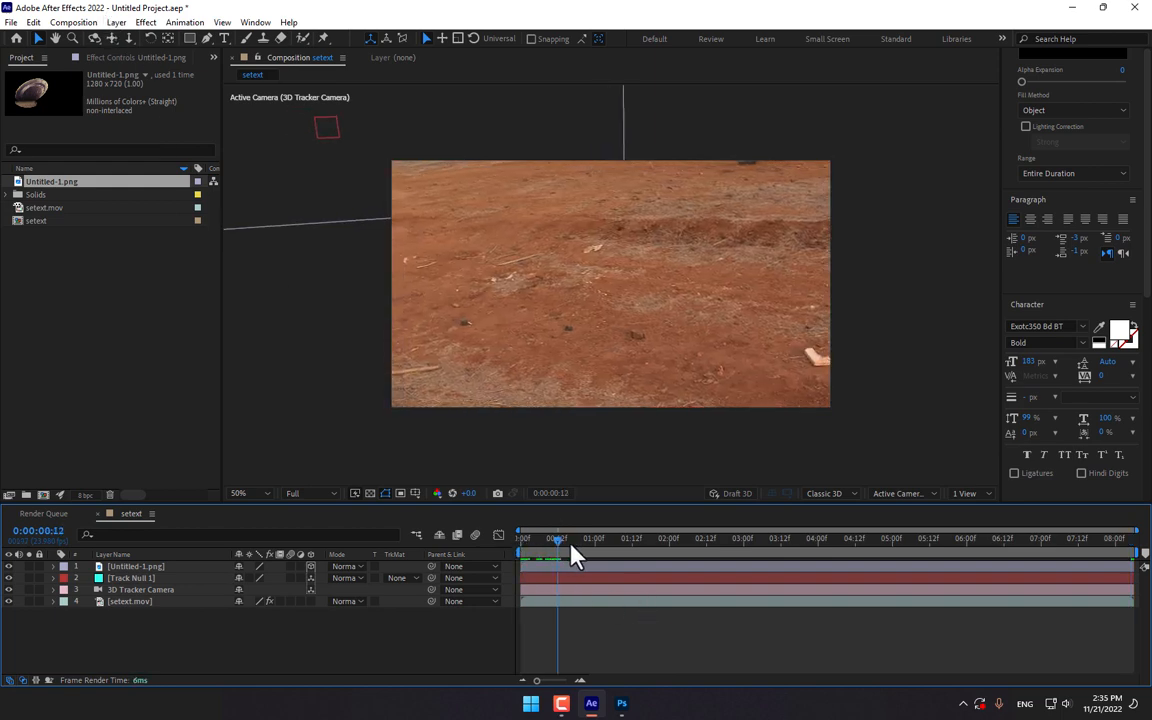
pyautogui.click(996, 538)
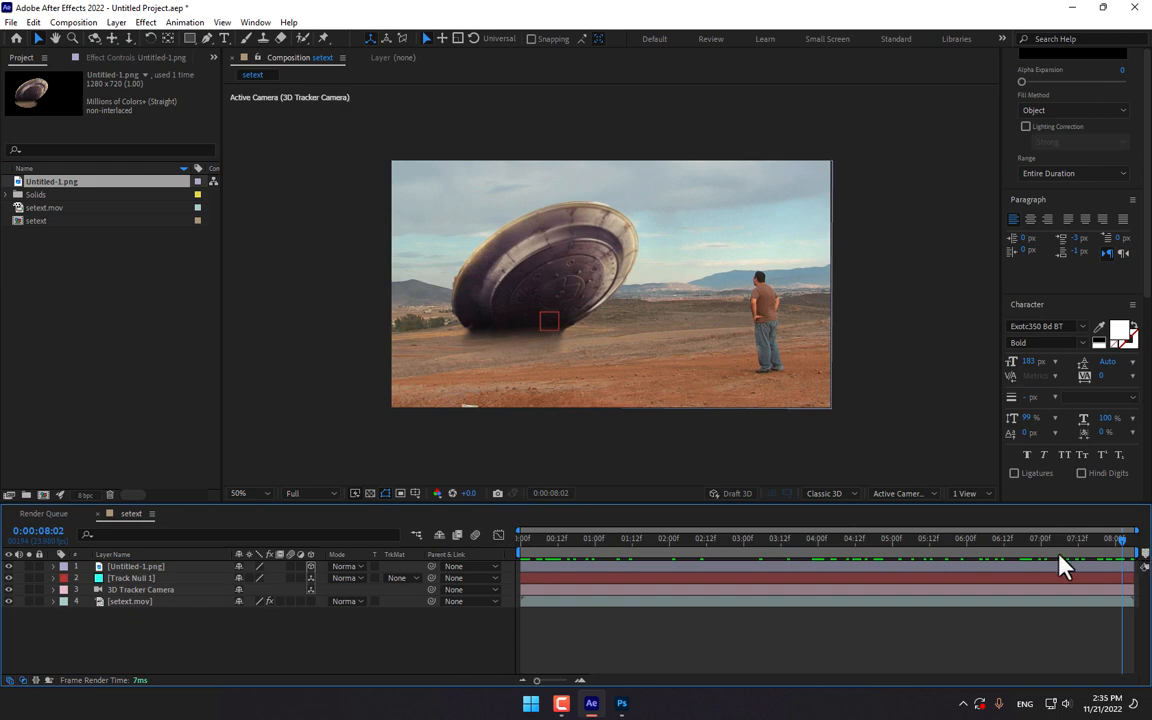
pyautogui.click(628, 538)
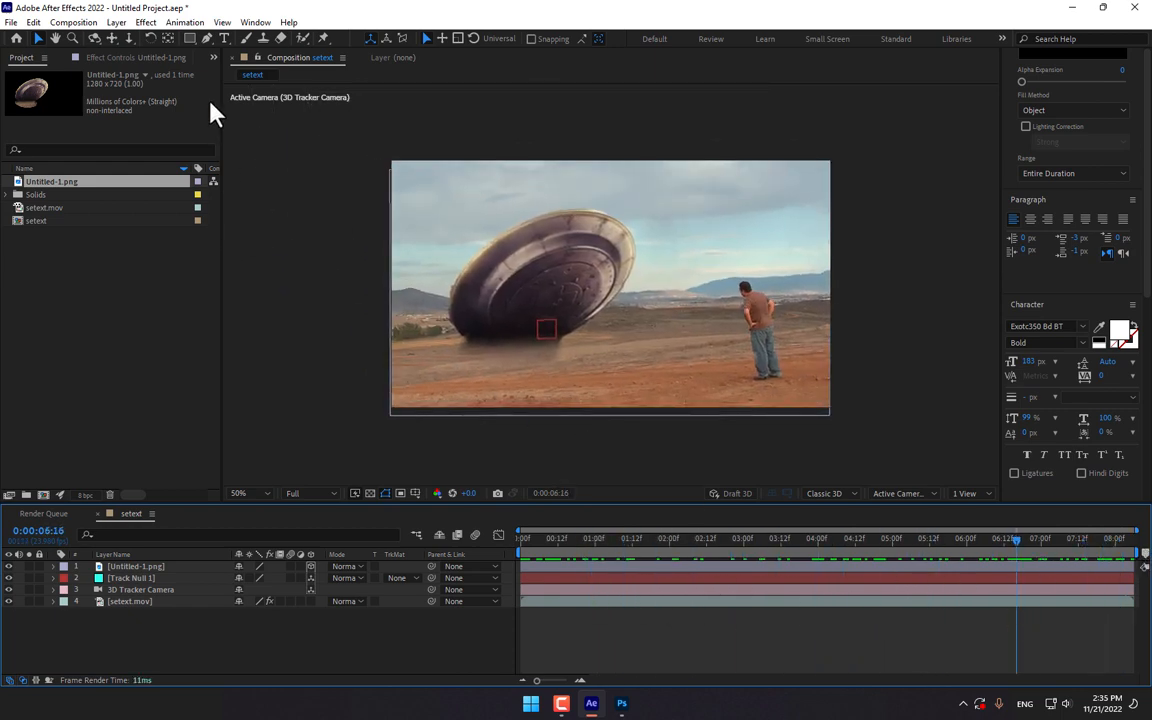
pyautogui.moveTo(220, 40)
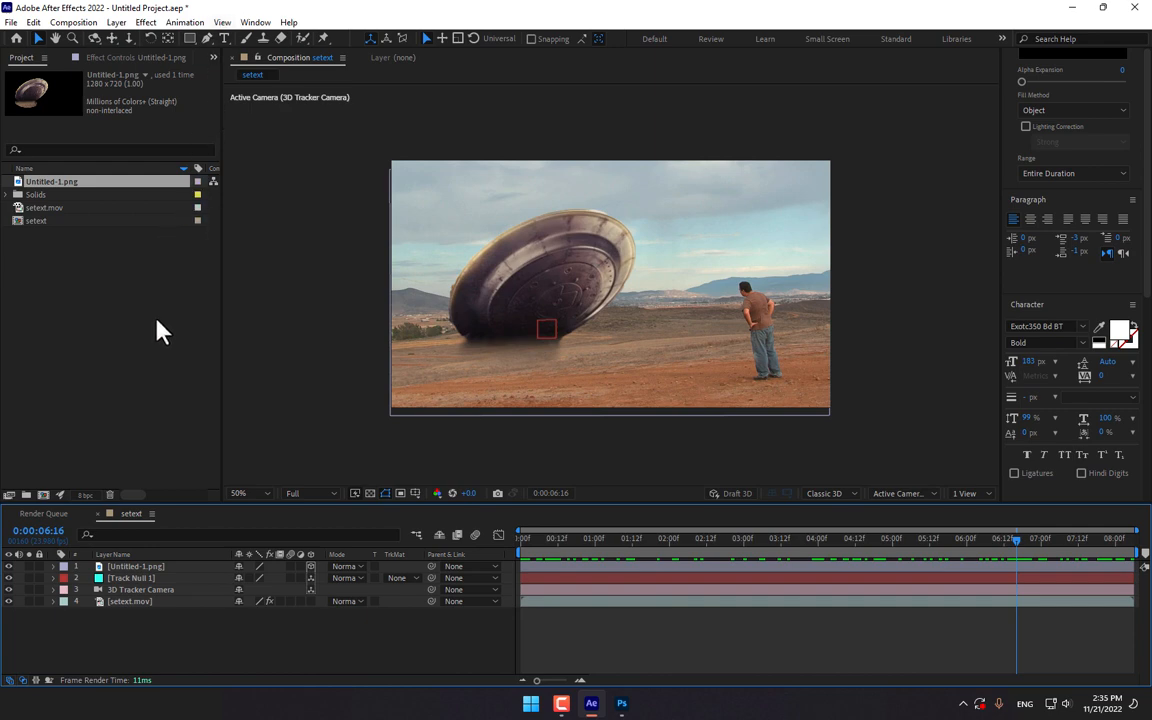
pyautogui.moveTo(156, 324)
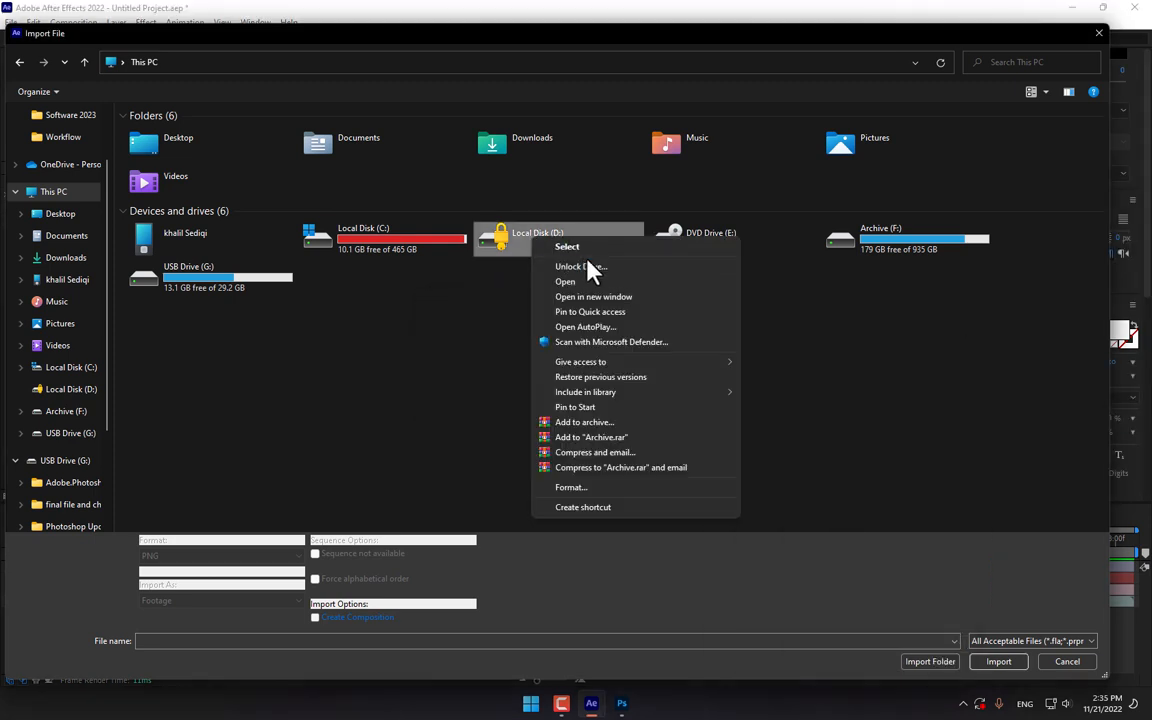
# Unlock drive D and import the first ground-crack jpg from Action Essentials' Cracks folder
pyautogui.click(580, 266)
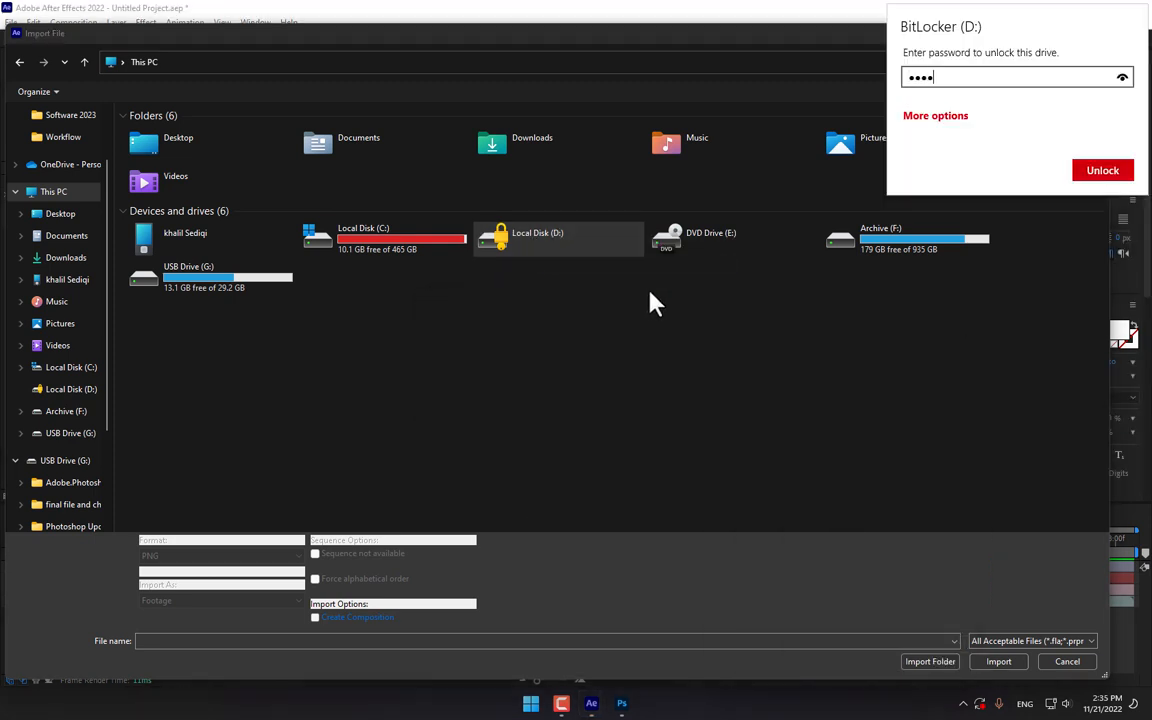
pyautogui.write('•••••••')
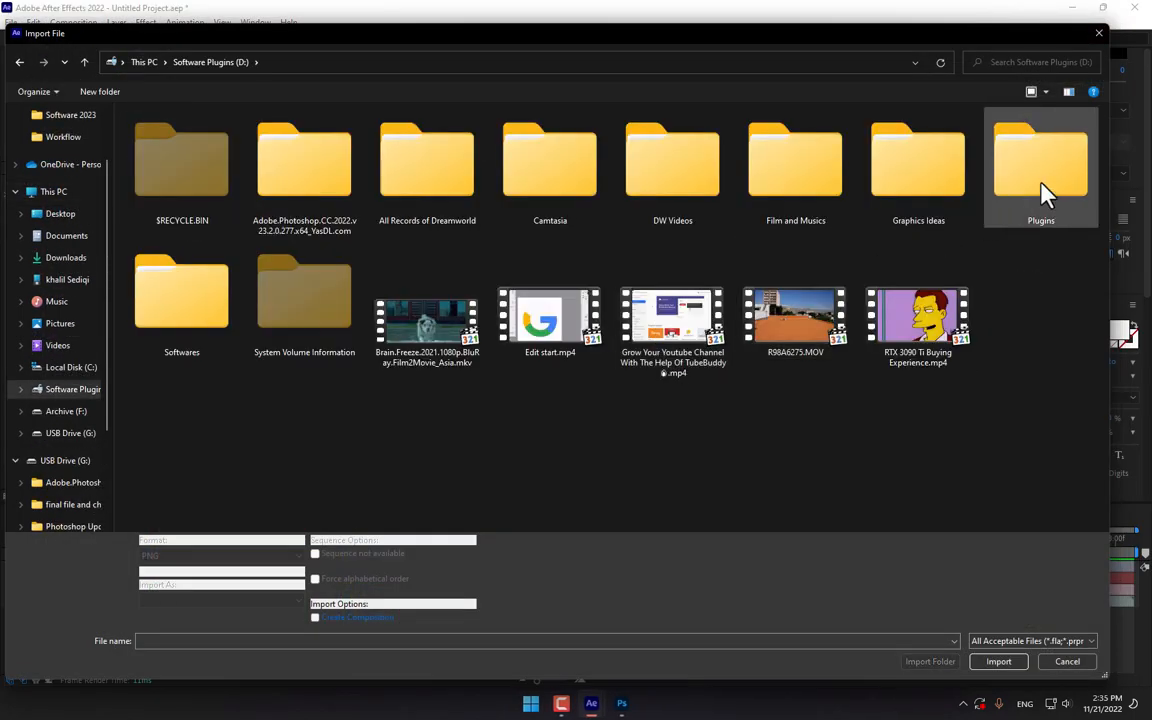
pyautogui.doubleClick(1040, 160)
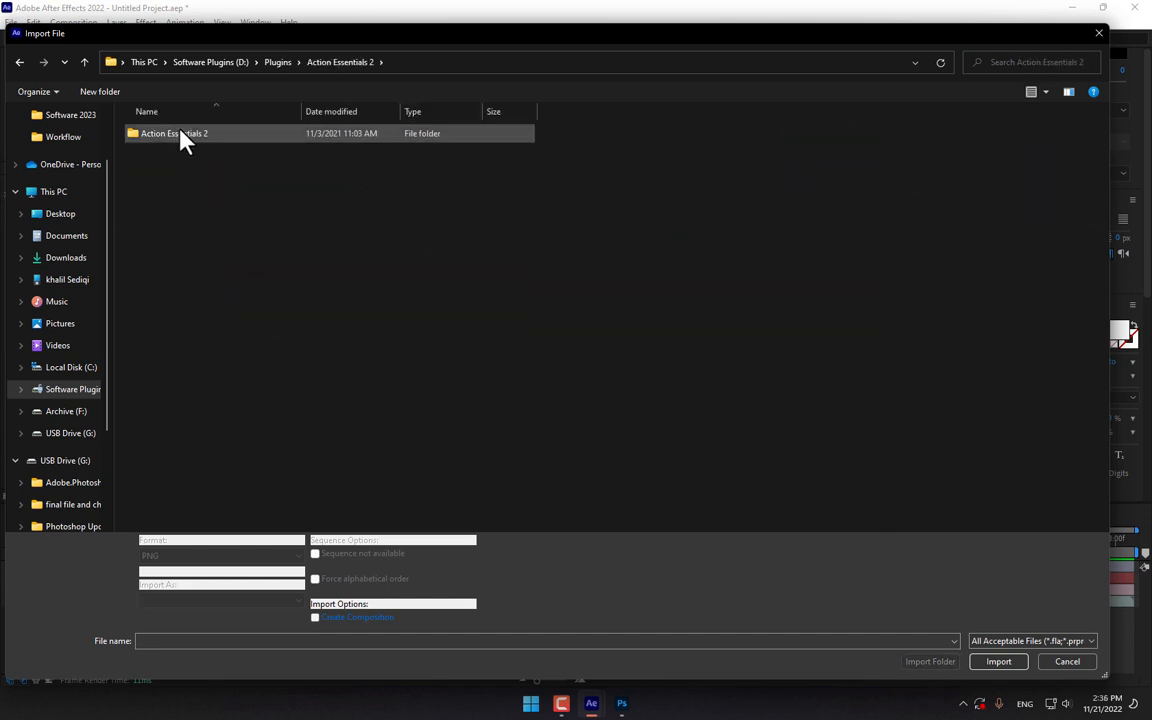
pyautogui.doubleClick(174, 132)
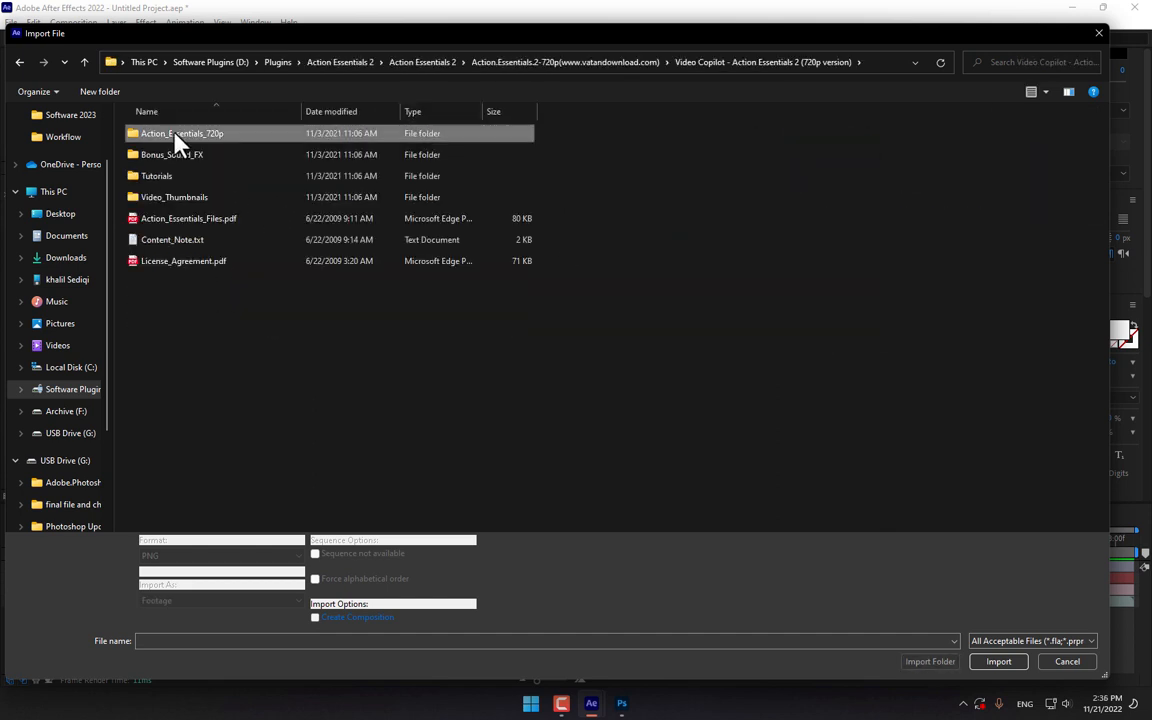
pyautogui.doubleClick(182, 132)
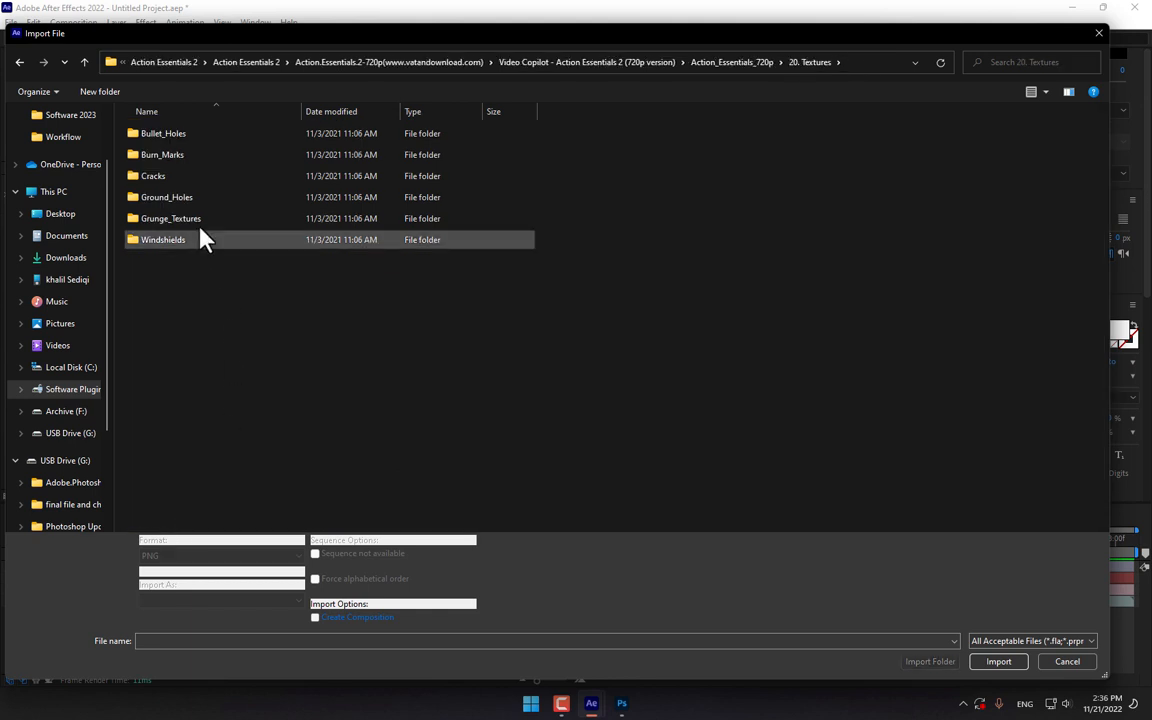
pyautogui.doubleClick(152, 176)
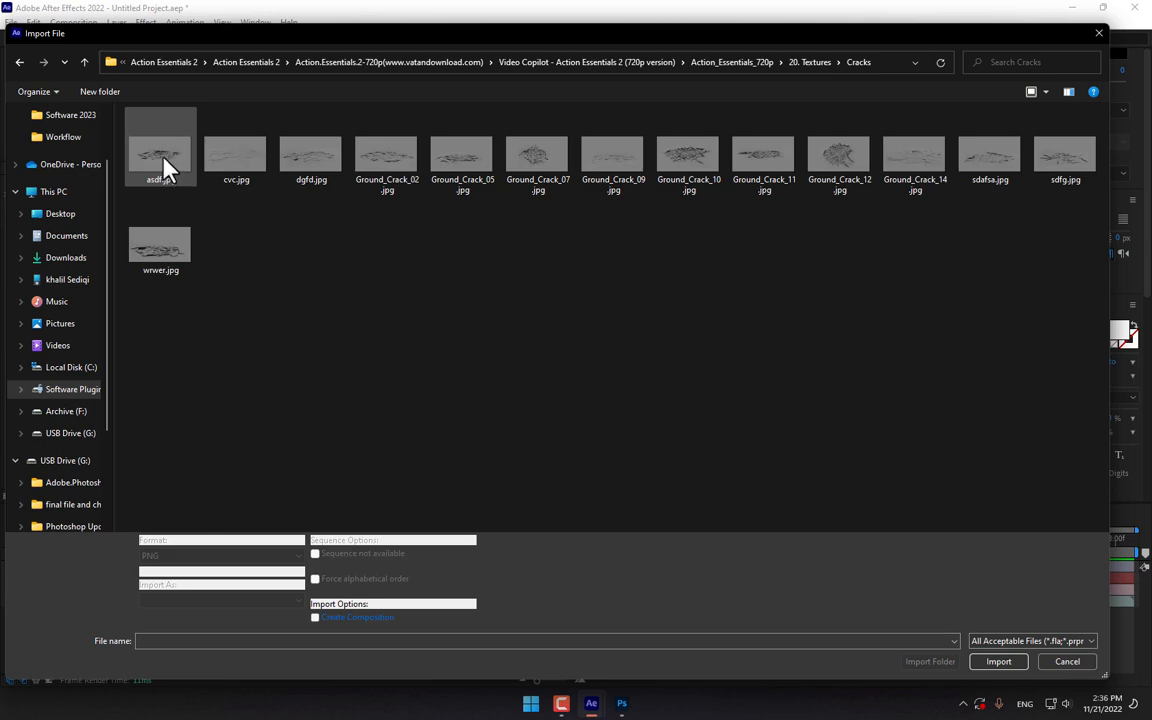
pyautogui.click(996, 660)
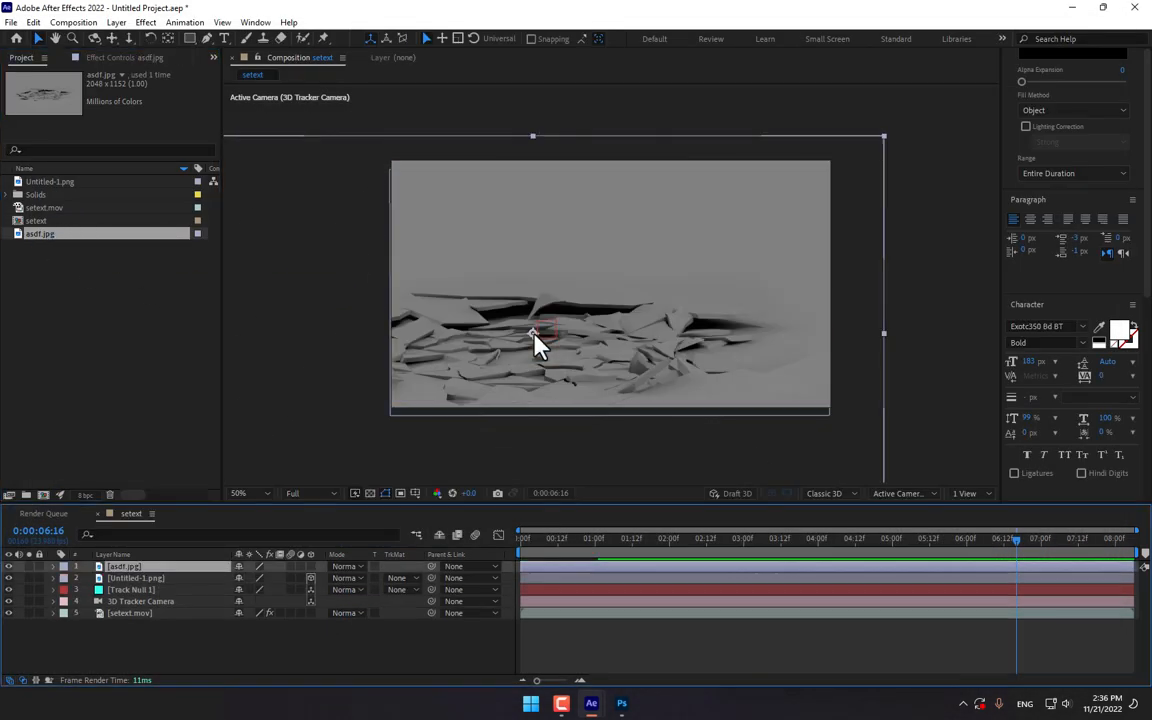
# Set the crack layer to Overlay and fit it under the UFO's buried edge
pyautogui.click(52, 566)
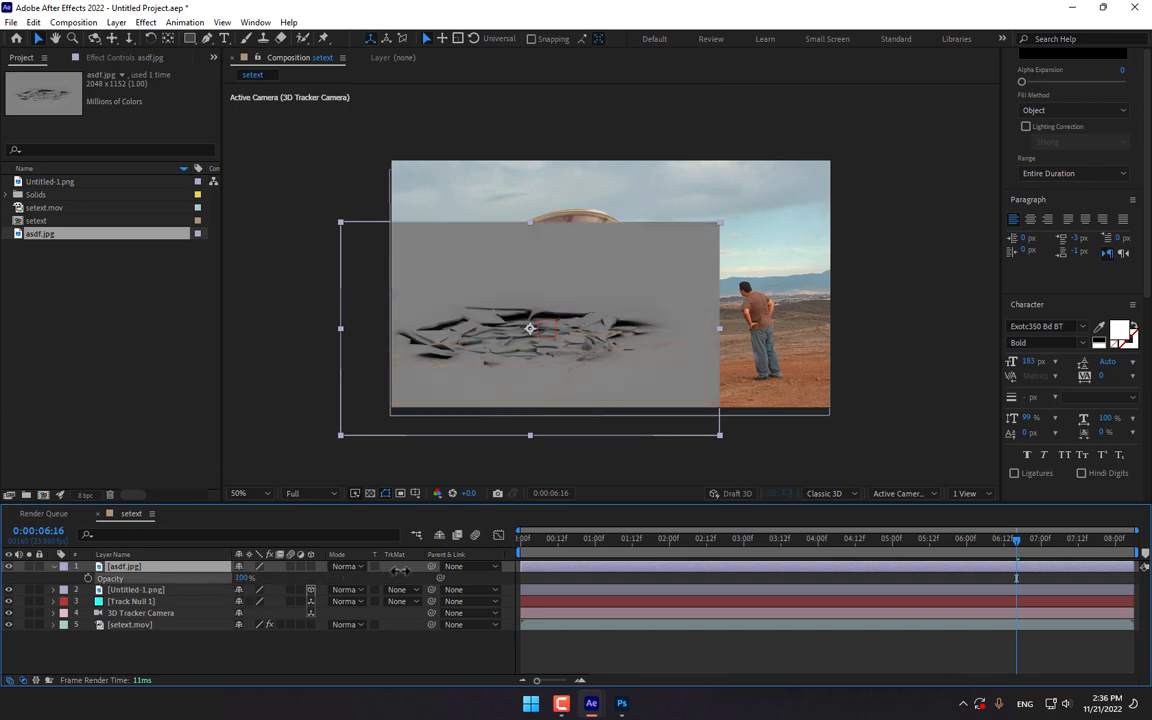
pyautogui.click(348, 566)
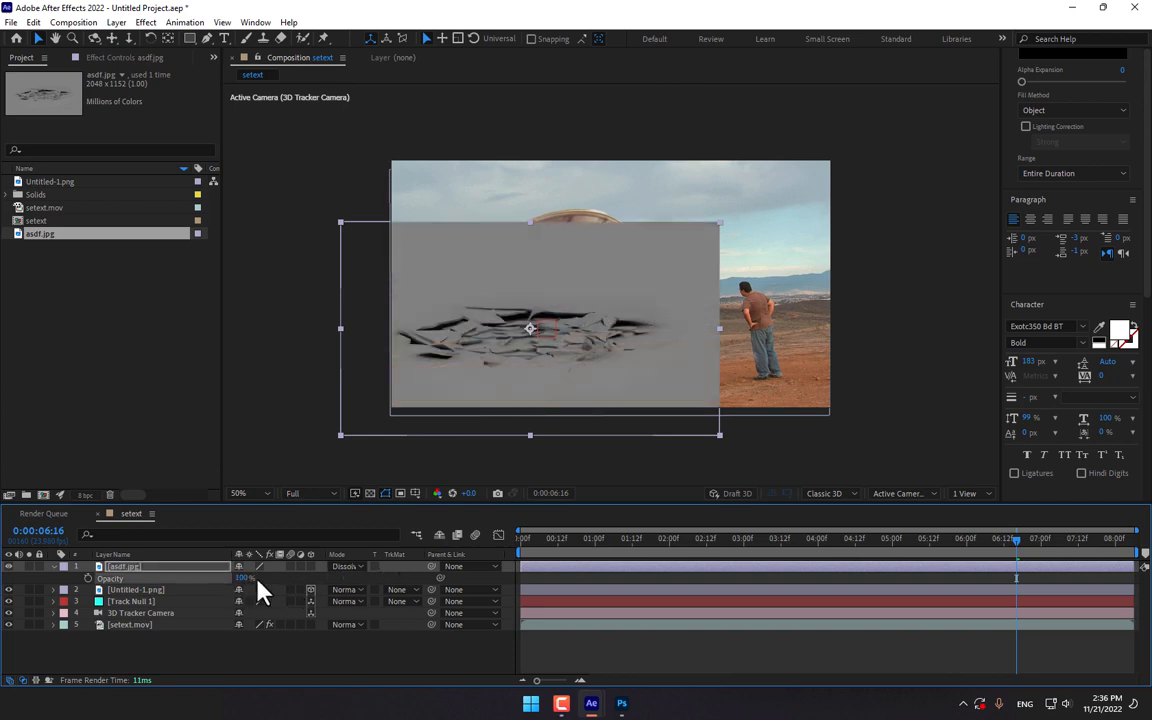
pyautogui.click(348, 566)
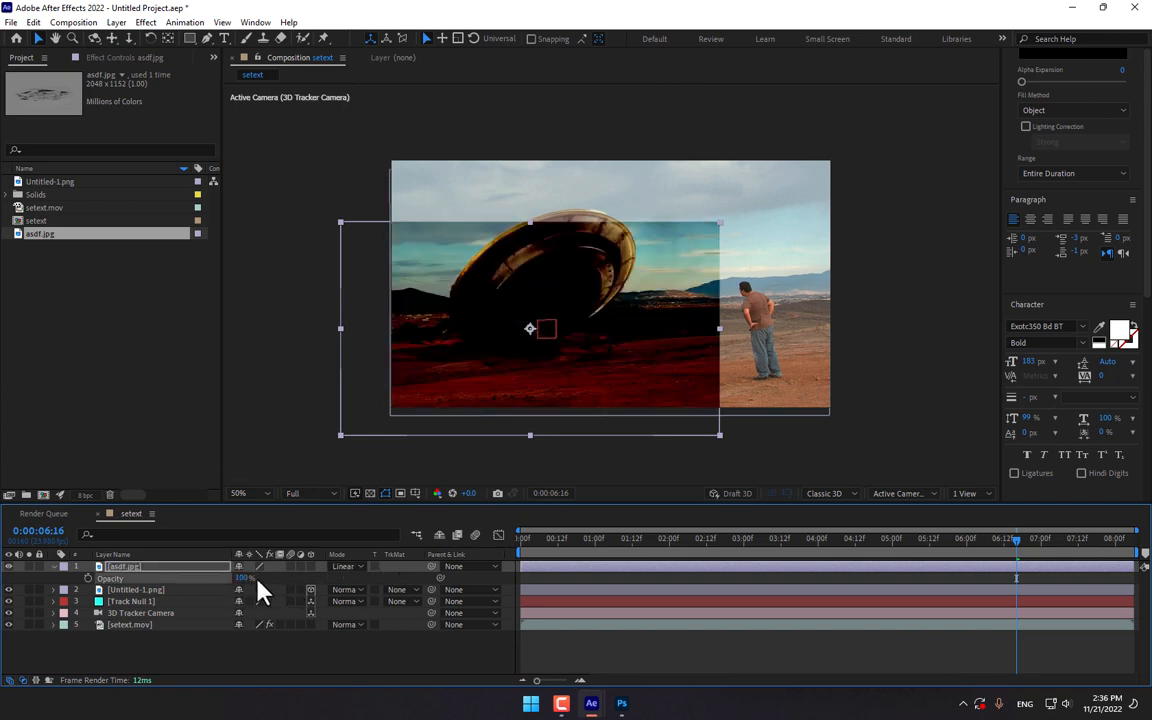
pyautogui.click(348, 566)
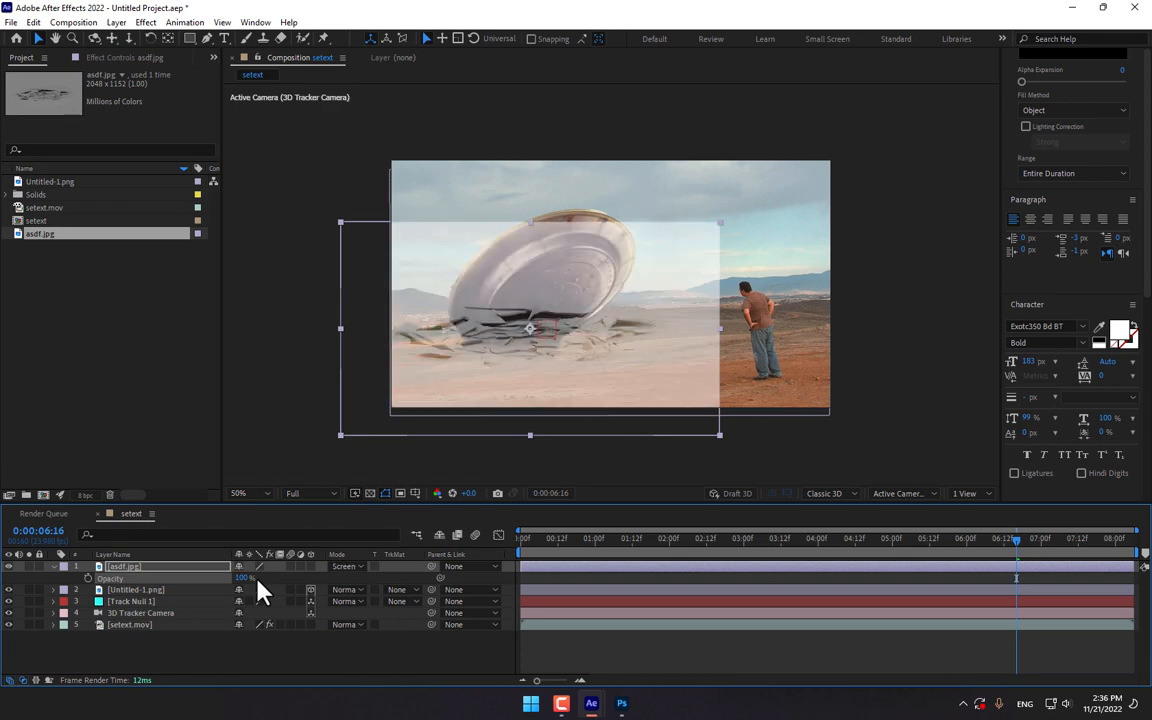
pyautogui.click(348, 566)
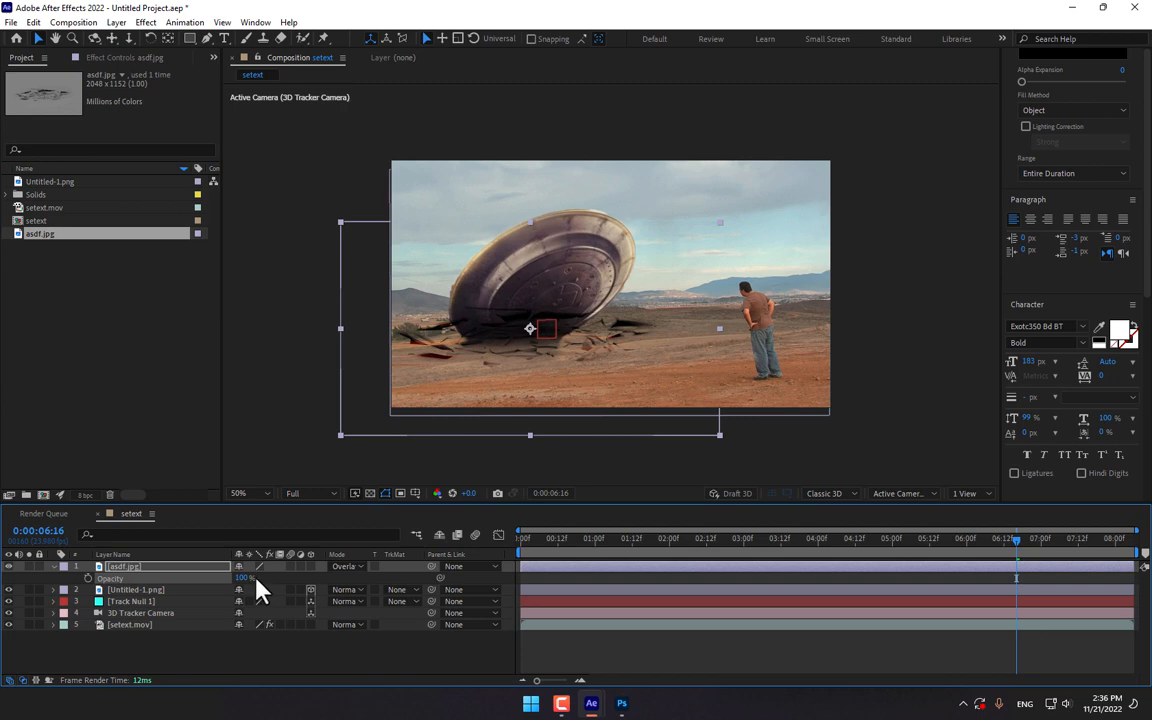
pyautogui.moveTo(318, 576)
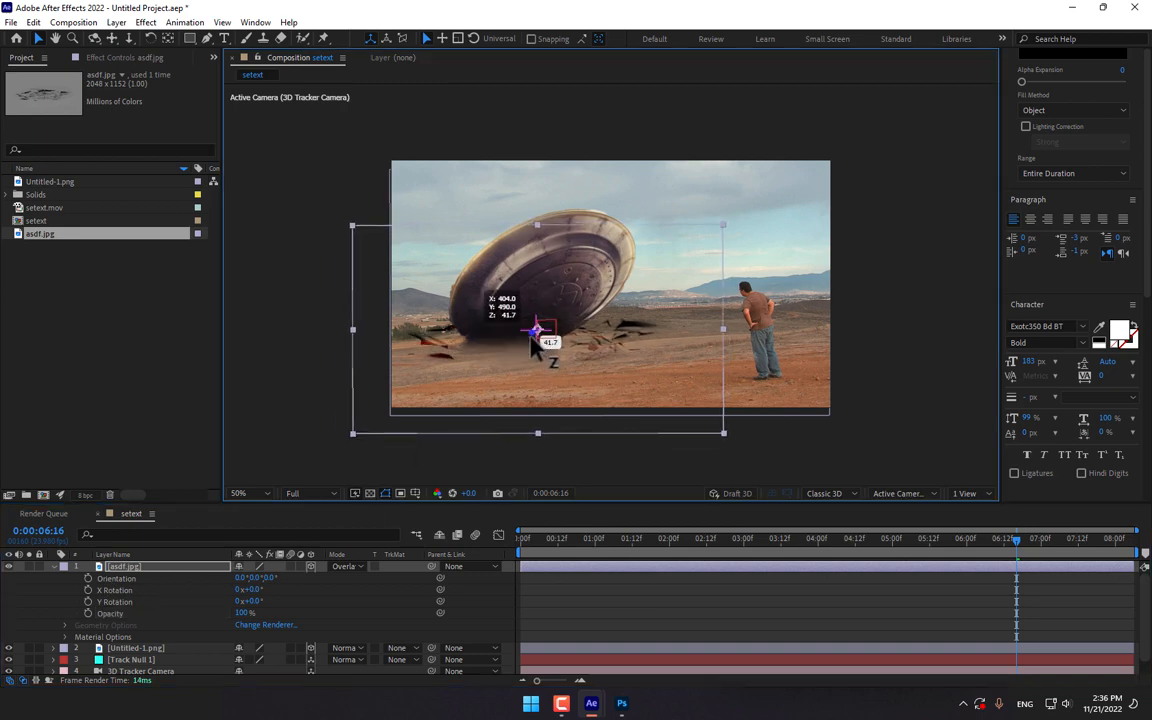
pyautogui.moveTo(536, 330); pyautogui.dragTo(536, 344)
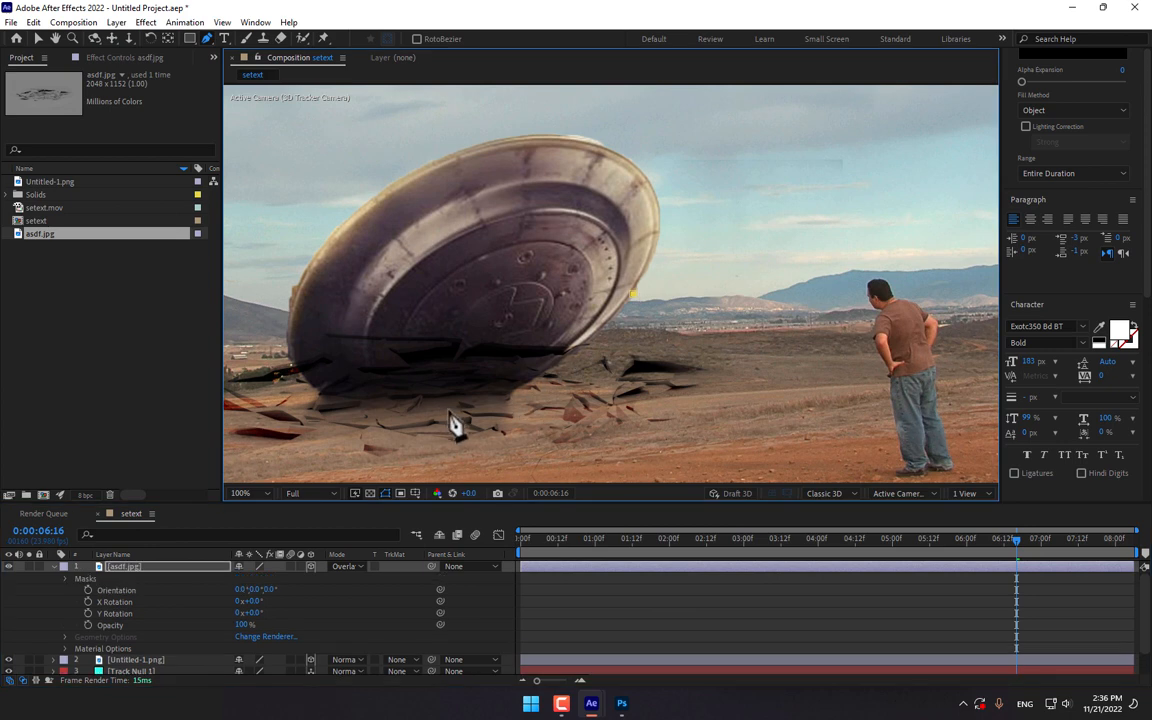
pyautogui.moveTo(438, 410)
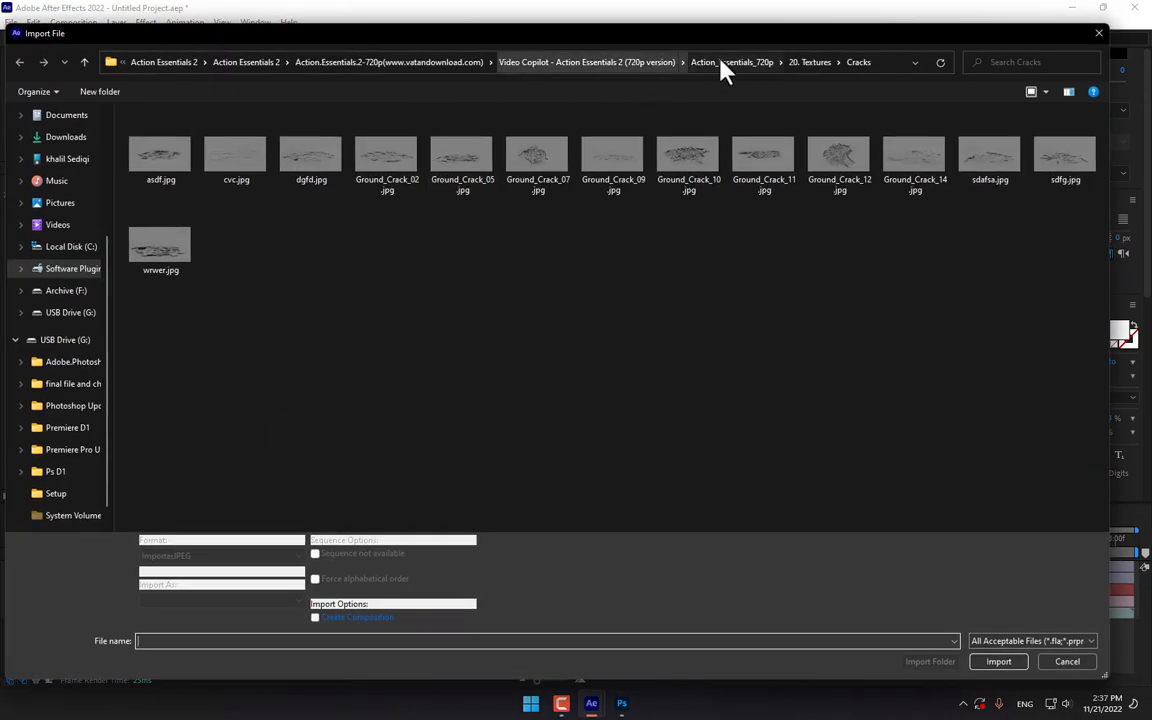
# Preview the smoke clips and import Smoke_01 into the project
pyautogui.click(774, 62)
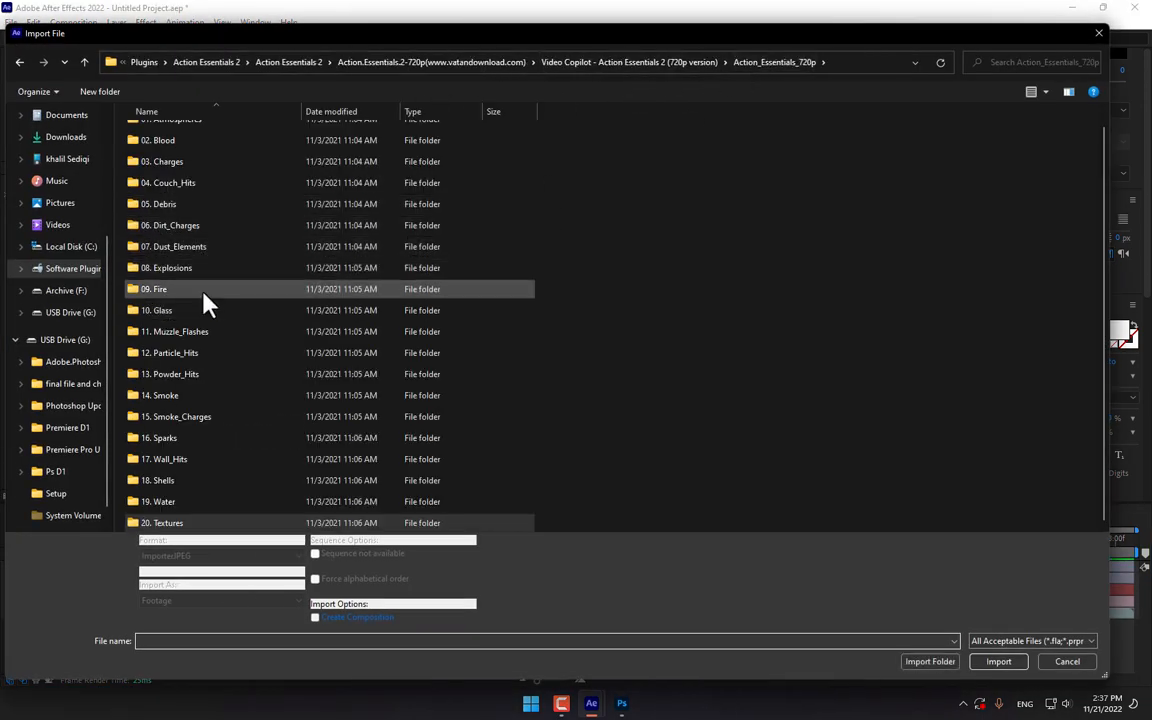
pyautogui.click(180, 416)
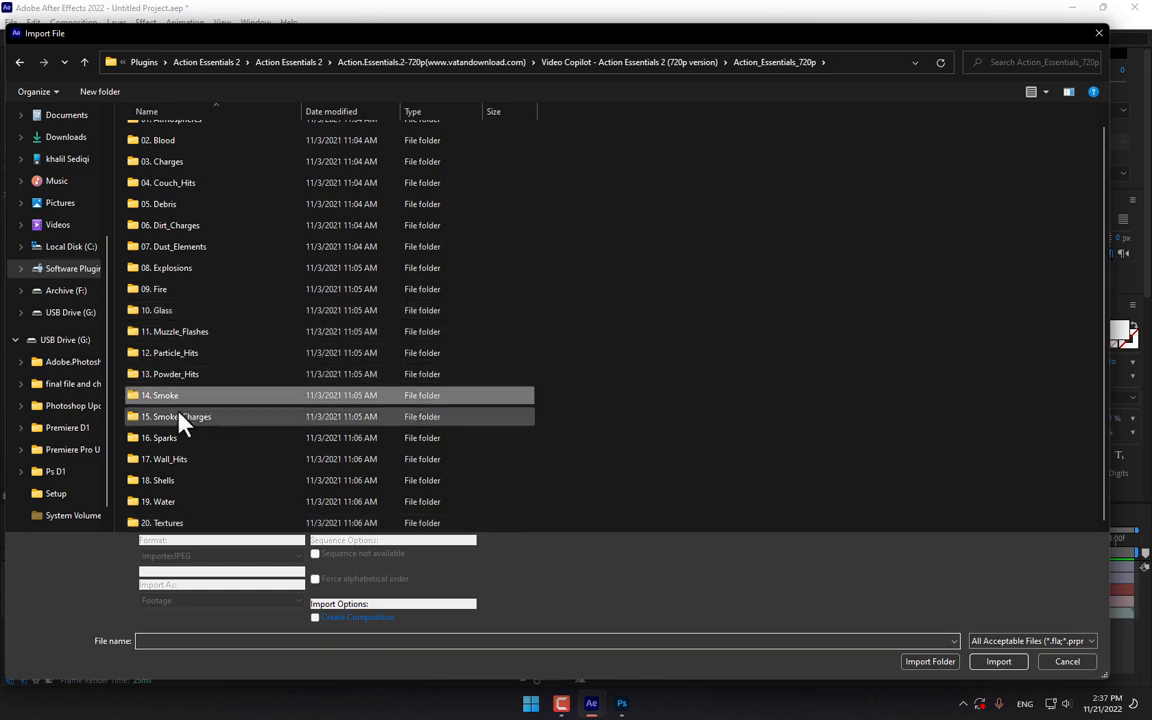
pyautogui.doubleClick(160, 396)
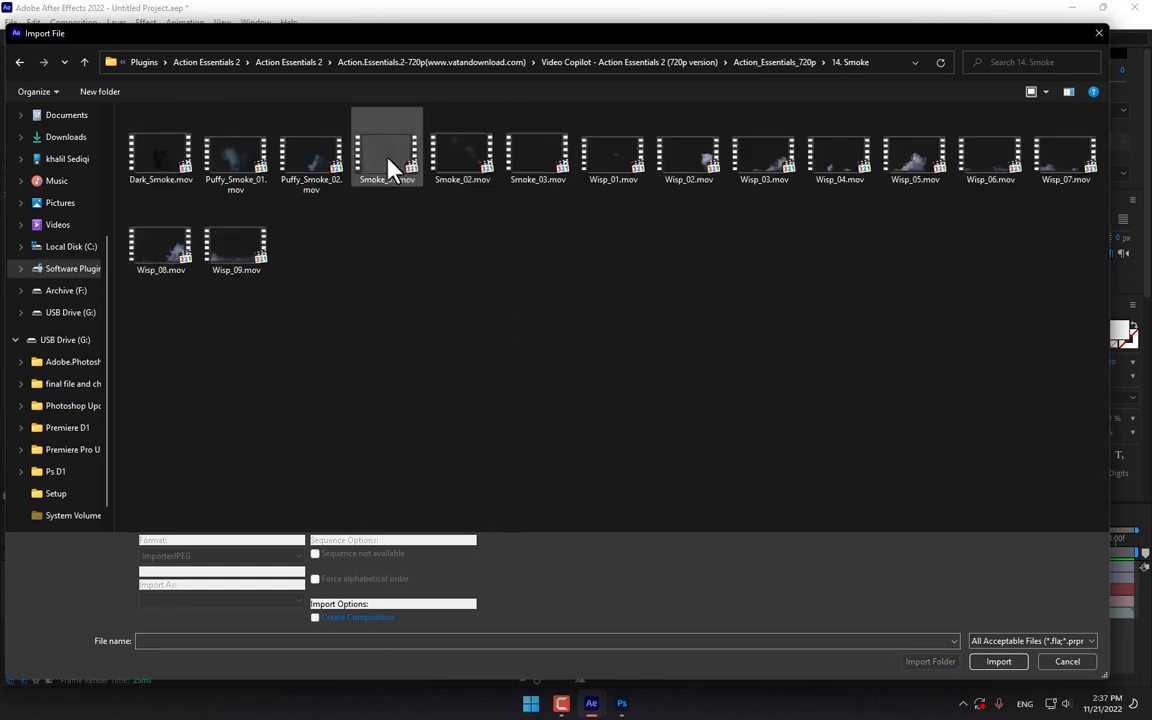
pyautogui.doubleClick(388, 156)
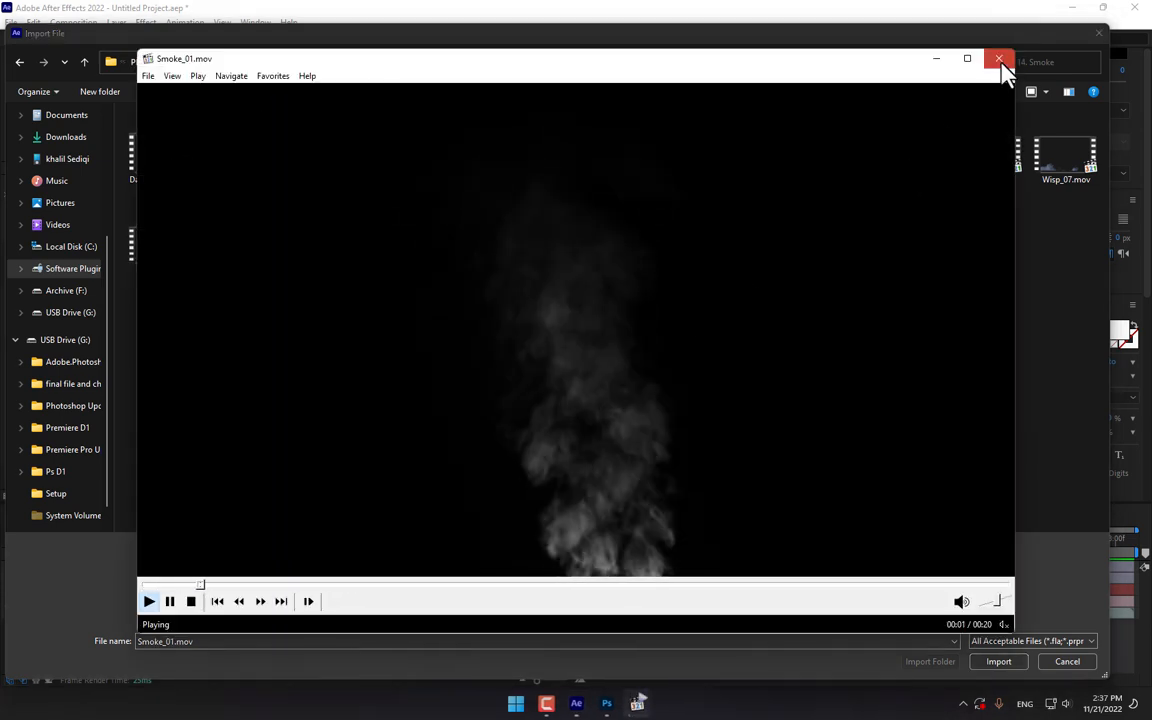
pyautogui.rightClick(536, 150)
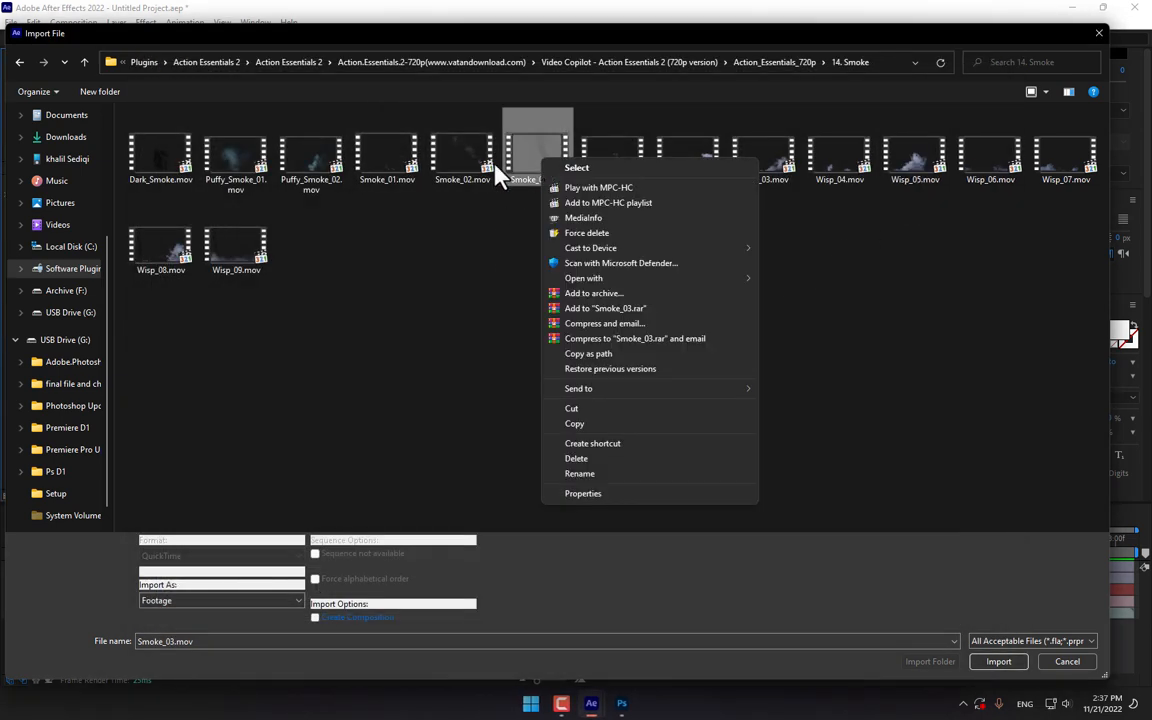
pyautogui.click(598, 188)
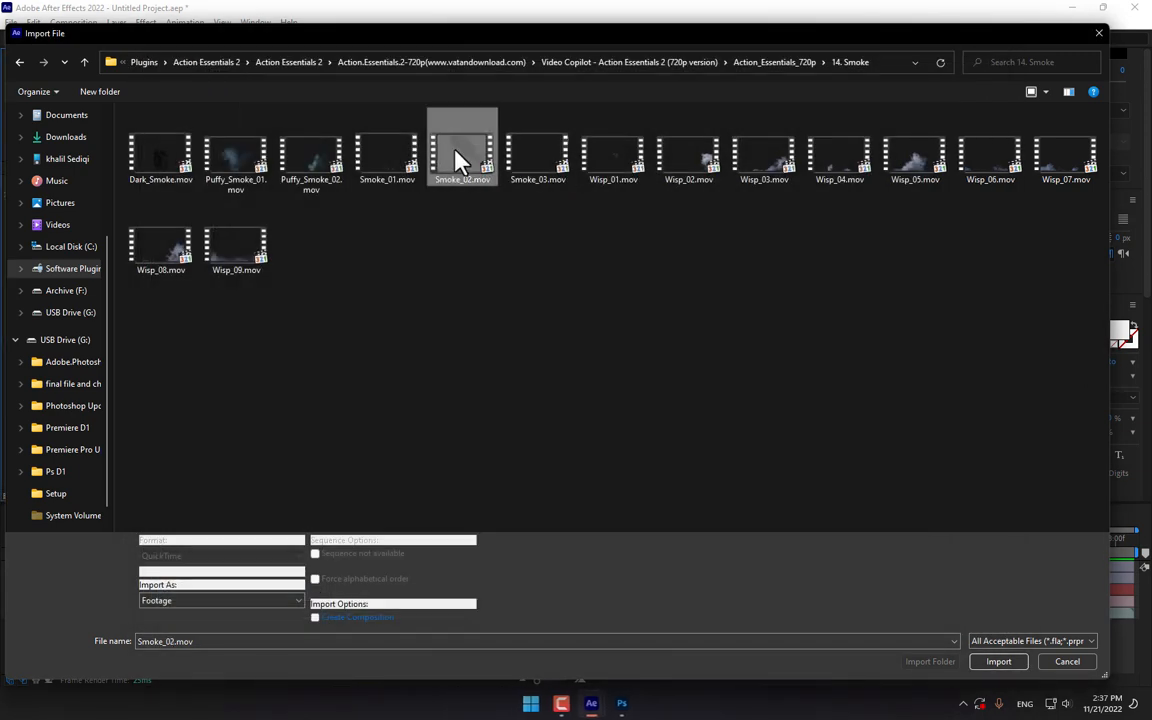
pyautogui.doubleClick(462, 160)
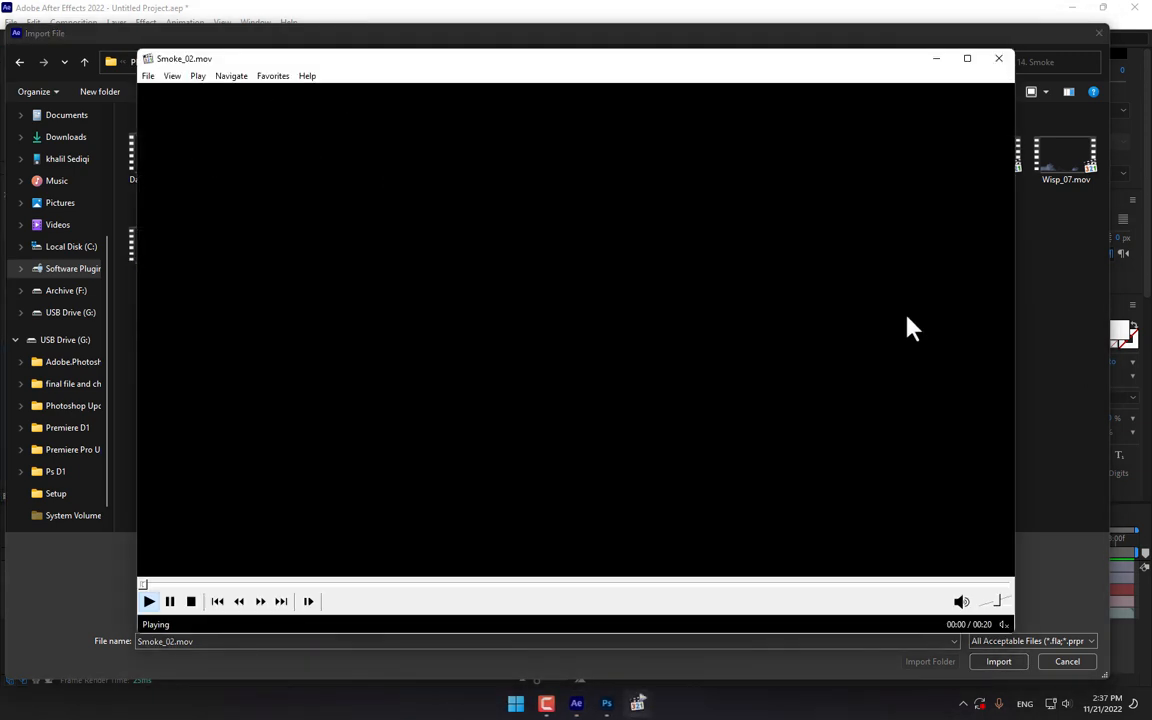
pyautogui.rightClick(612, 156)
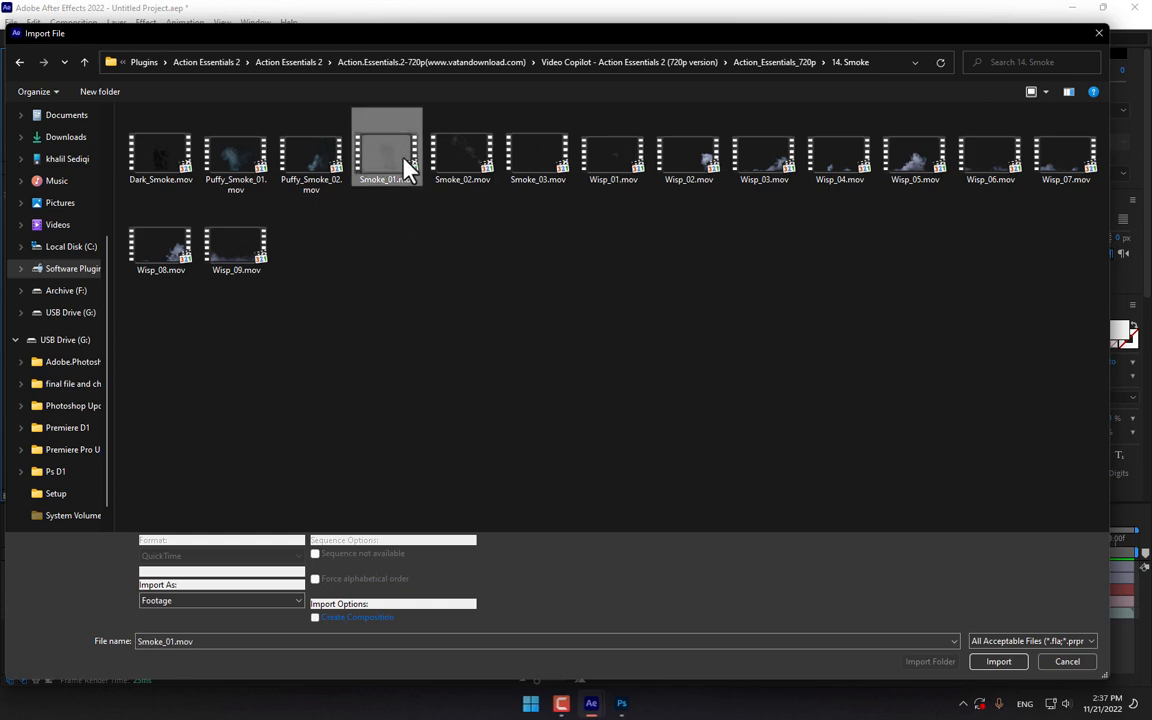
pyautogui.click(996, 660)
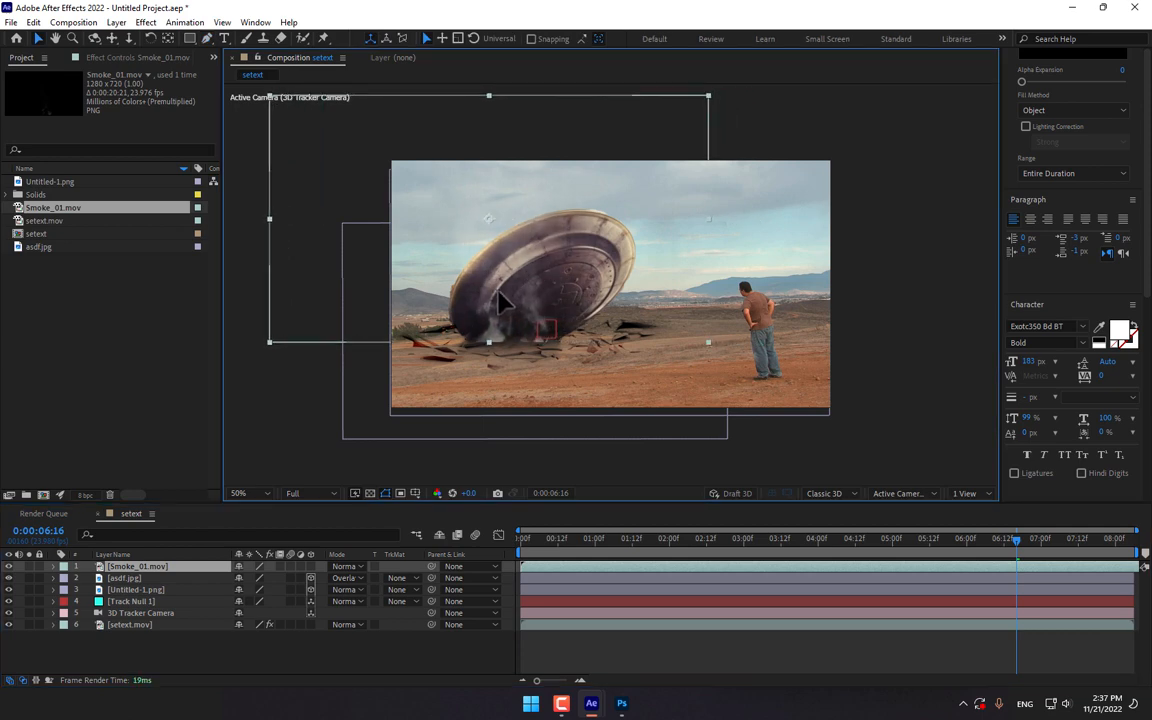
# Mask Smoke_01 around the rubble with the Pen tool, inverted with raised feather
pyautogui.click(238, 492)
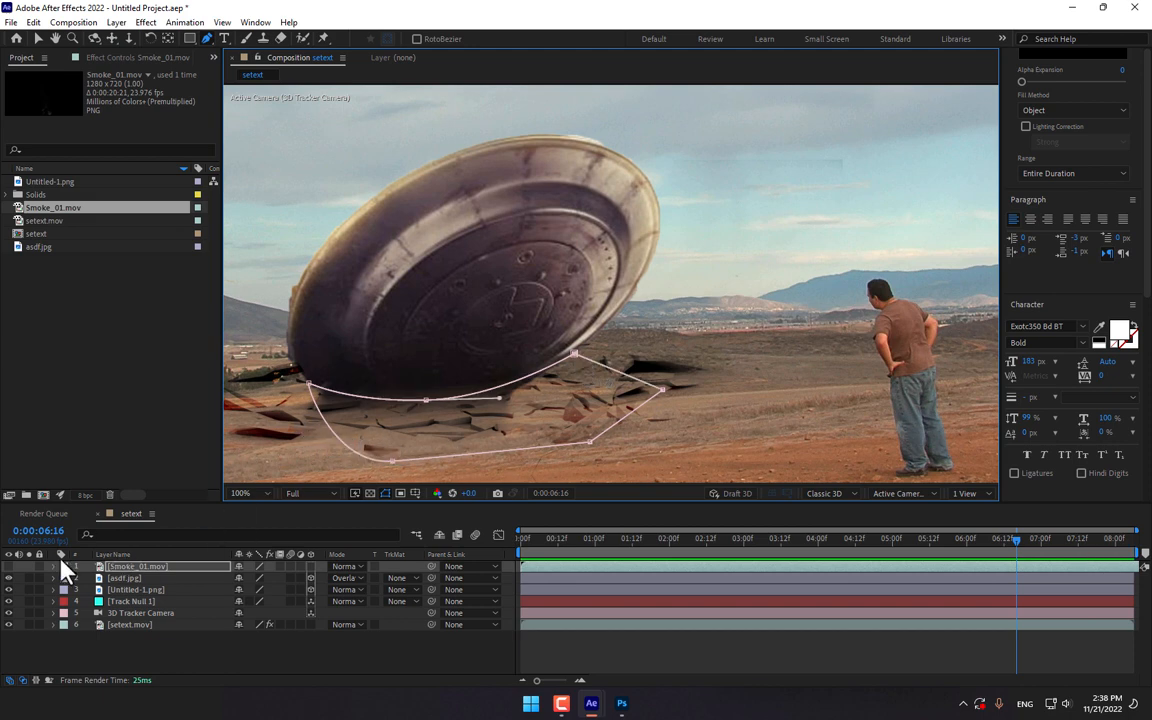
pyautogui.click(208, 38)
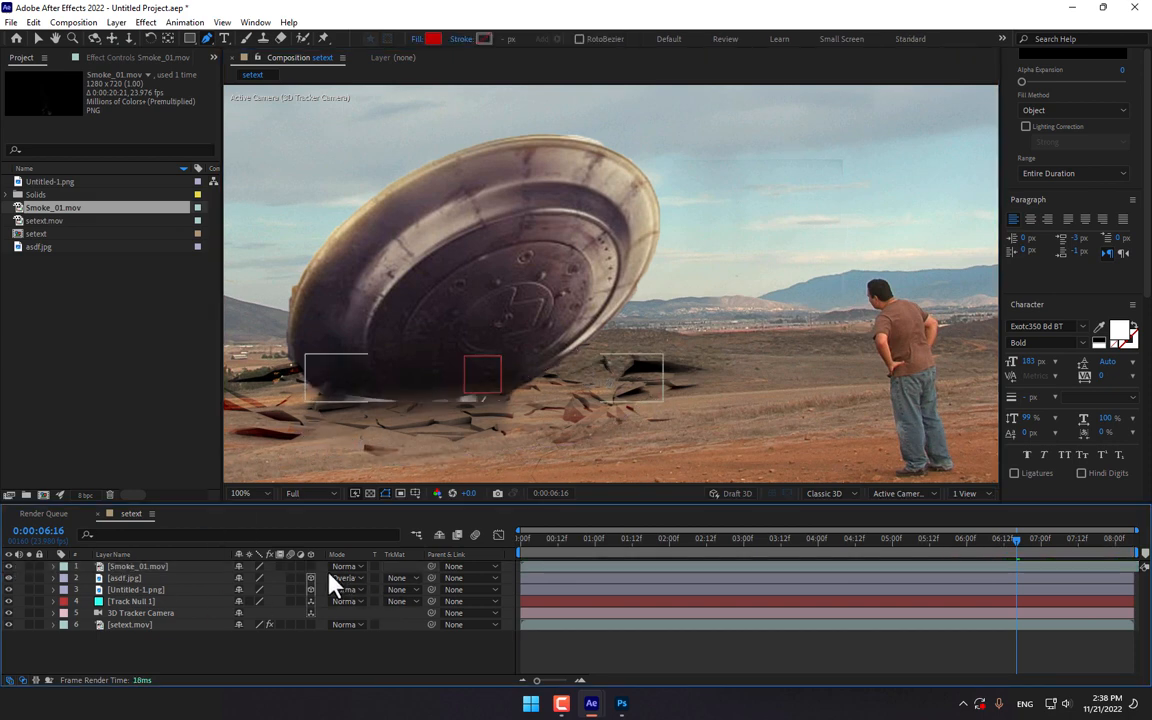
pyautogui.click(136, 566)
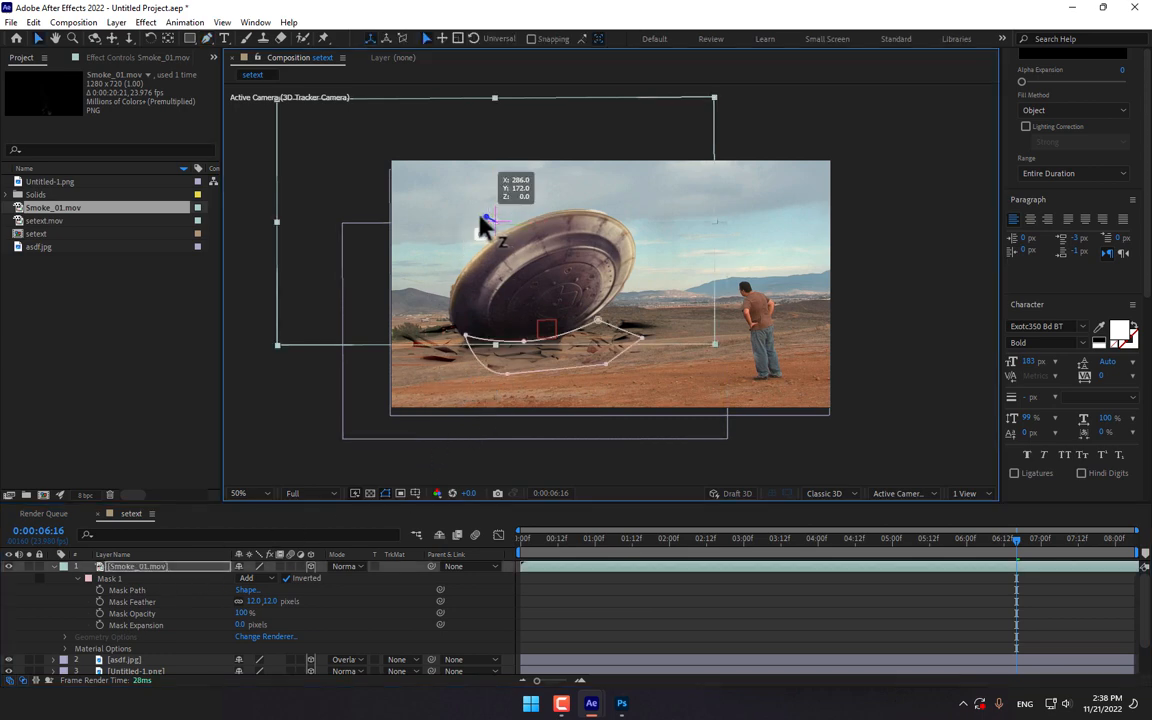
# Preview and import Smoke_Charge_07.mov from Smoke_Charges, placed above the UFO's rim
pyautogui.moveTo(500, 236); pyautogui.dragTo(484, 244)
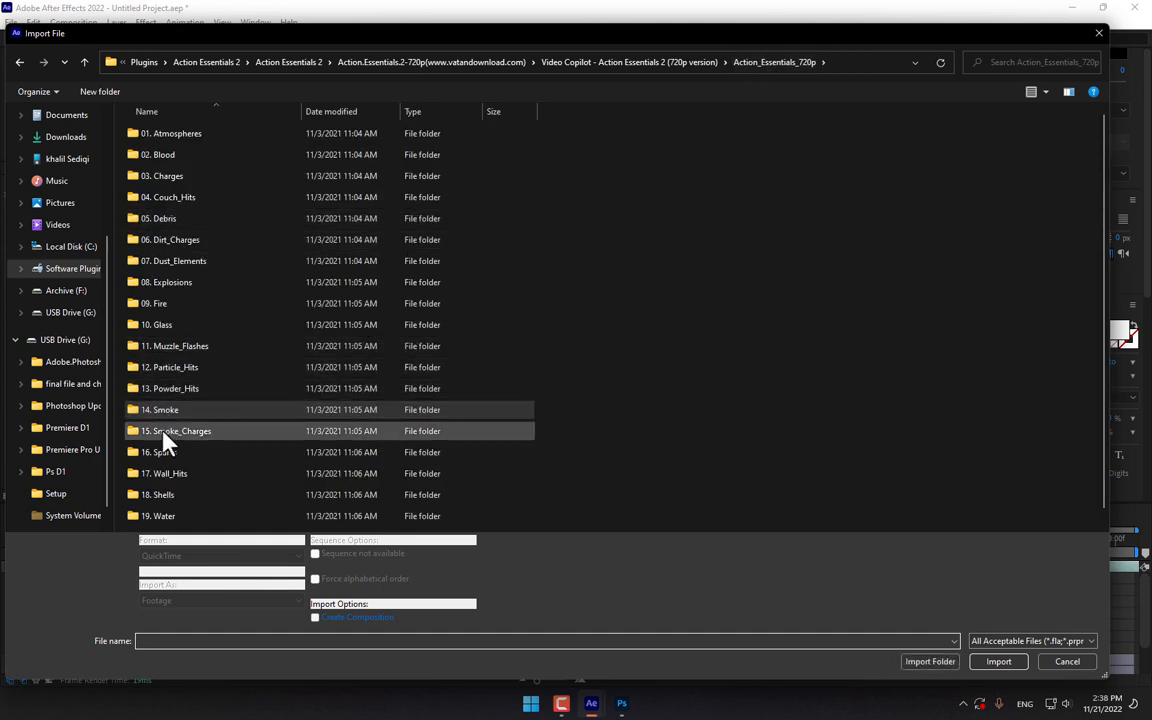
pyautogui.doubleClick(176, 432)
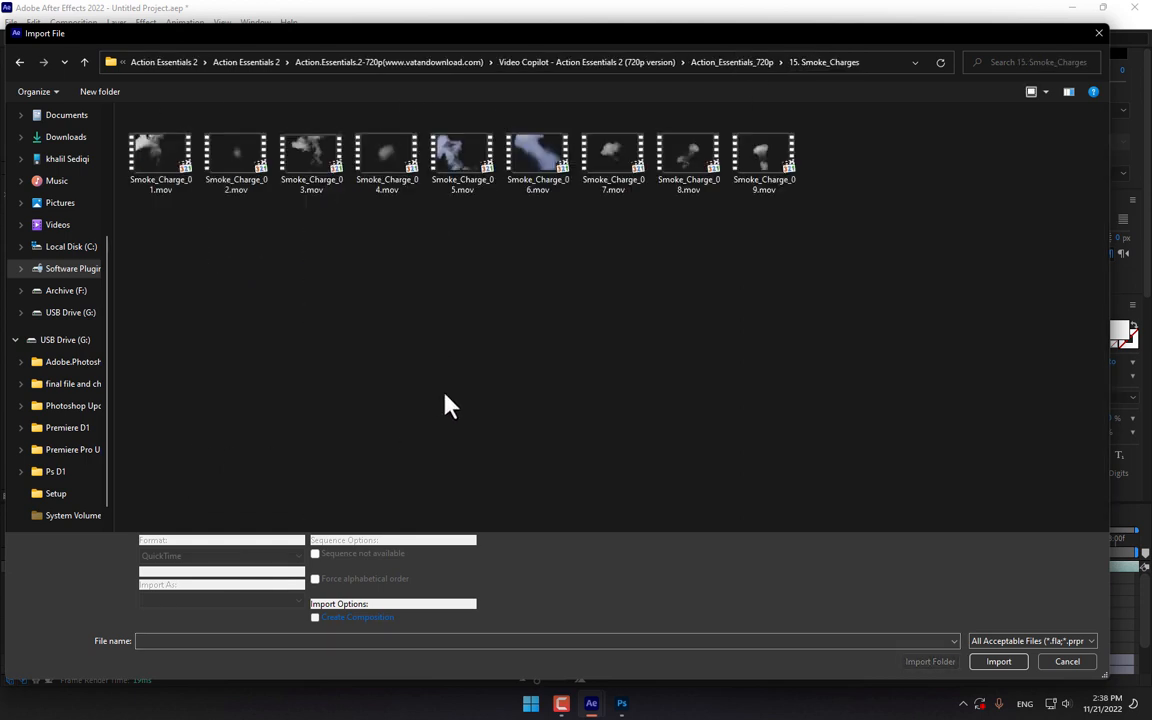
pyautogui.rightClick(388, 156)
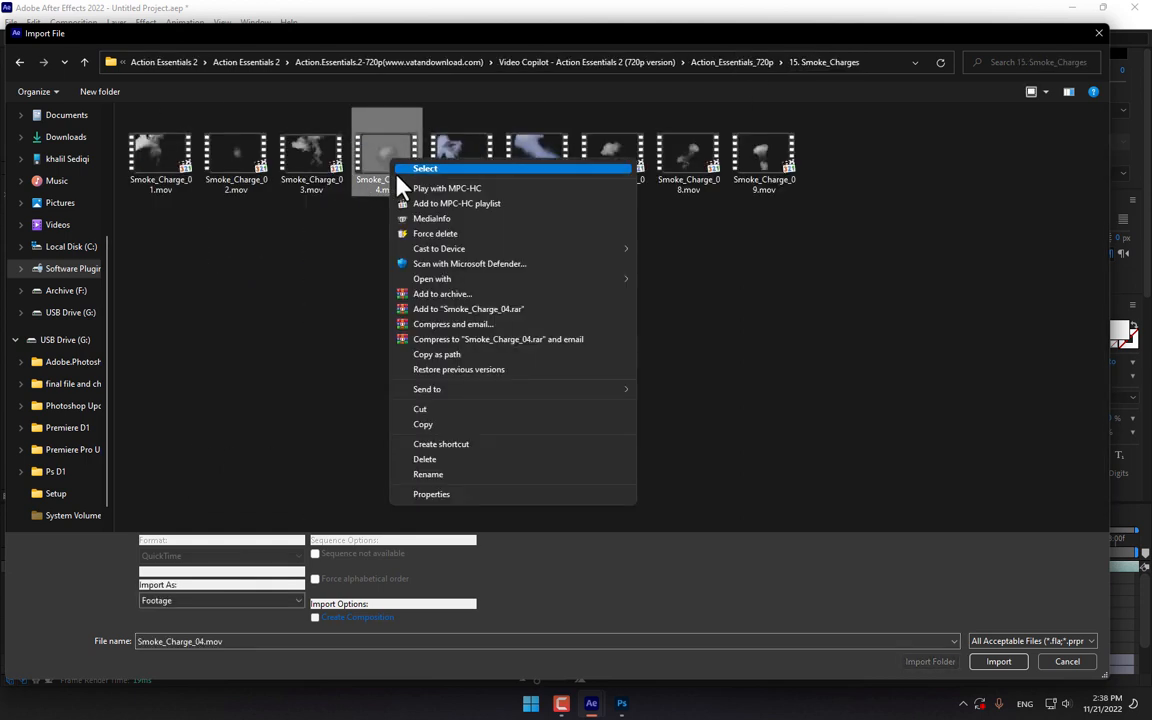
pyautogui.click(448, 188)
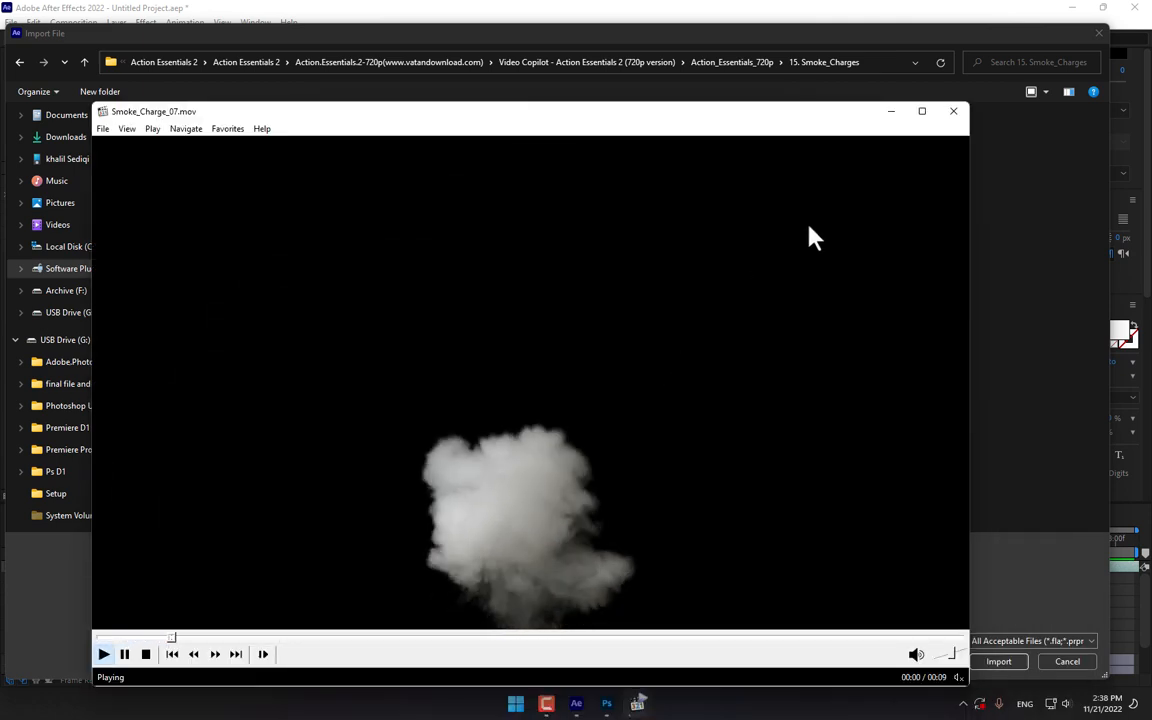
pyautogui.click(998, 660)
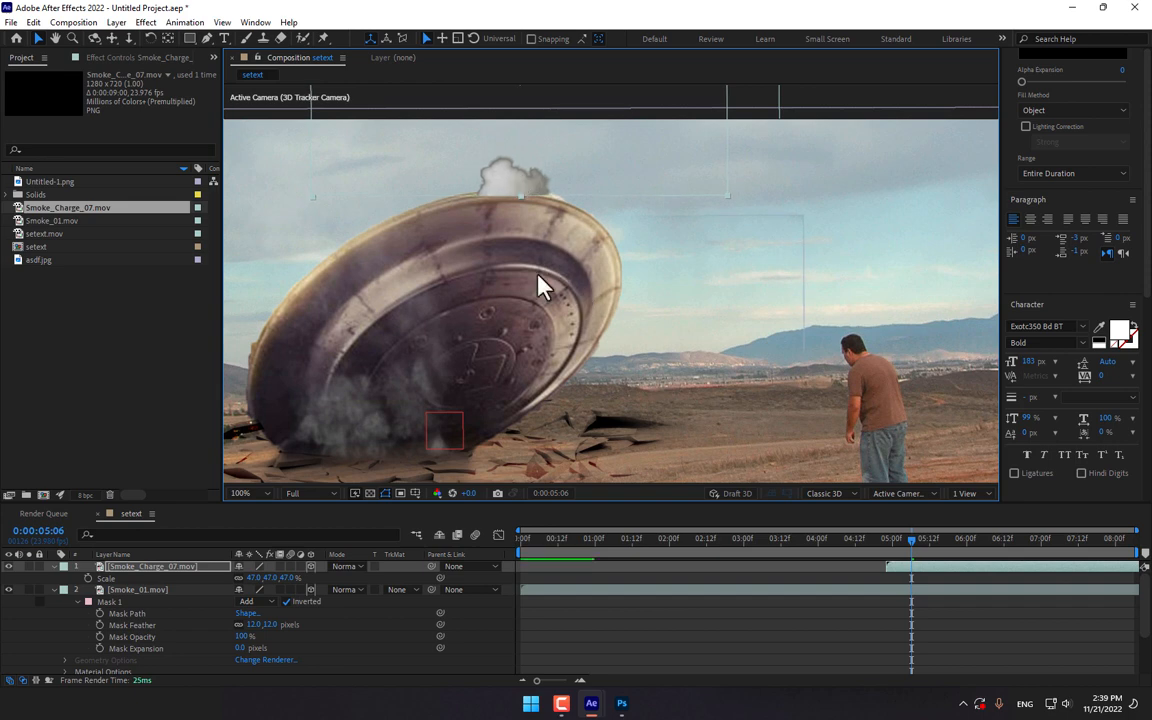
pyautogui.click(224, 38)
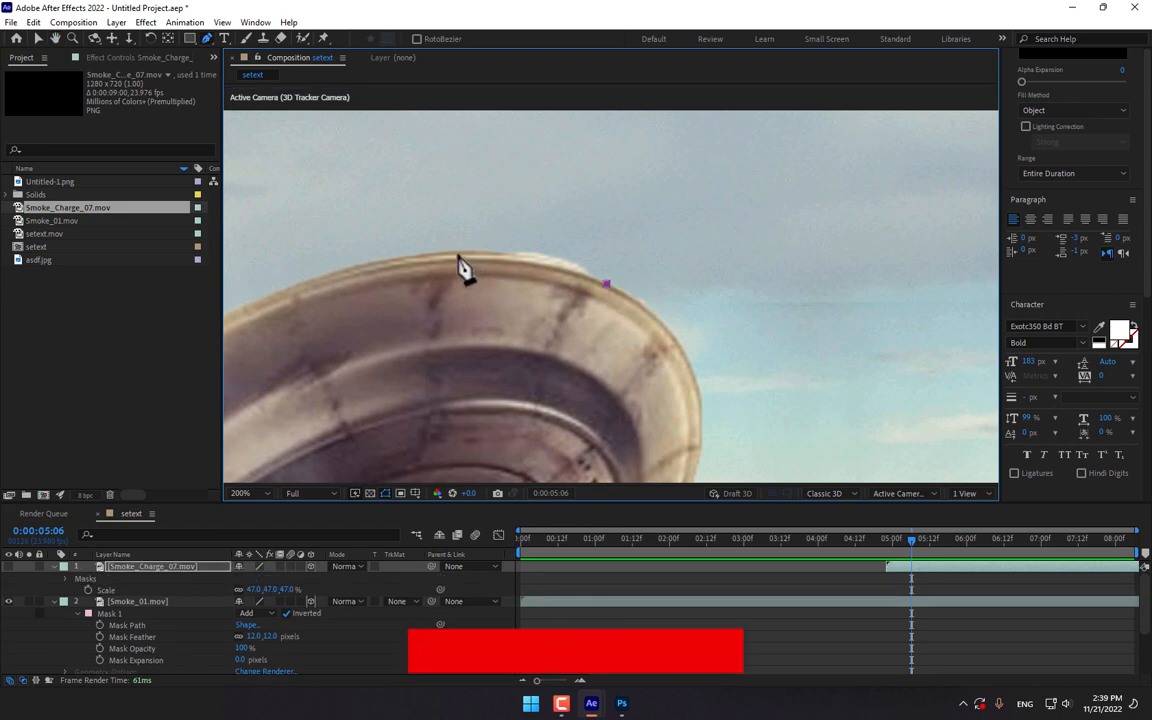
# Draw a Pen-tool mask along the saucer's upper rim and reshape its points
pyautogui.click(284, 378)
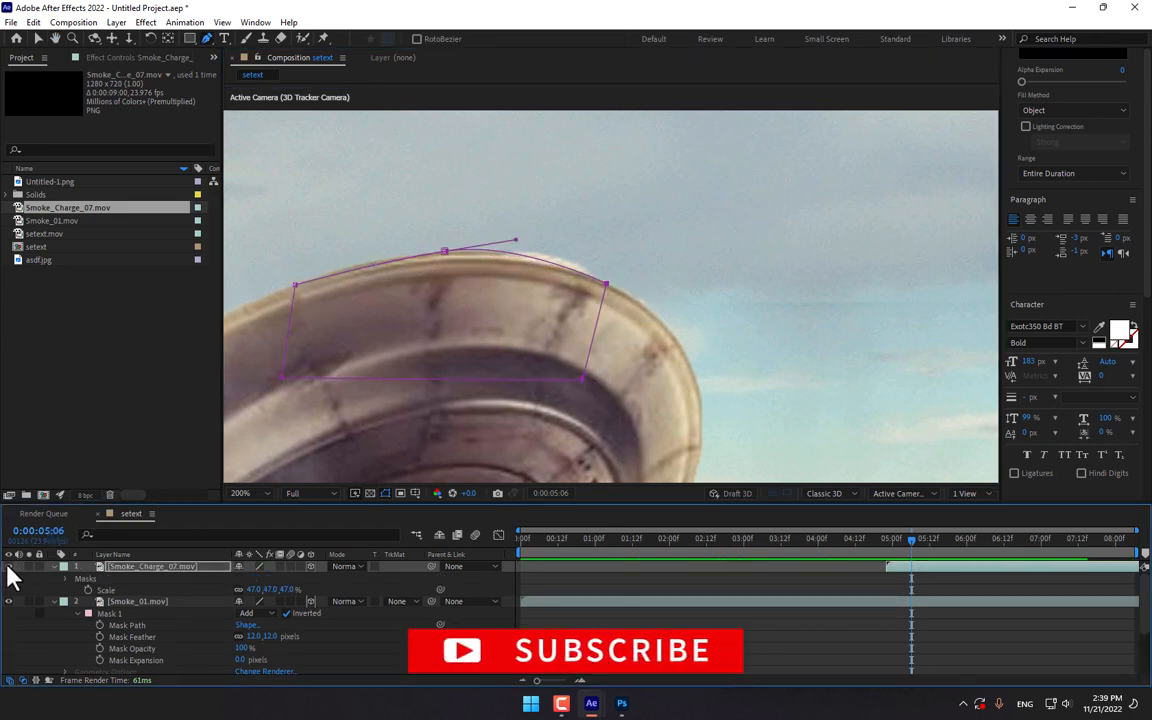
pyautogui.click(76, 566)
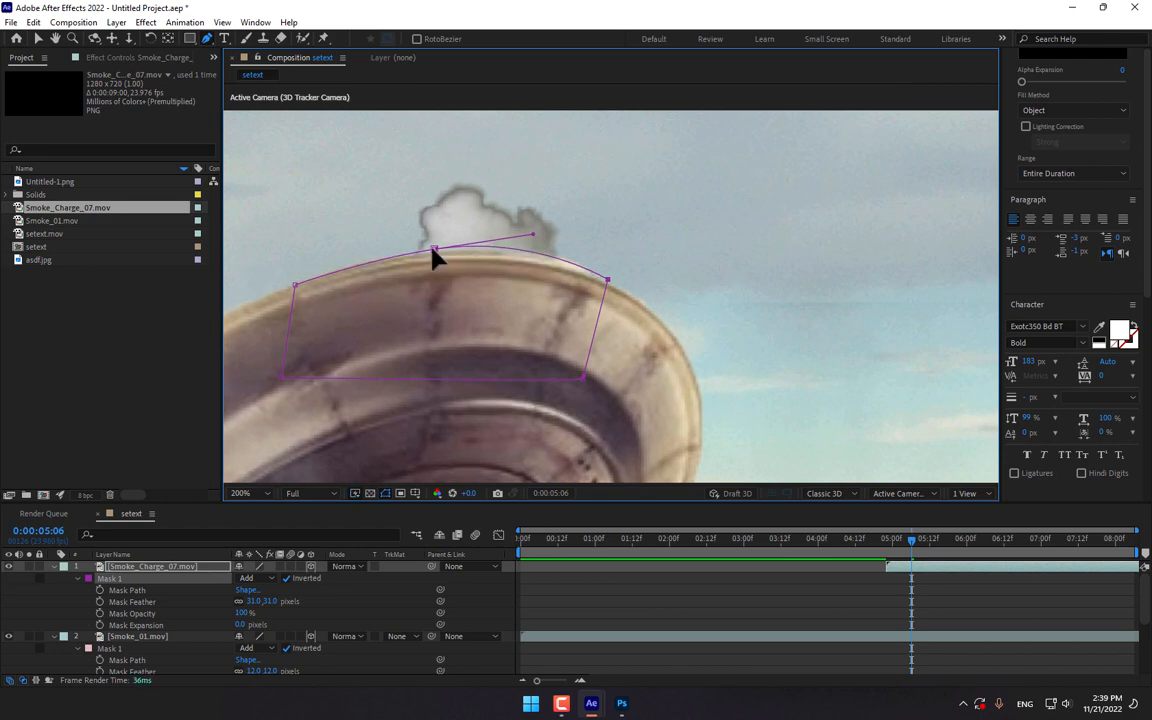
pyautogui.moveTo(910, 548); pyautogui.dragTo(890, 548)
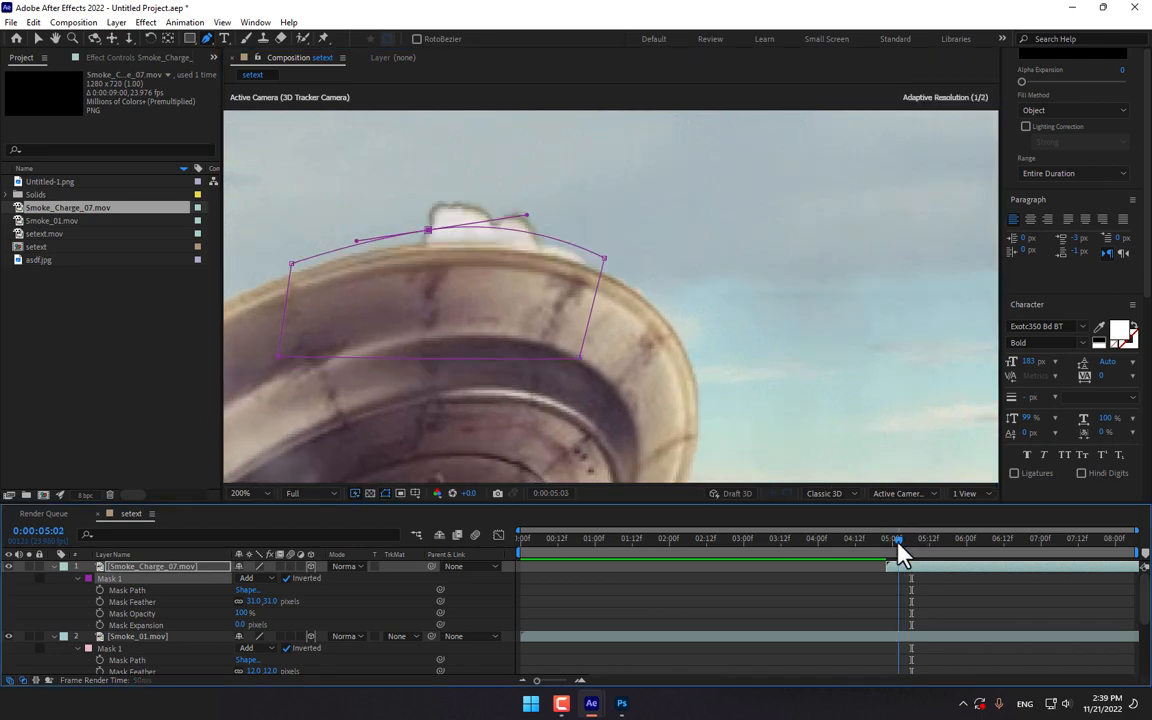
pyautogui.click(920, 538)
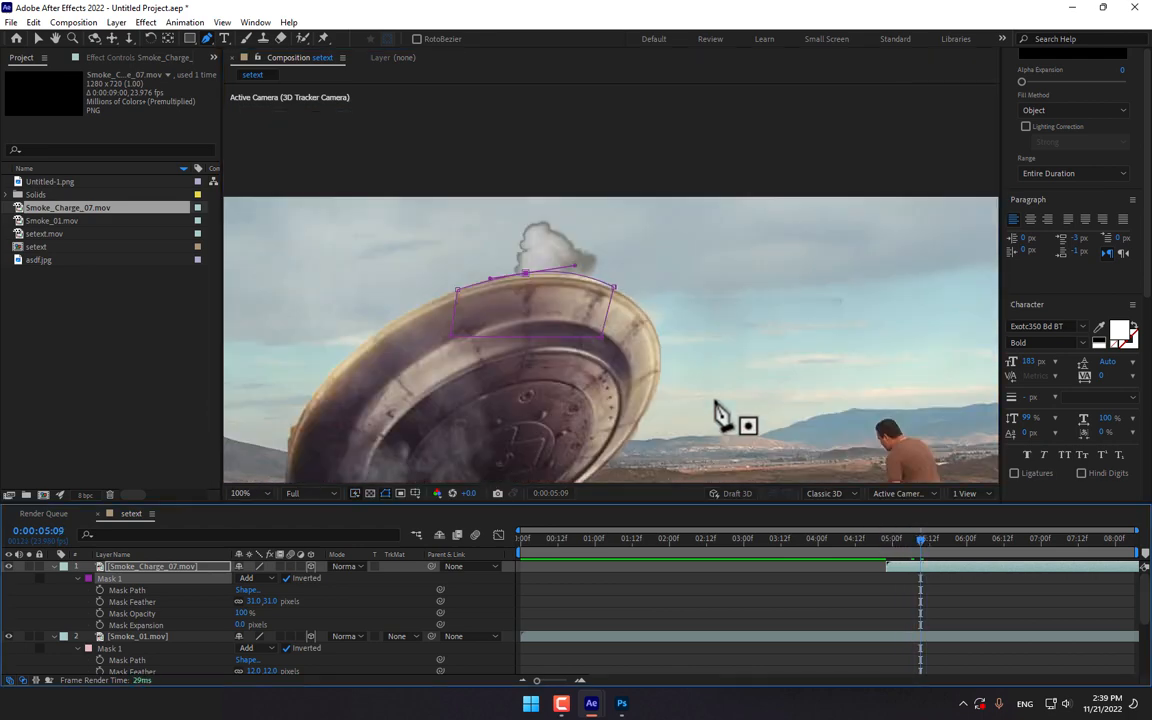
pyautogui.click(240, 492)
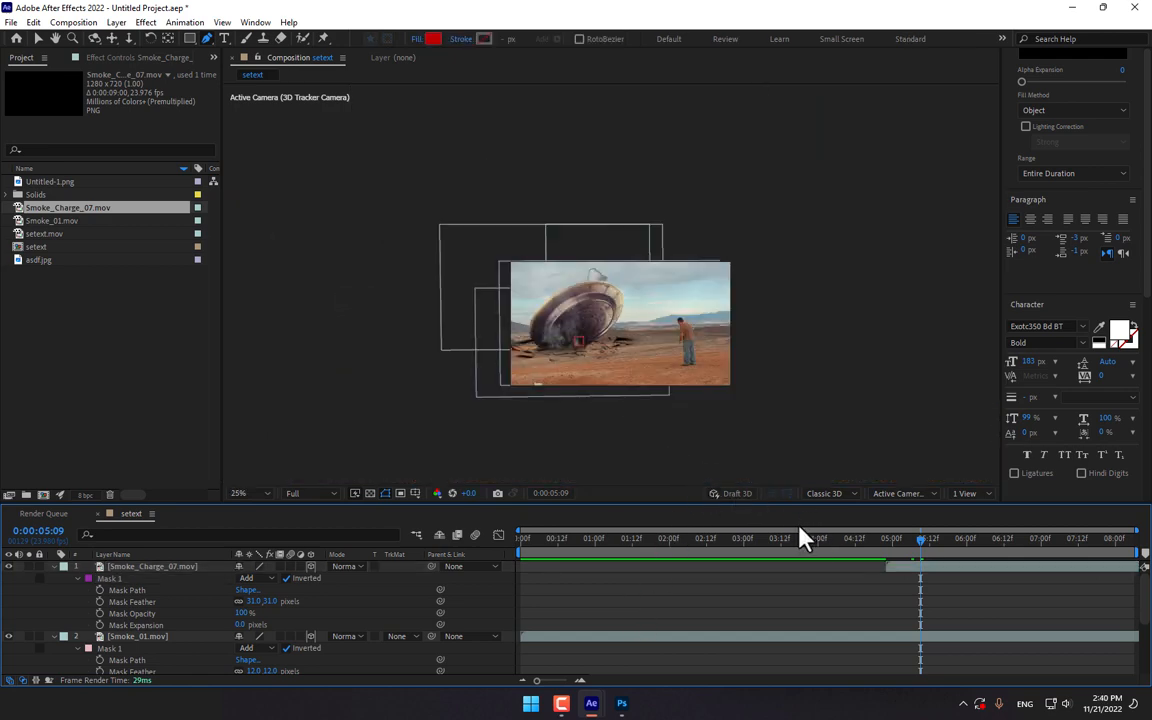
# Preview FireCracker_04, Slow_Sparks_03 and Sparks_02 in the Sparks folder
pyautogui.click(996, 538)
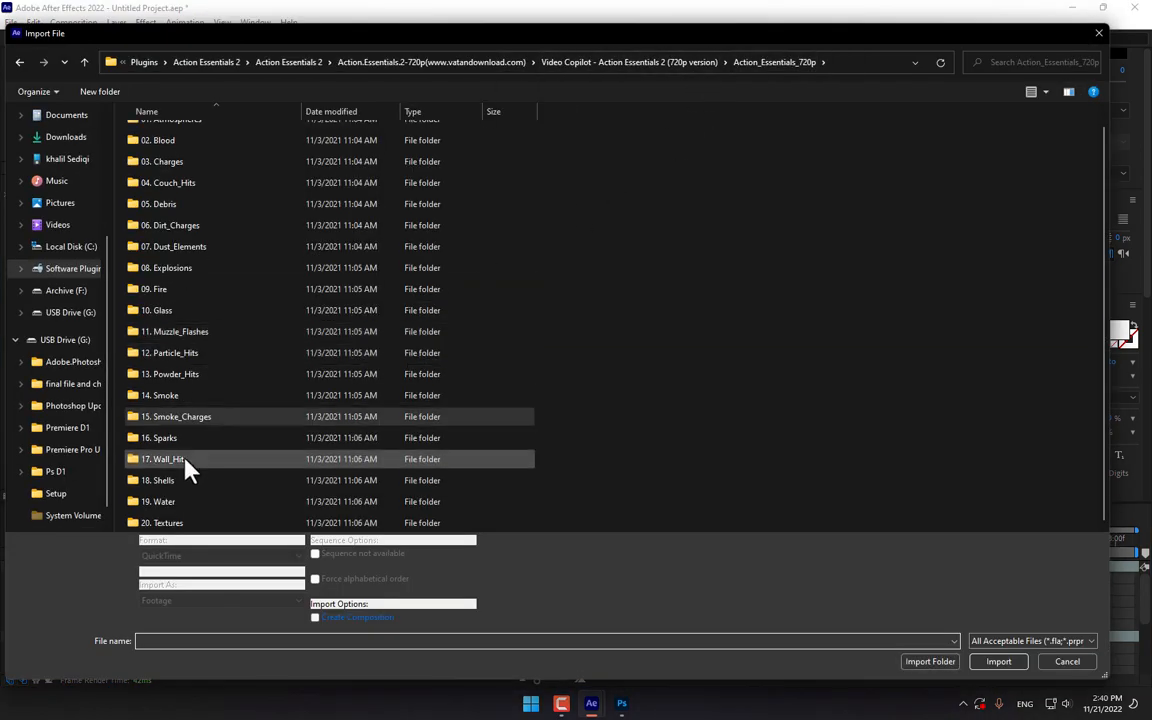
pyautogui.doubleClick(160, 436)
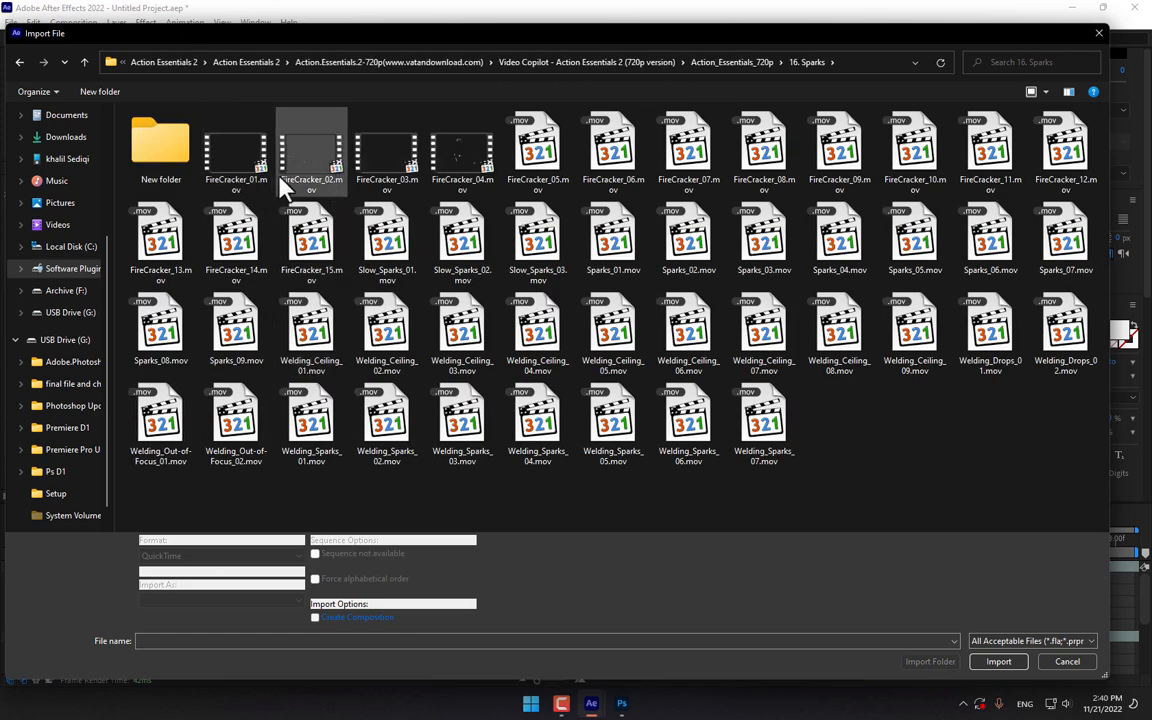
pyautogui.click(460, 150)
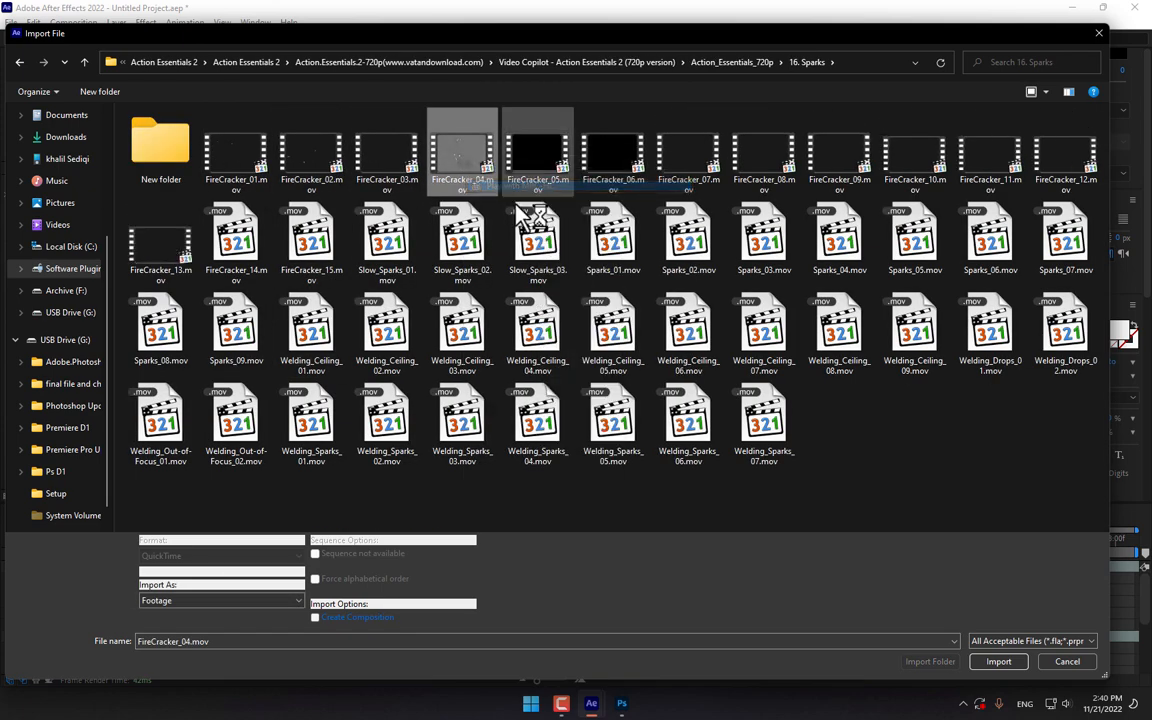
pyautogui.doubleClick(460, 152)
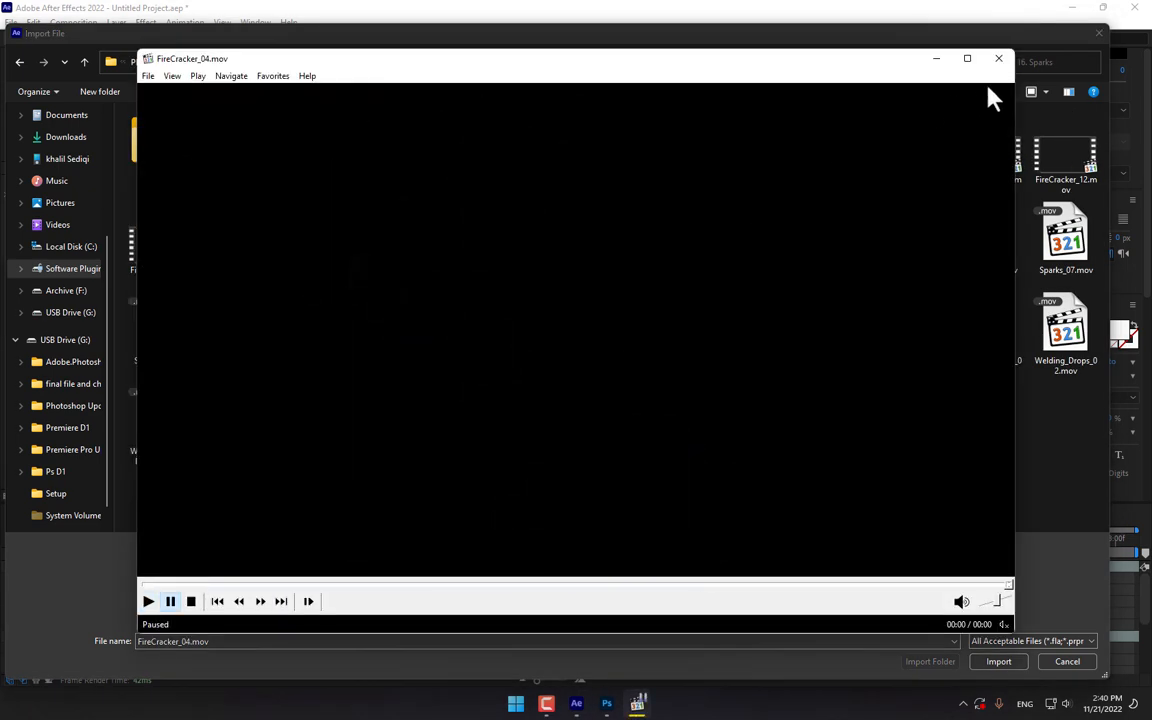
pyautogui.click(996, 58)
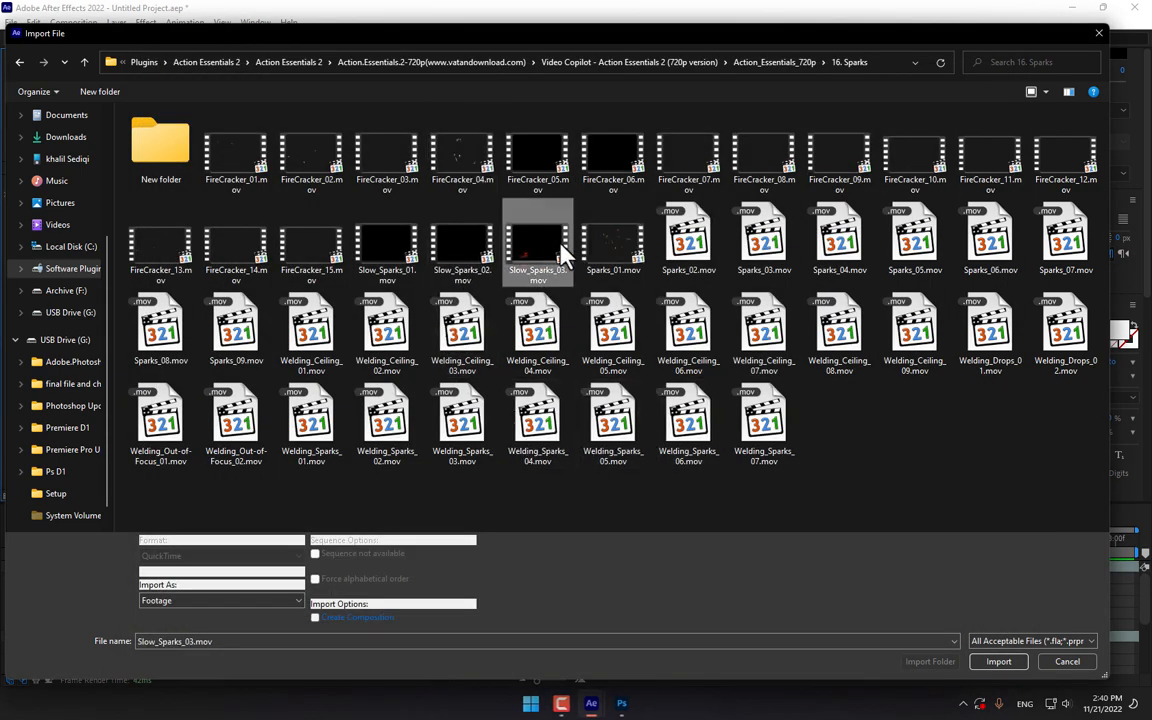
pyautogui.doubleClick(536, 244)
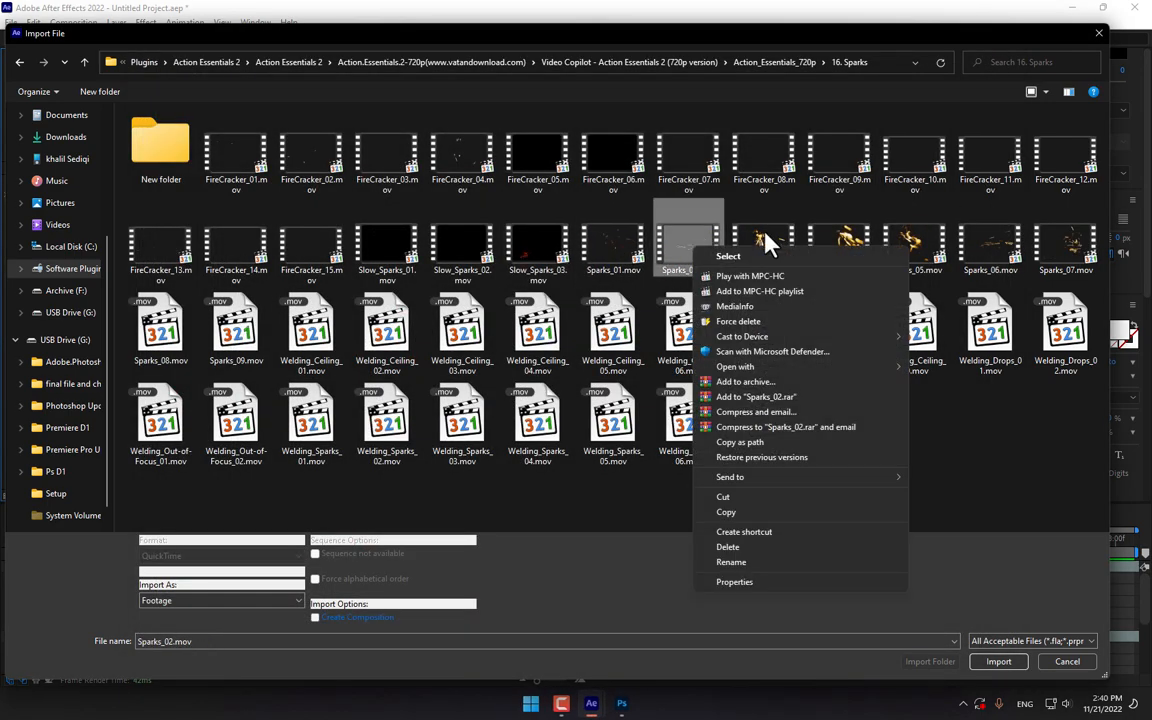
pyautogui.click(748, 276)
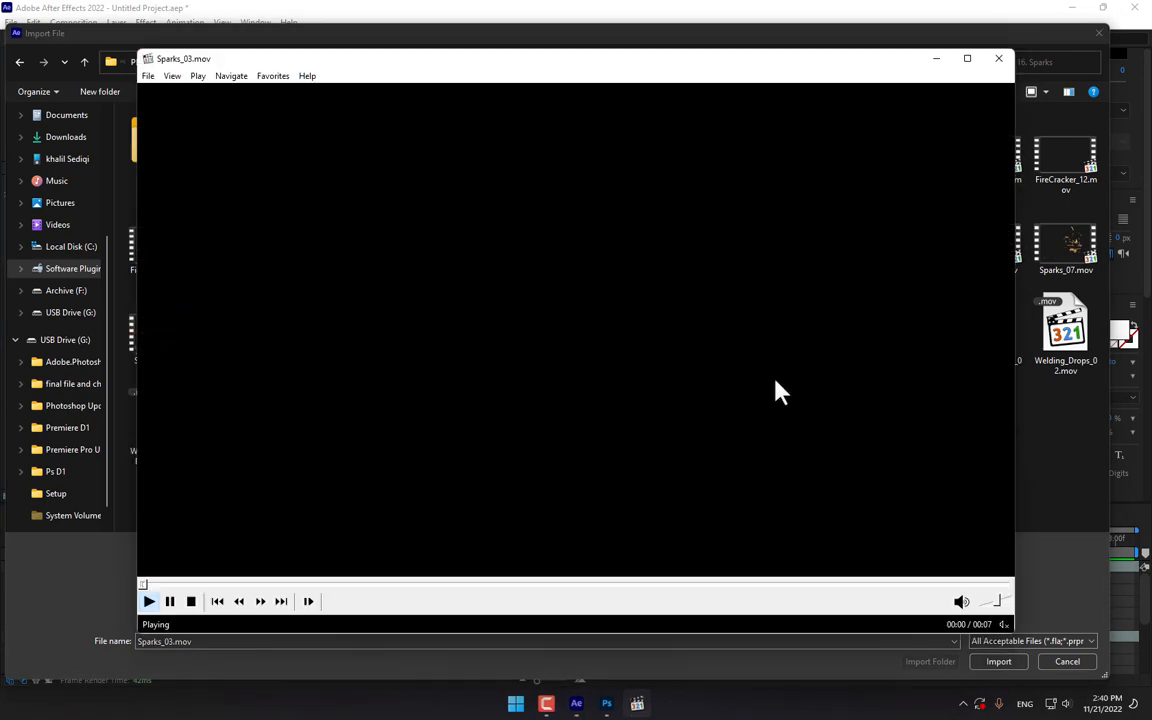
pyautogui.click(998, 58)
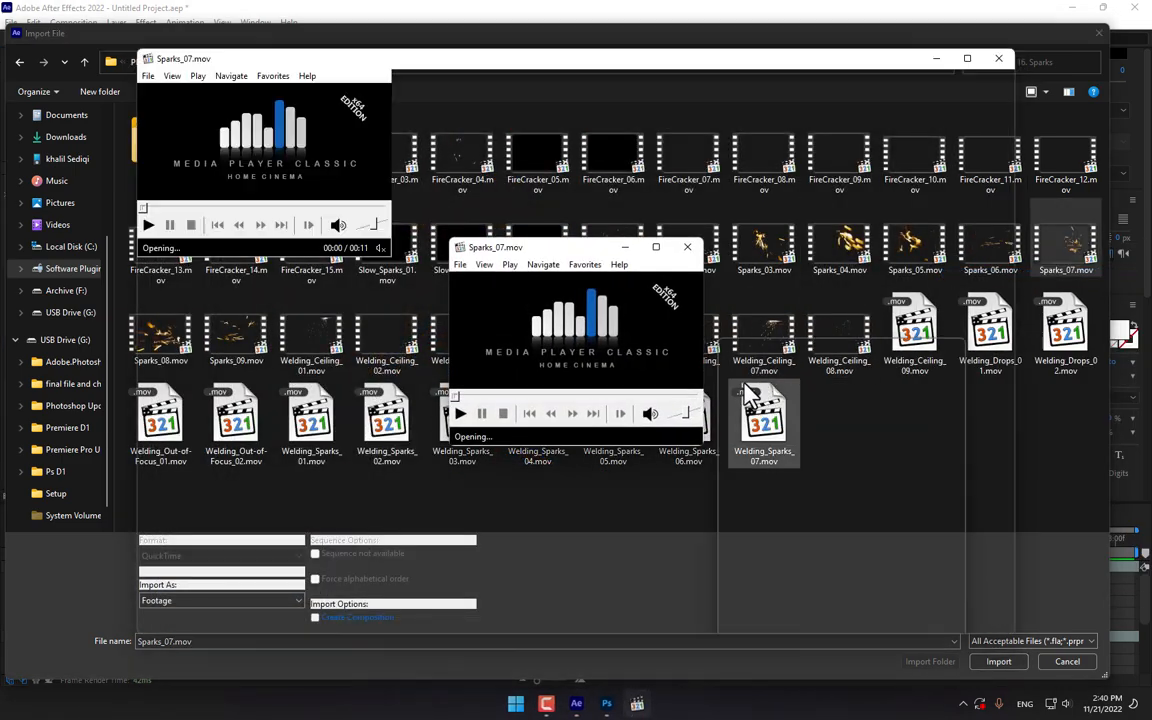
# Import Welding_Ceiling_04.mov and drop it into the comp as the top layer
pyautogui.click(688, 248)
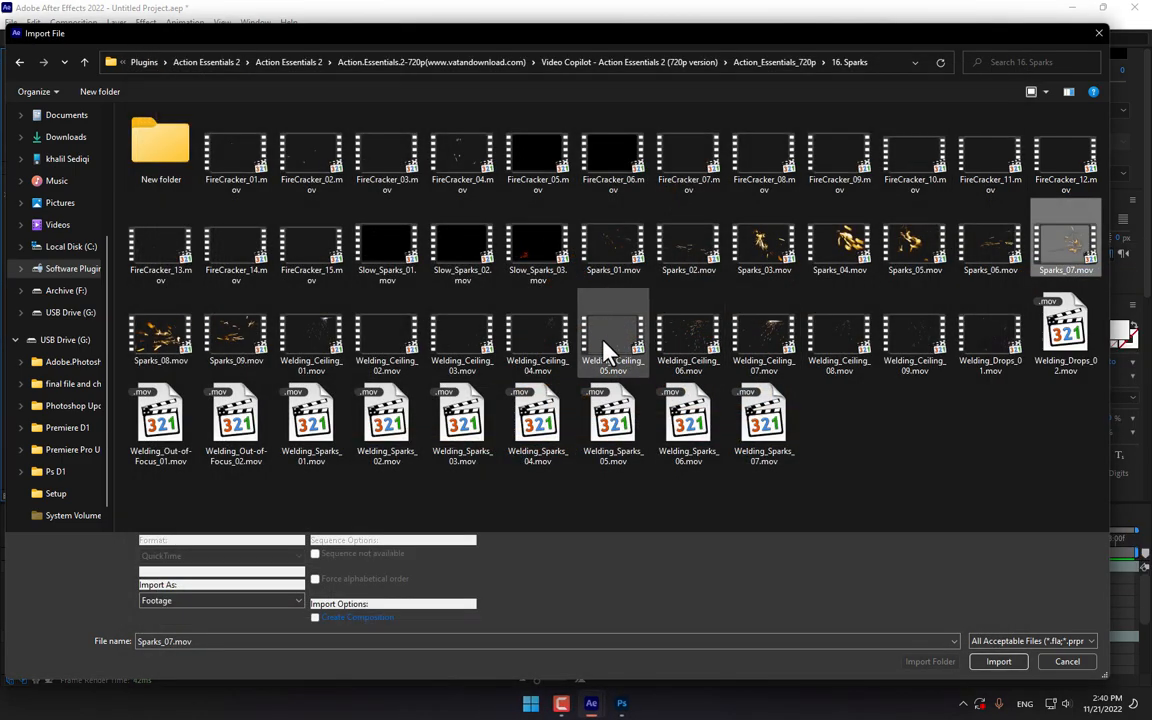
pyautogui.doubleClick(536, 340)
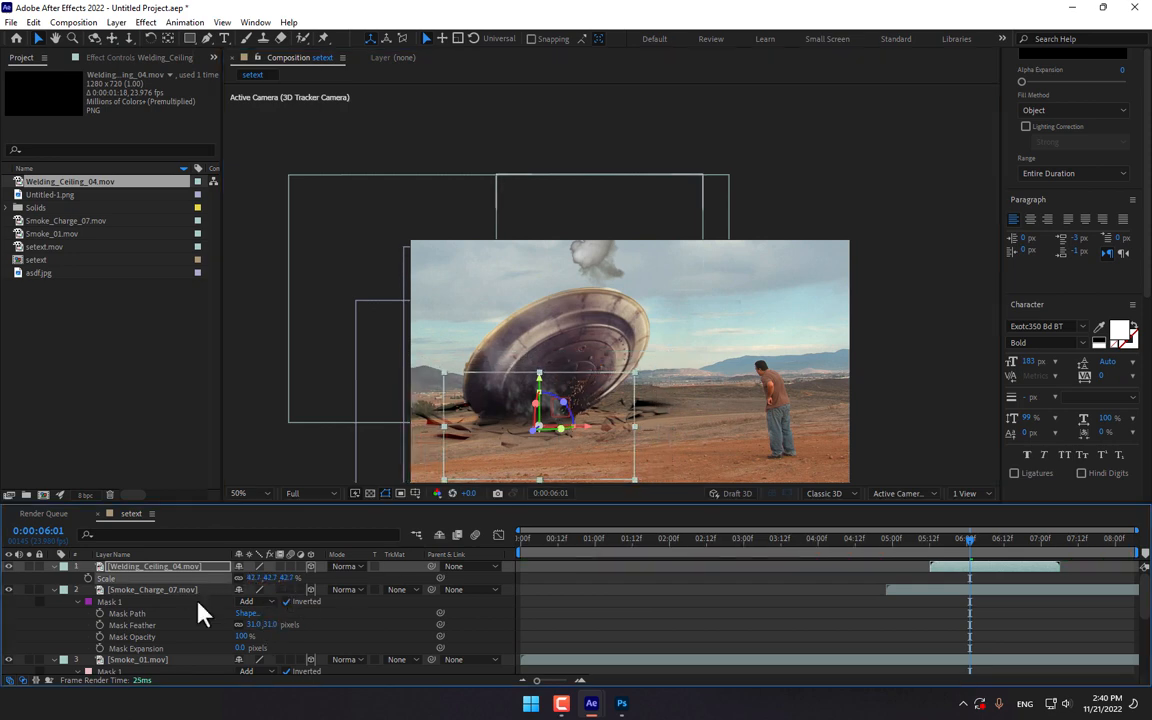
# Add an adjustment layer on top and save, replacing the existing .aep on the Desktop
pyautogui.click(238, 492)
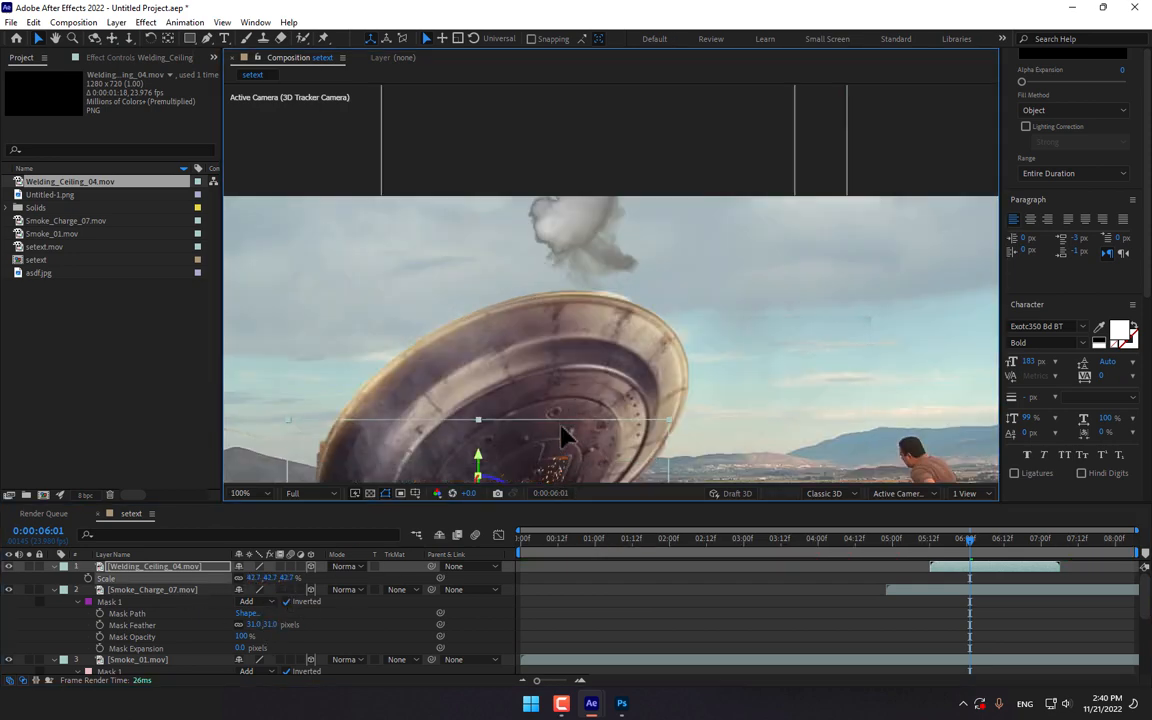
pyautogui.click(240, 492)
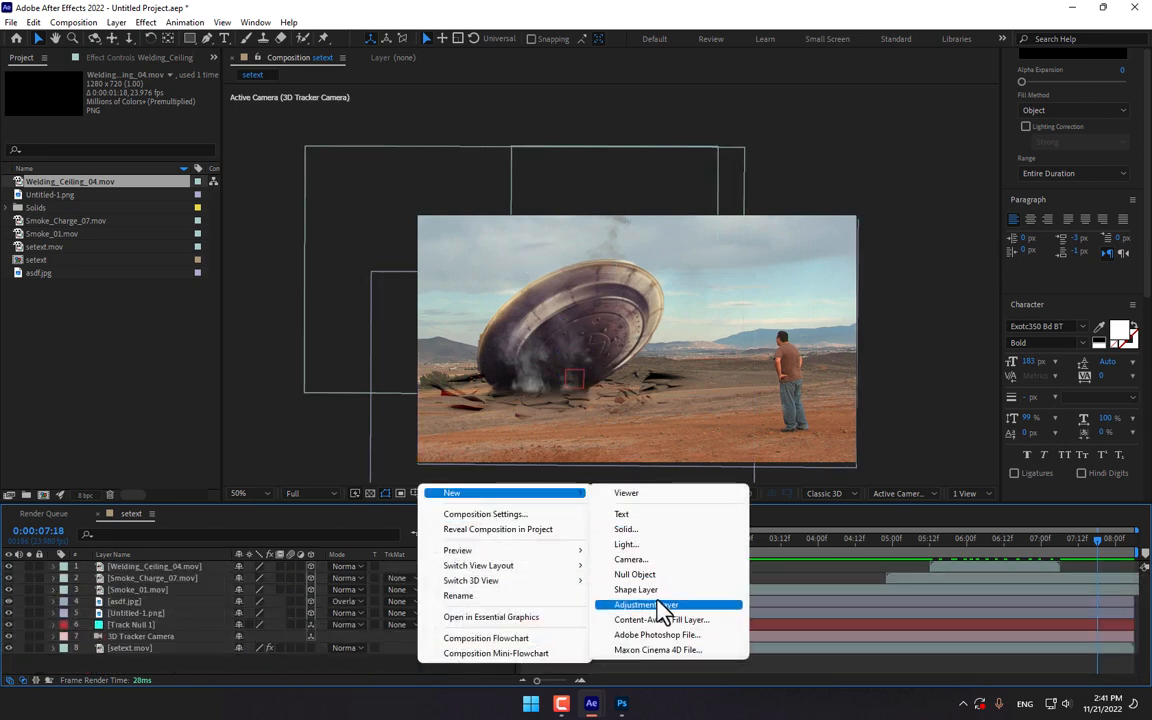
pyautogui.click(644, 604)
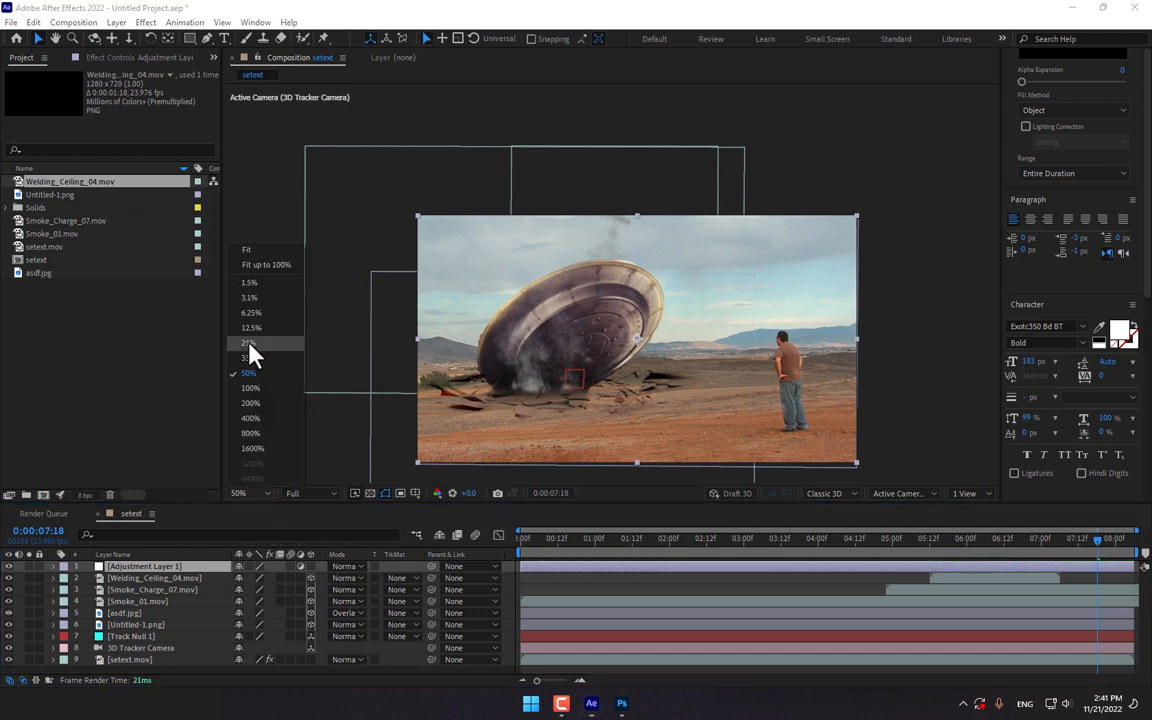
pyautogui.click(248, 356)
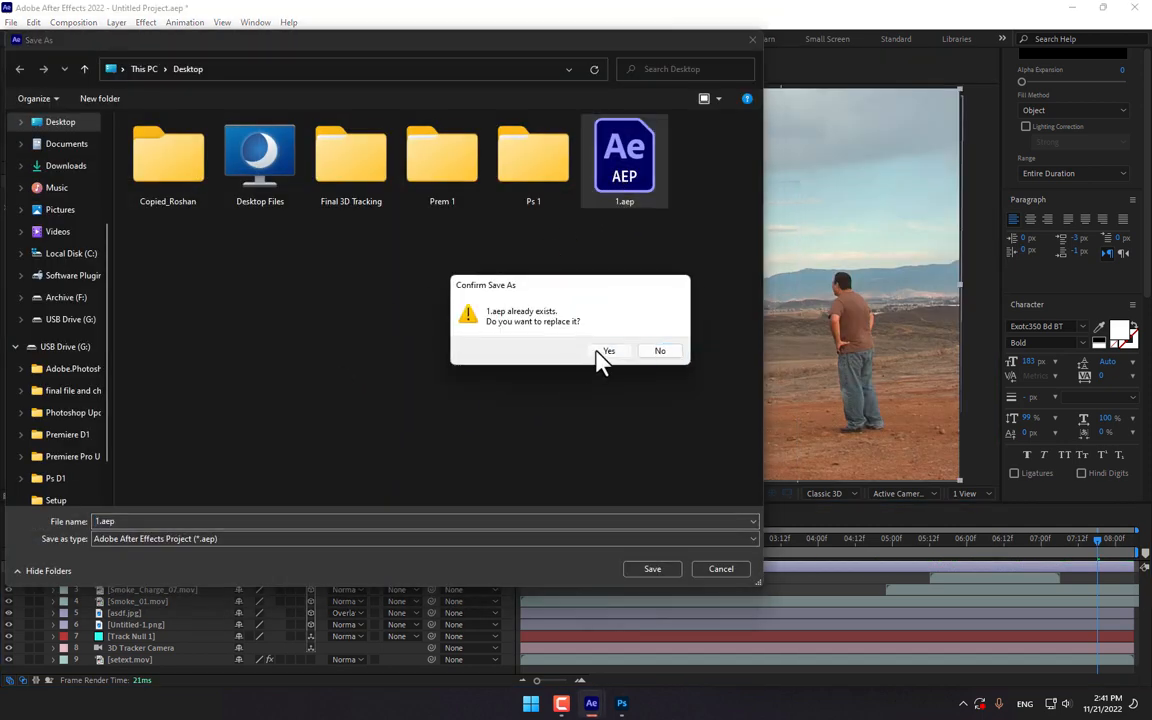
pyautogui.click(608, 352)
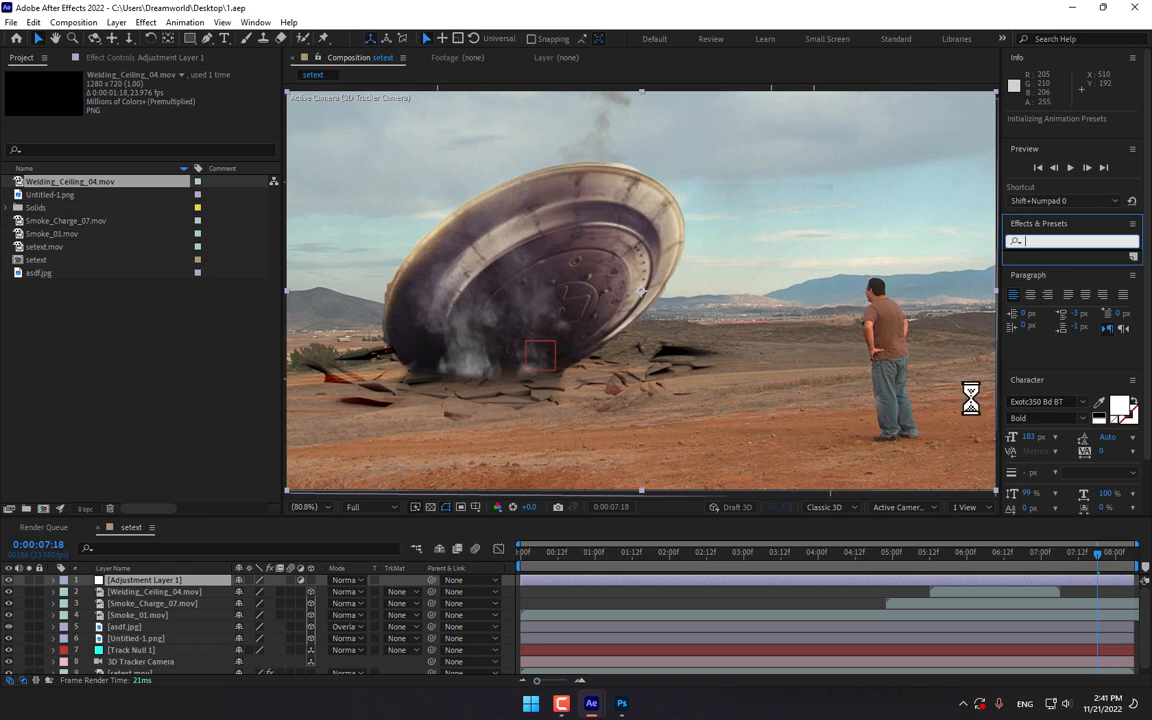
# Apply Curves to the adjustment layer and tweak the RGB, red, green and blue channels
pyautogui.write('curve')
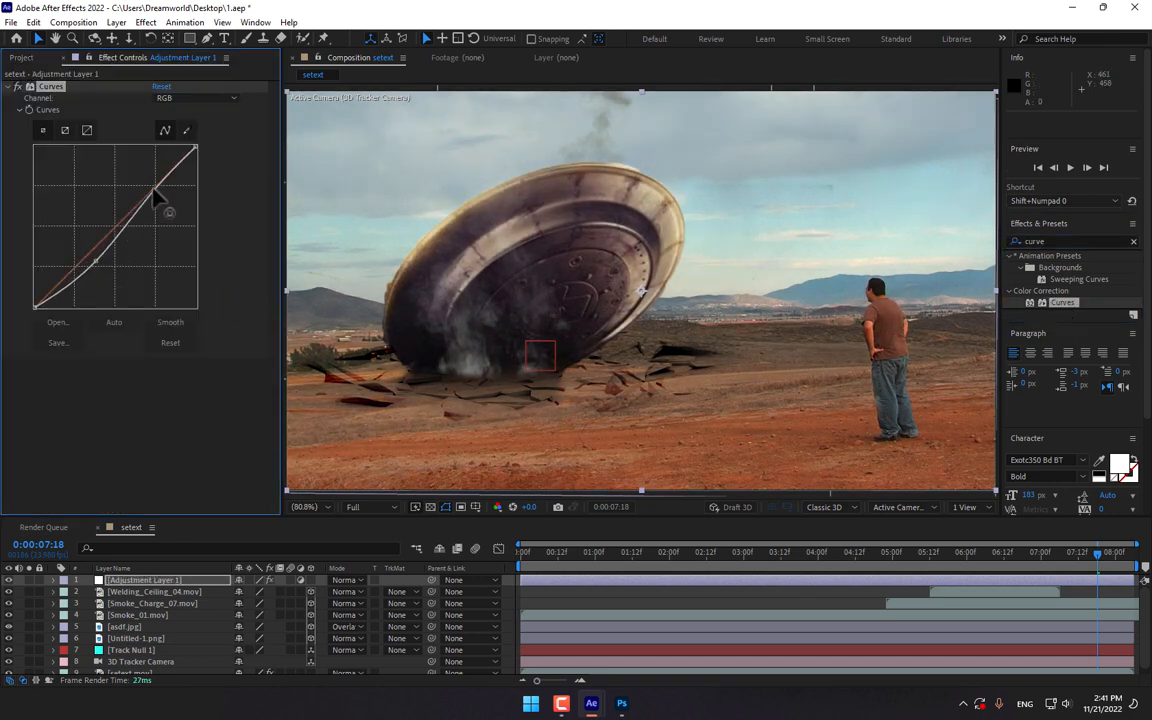
pyautogui.click(196, 98)
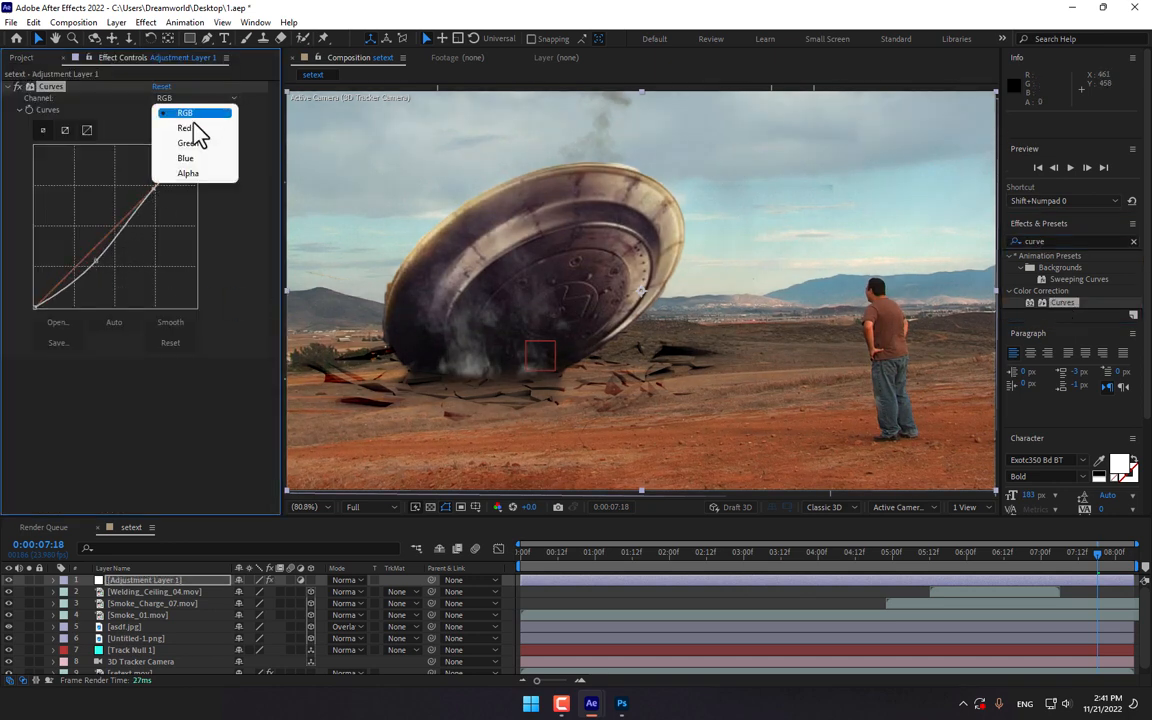
pyautogui.click(184, 128)
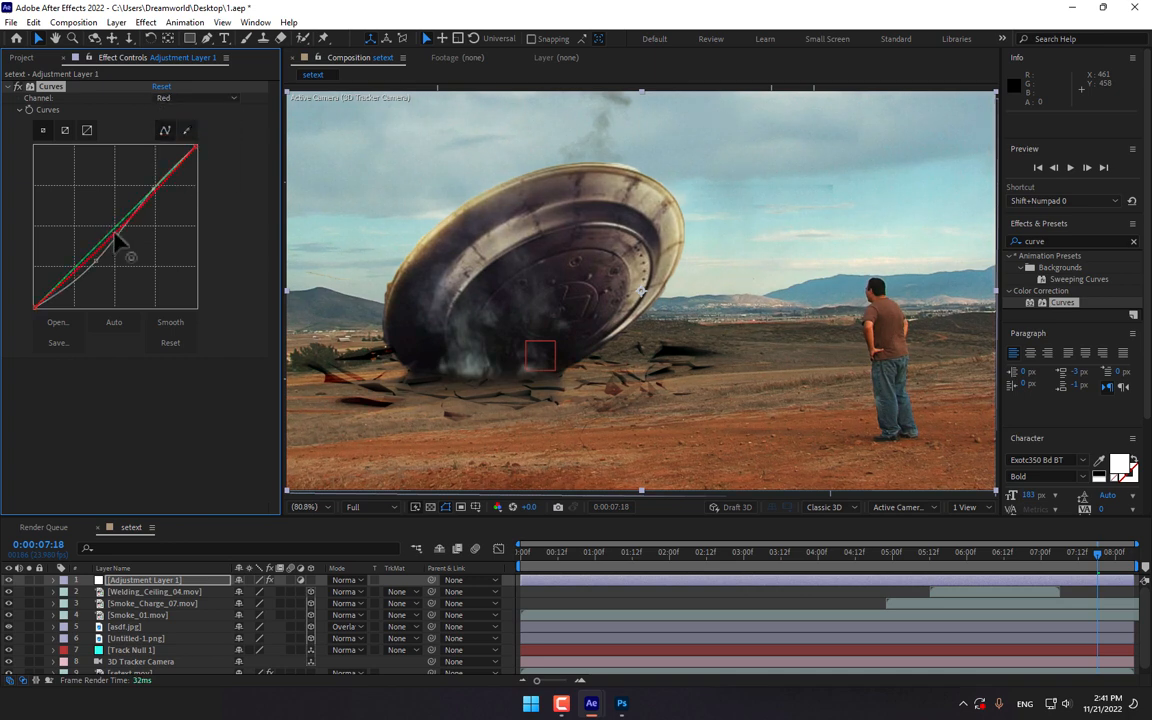
pyautogui.click(196, 98)
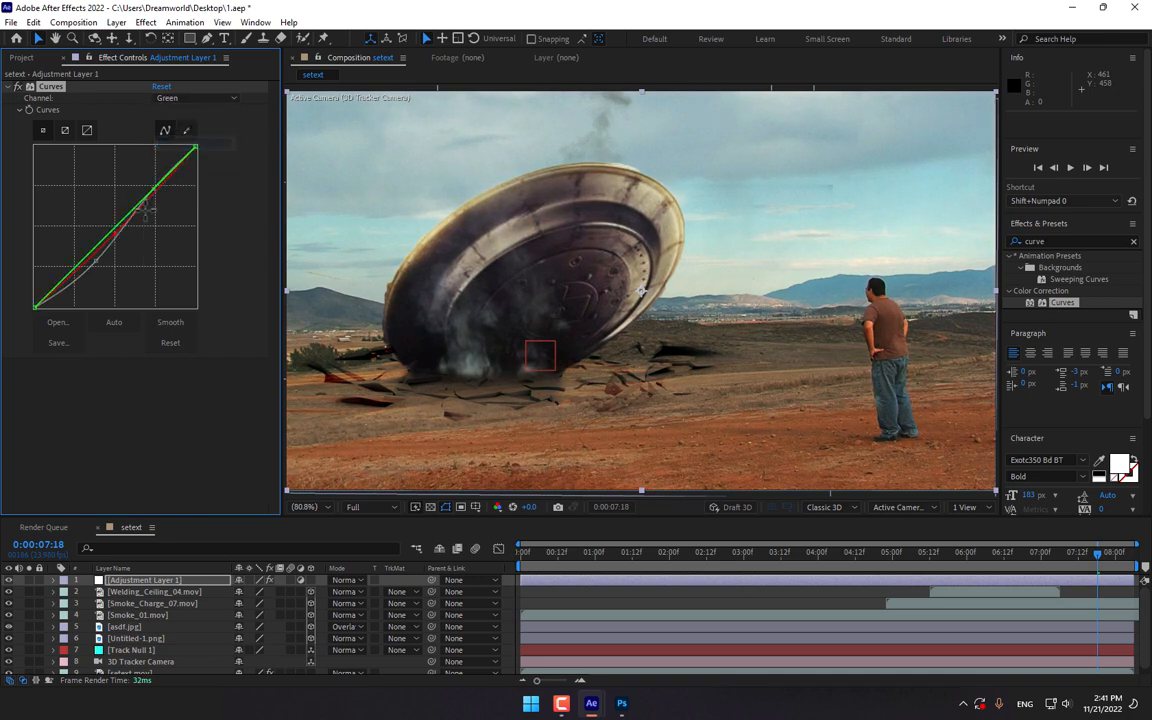
pyautogui.moveTo(144, 204); pyautogui.dragTo(142, 242)
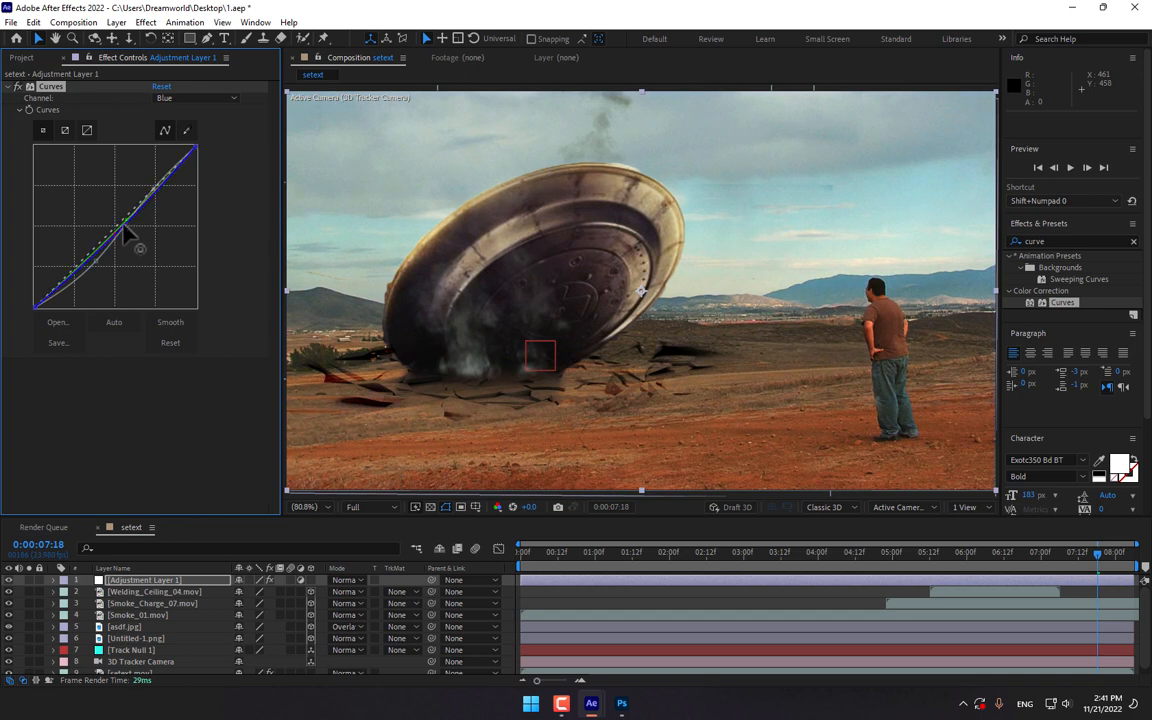
pyautogui.moveTo(136, 216); pyautogui.dragTo(128, 222)
pyautogui.write('color balan')
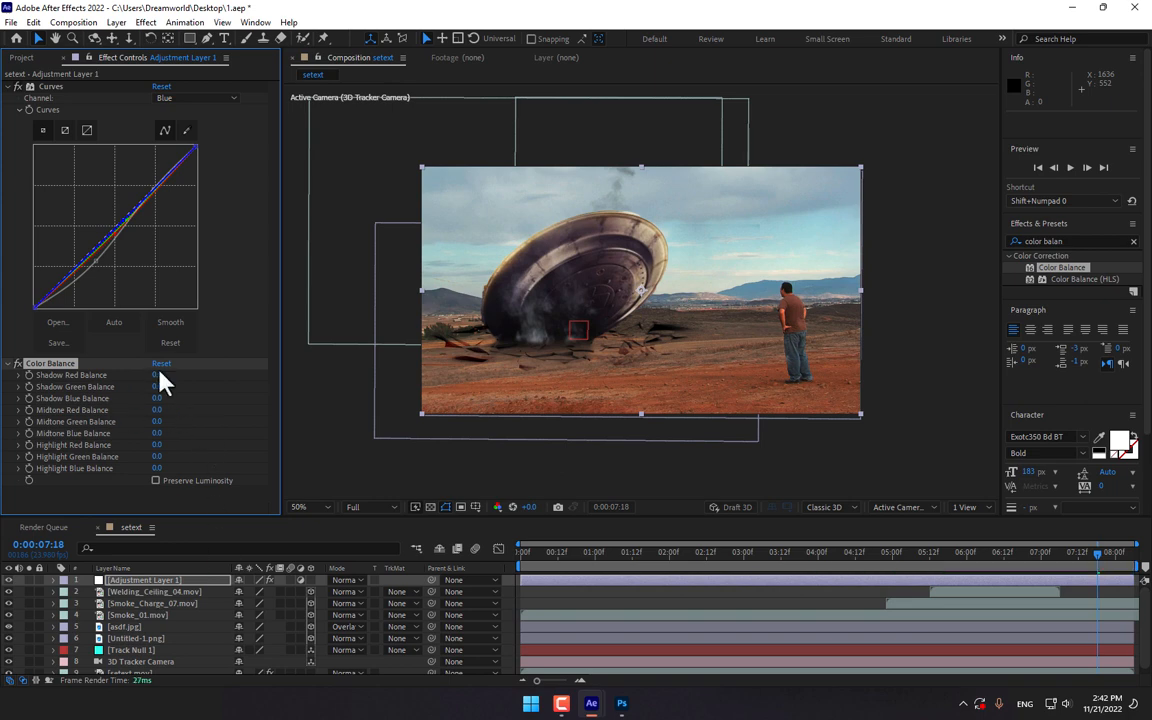
# Add Color Balance with Shadow Blue Balance set to 10
pyautogui.doubleClick(156, 398)
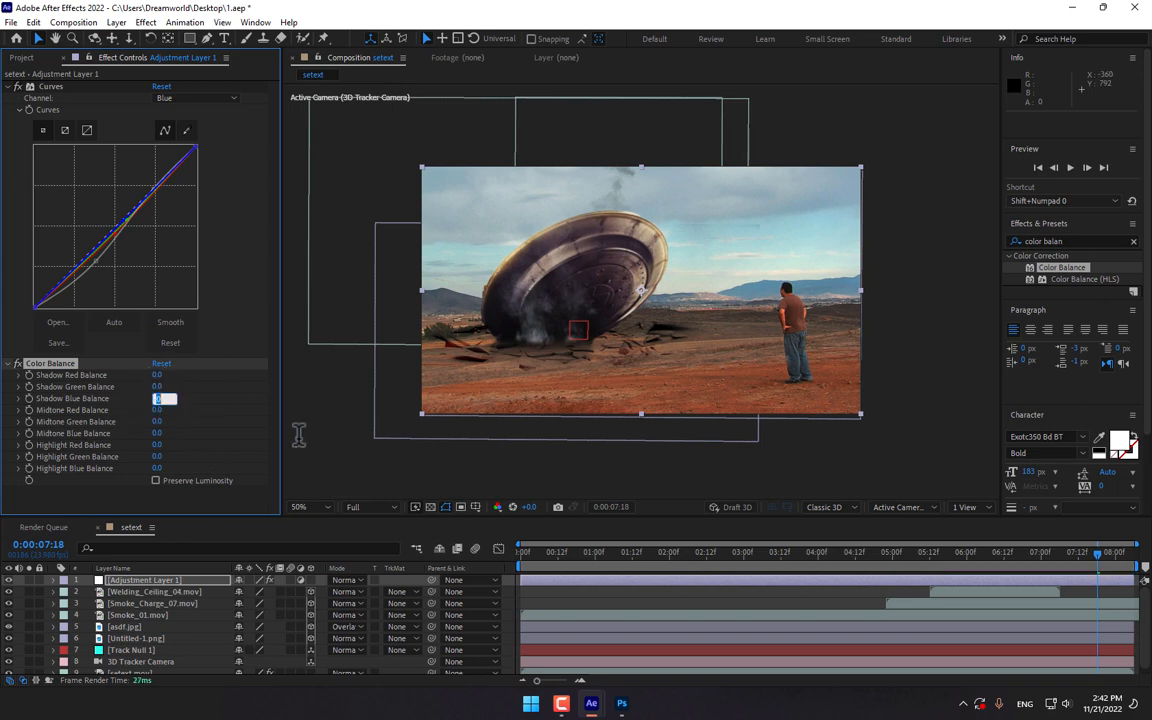
pyautogui.write('10.0')
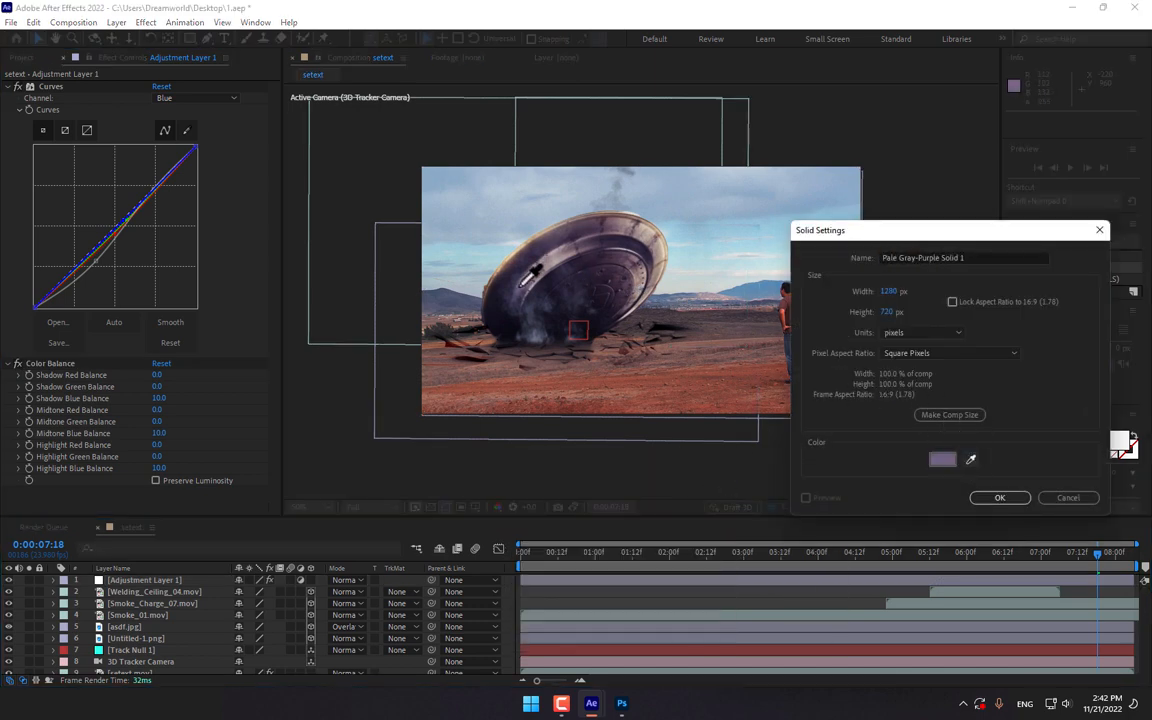
# Create a dark solid with a full-frame elliptical mask set to Subtract
pyautogui.click(940, 458)
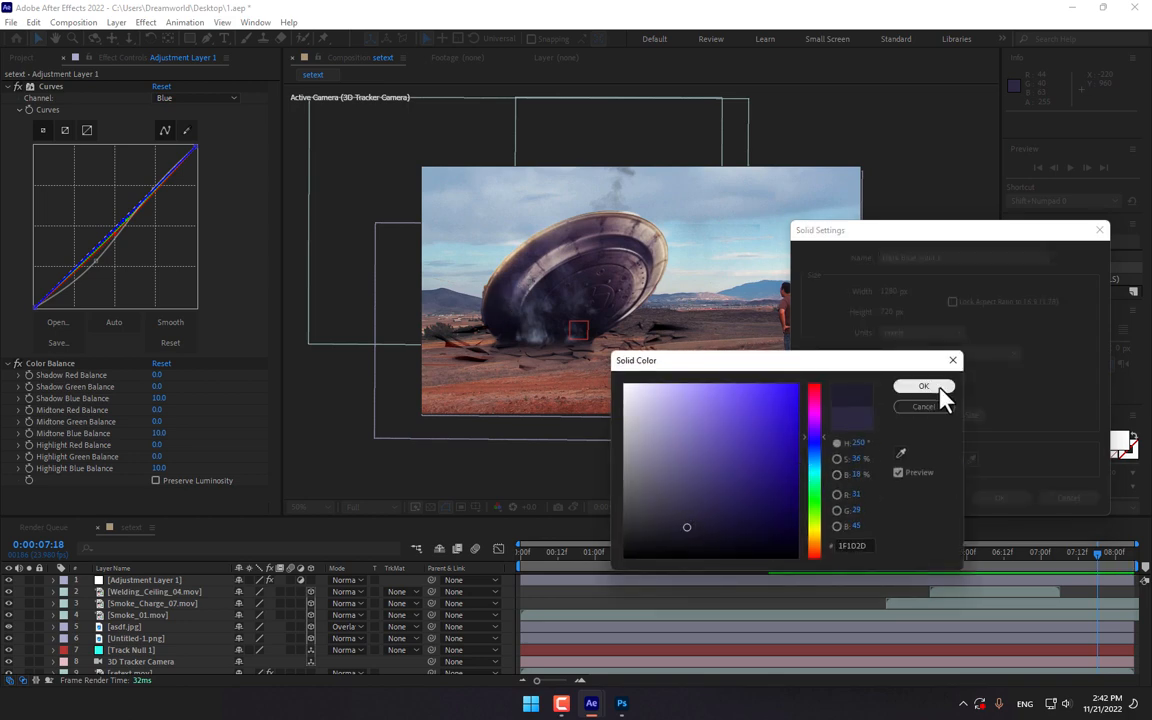
pyautogui.click(924, 386)
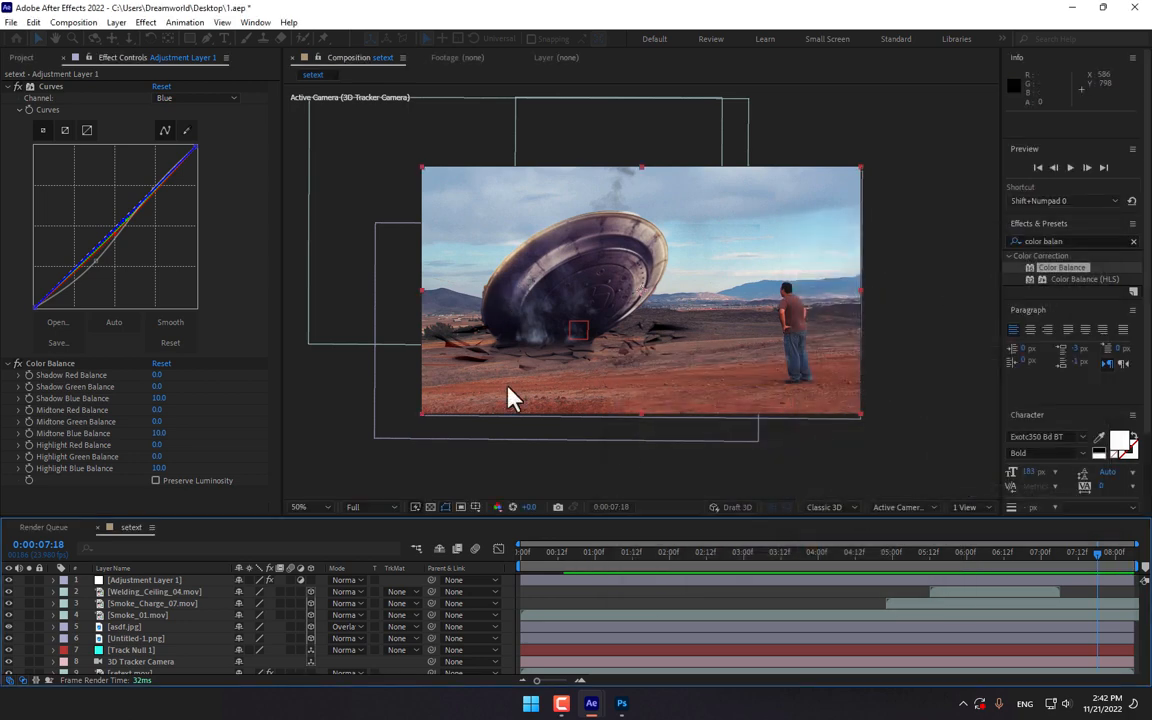
pyautogui.click(190, 38)
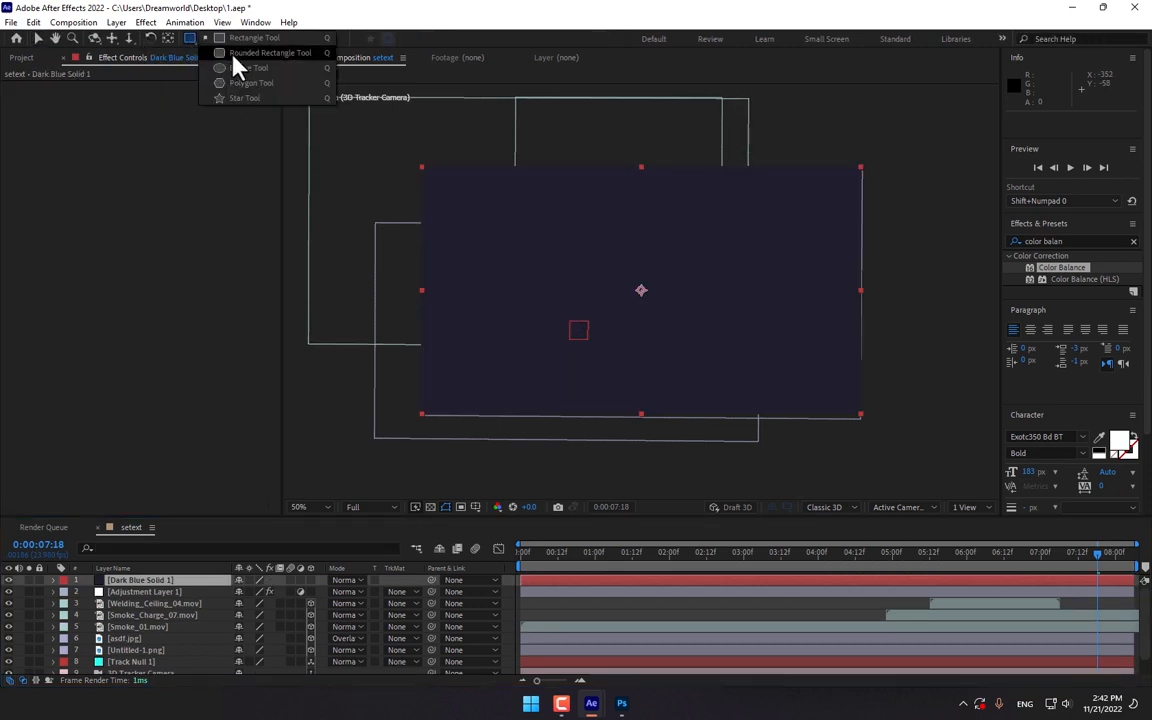
pyautogui.click(244, 68)
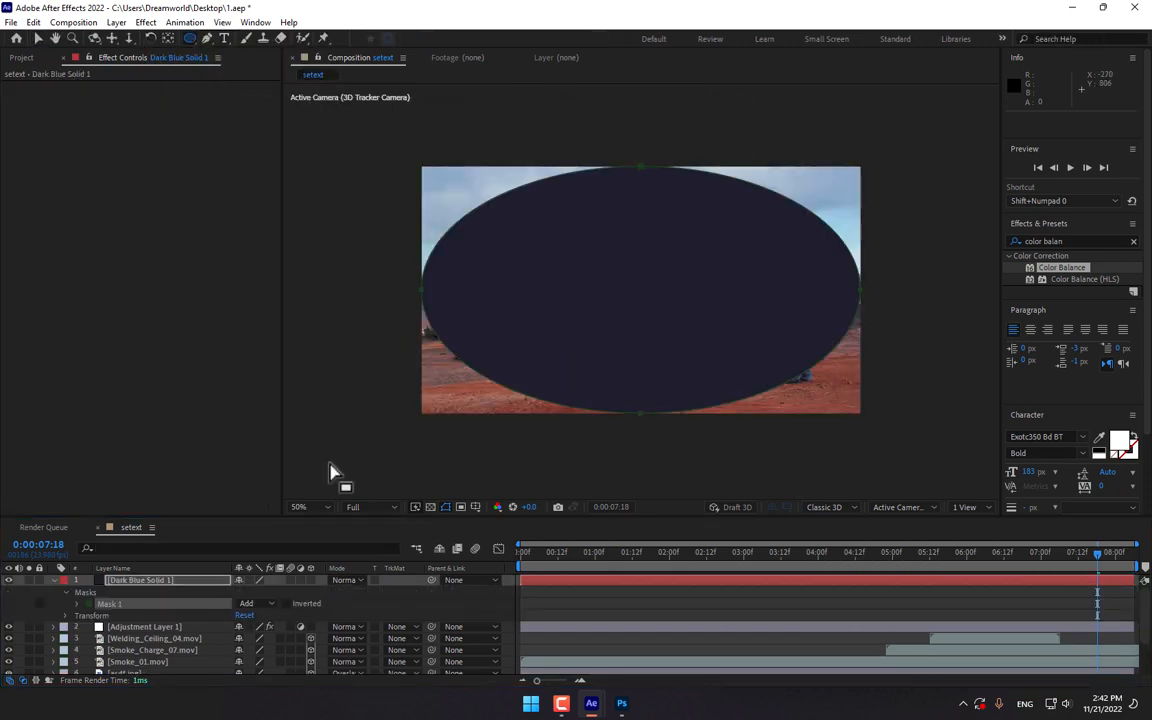
pyautogui.click(248, 604)
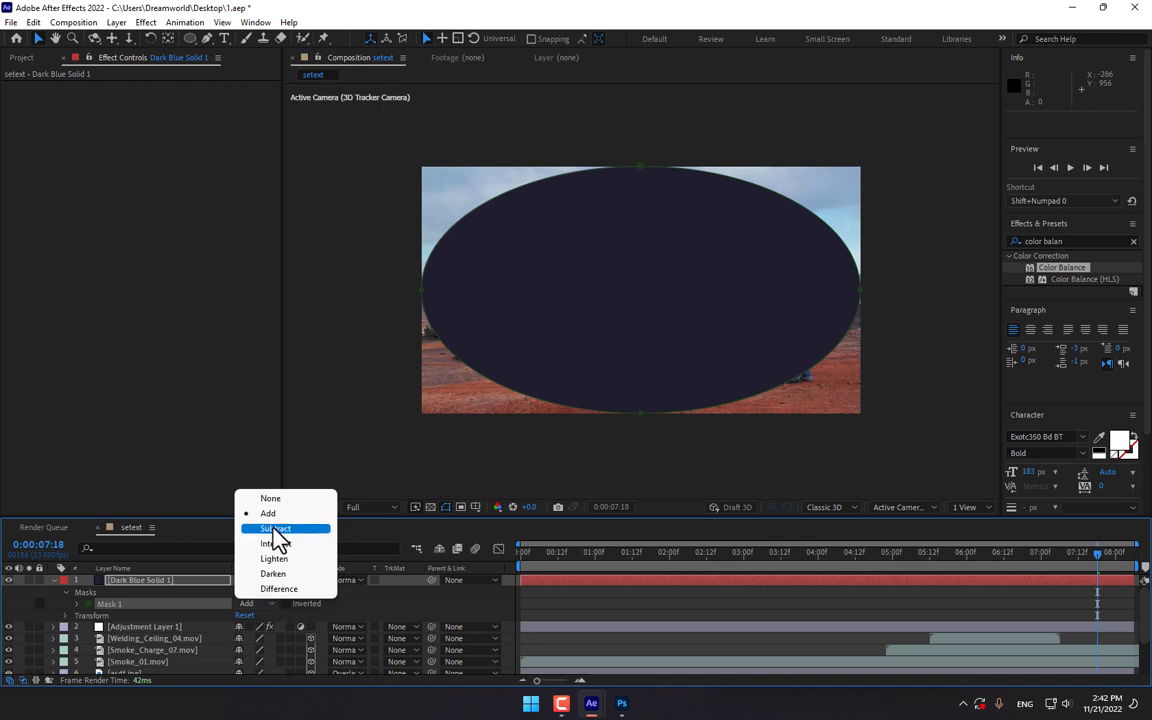
pyautogui.click(276, 528)
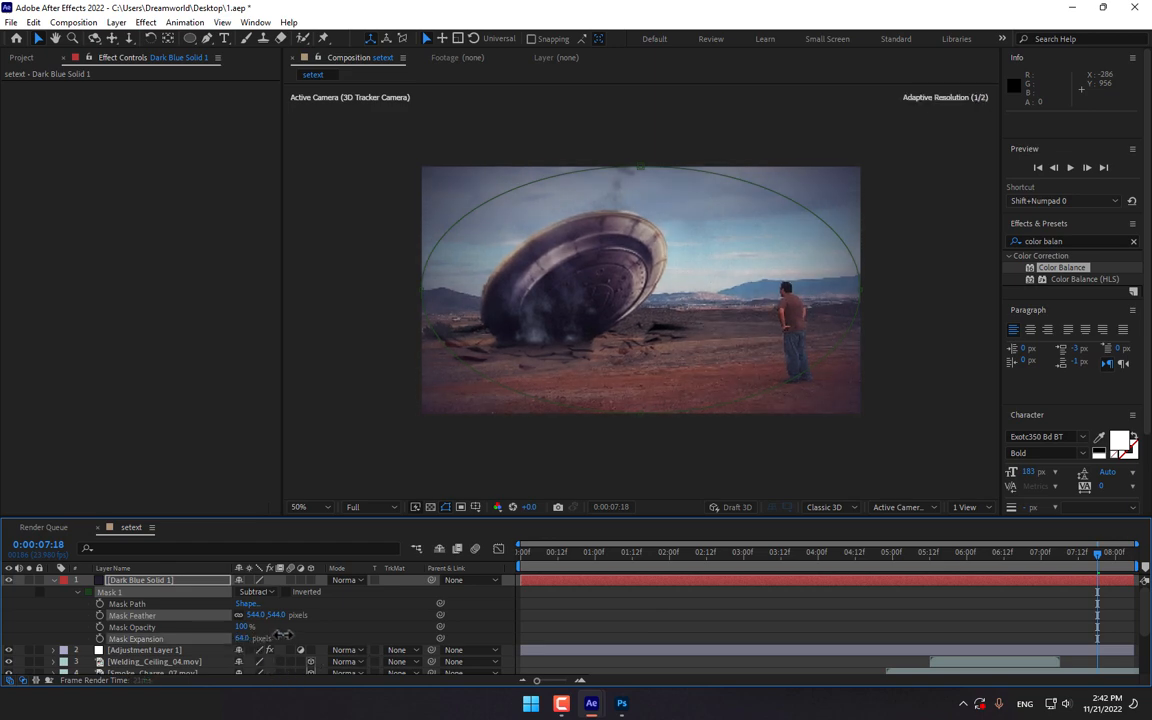
# Raise the mask feather, darken the vignette colour and start a new black solid
pyautogui.click(140, 580)
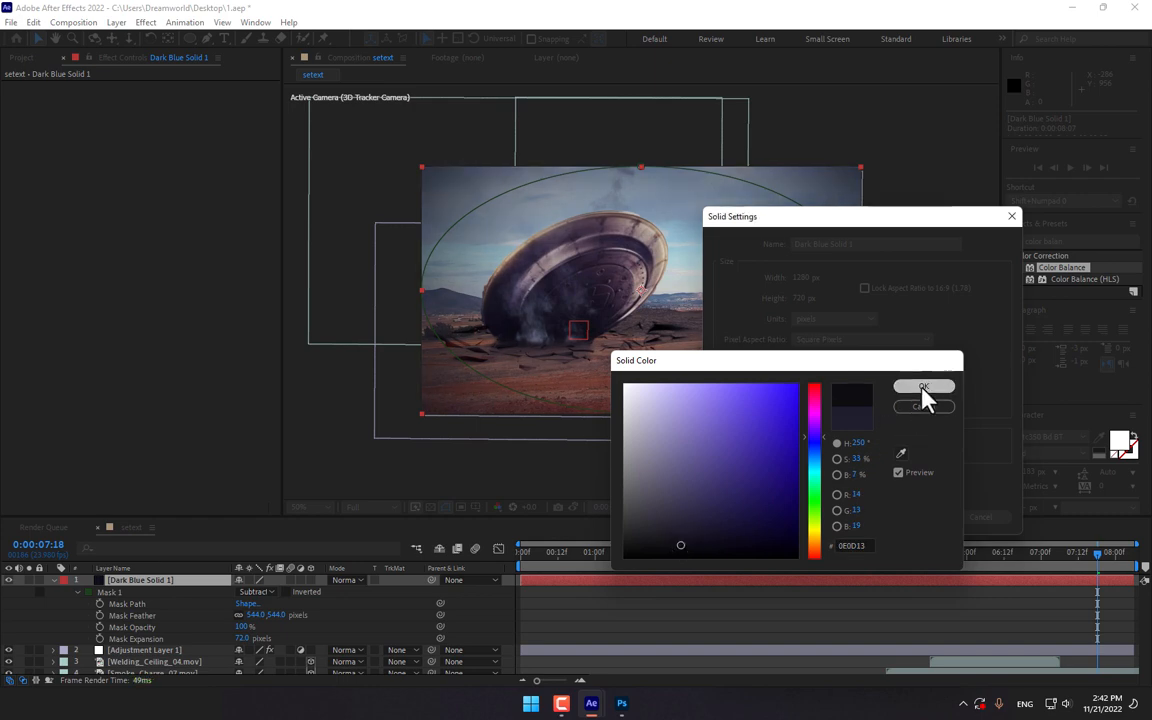
pyautogui.click(924, 388)
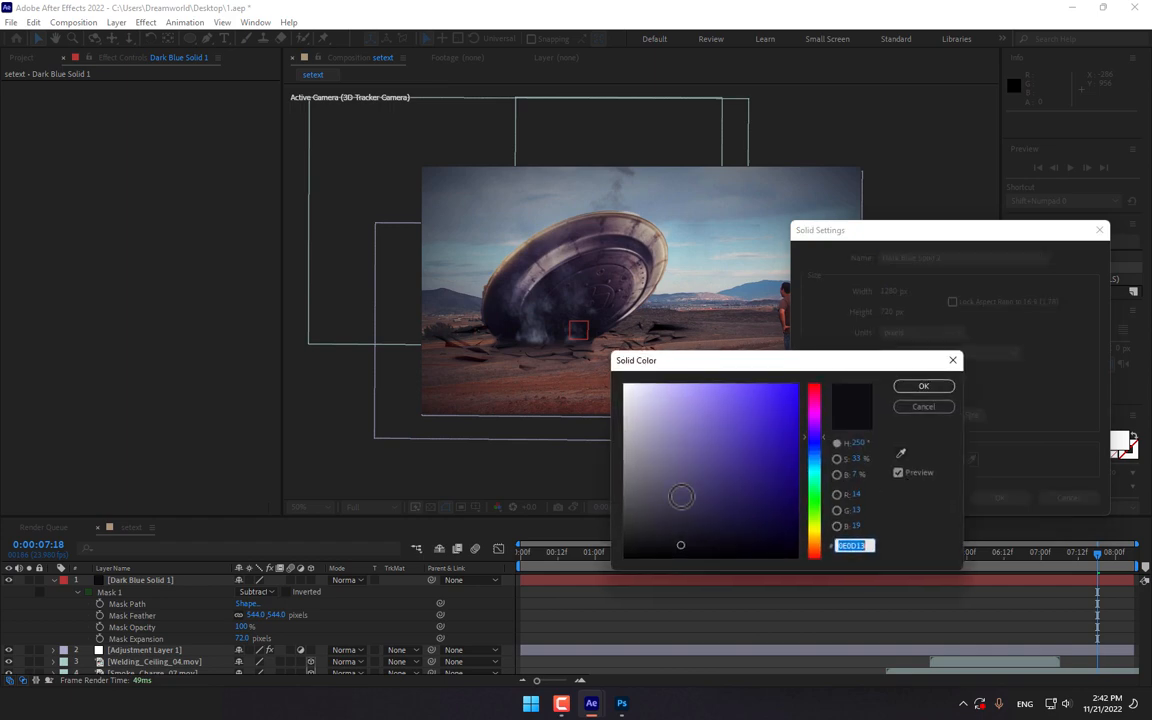
pyautogui.click(924, 386)
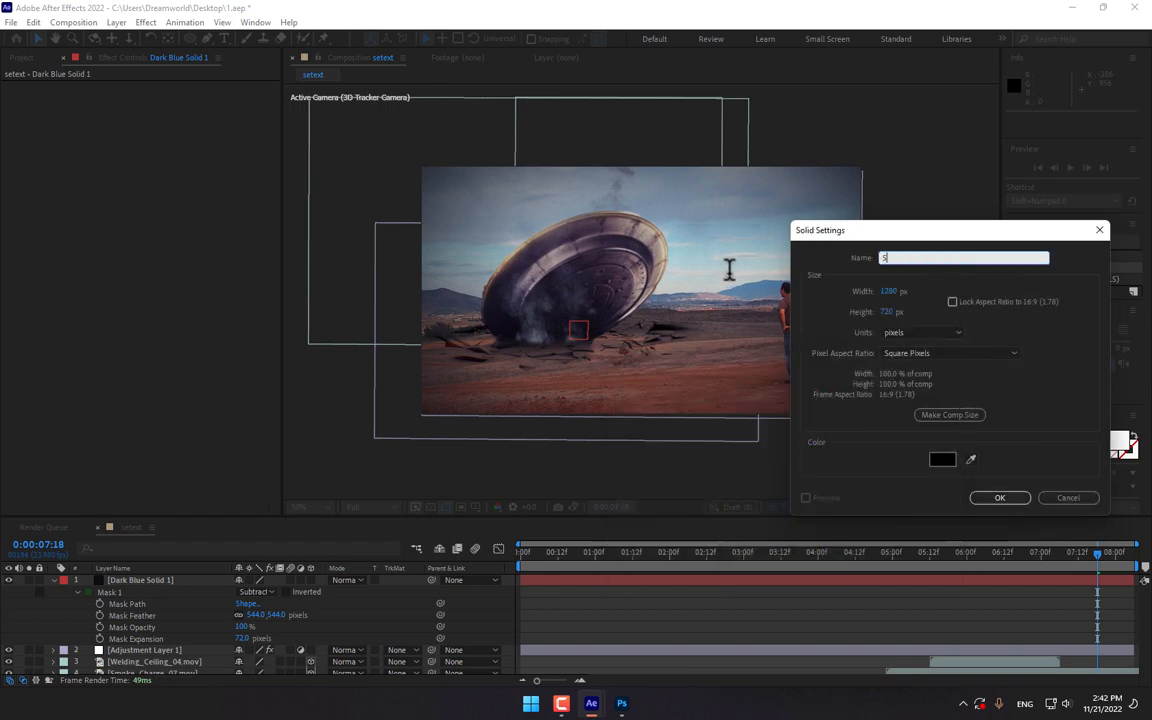
# Create the black 'Scope' solid and subtract a rectangular mask to leave letterbox bars
pyautogui.write('Scope')
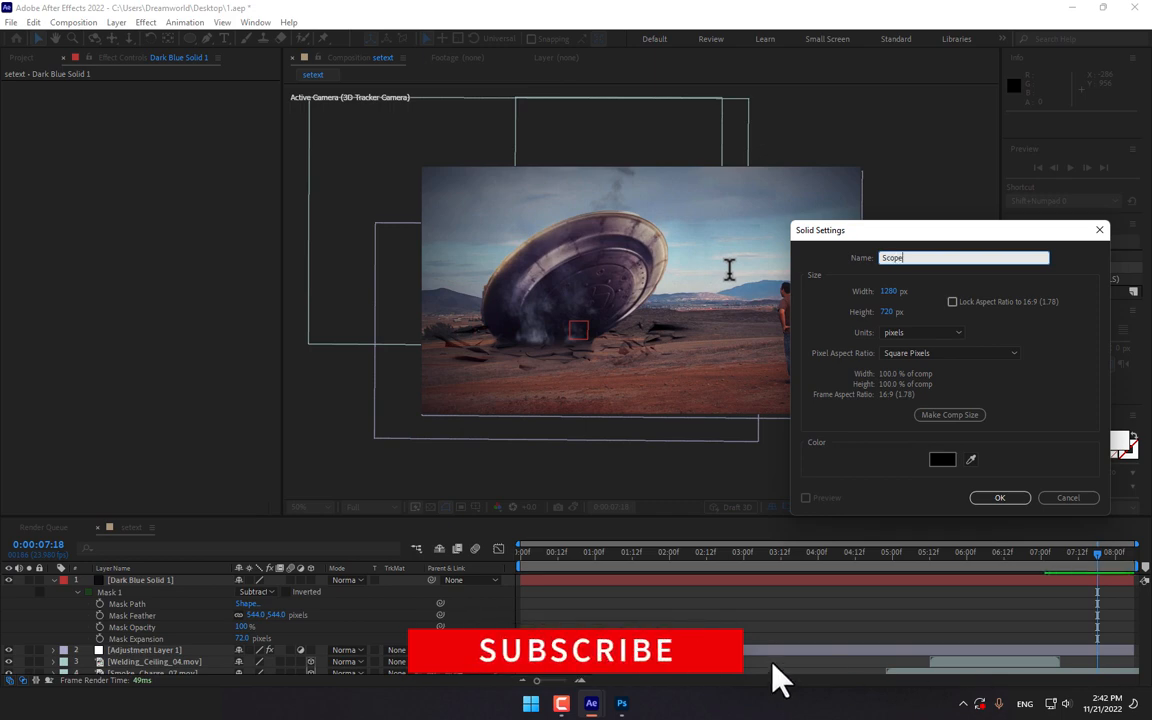
pyautogui.click(1000, 496)
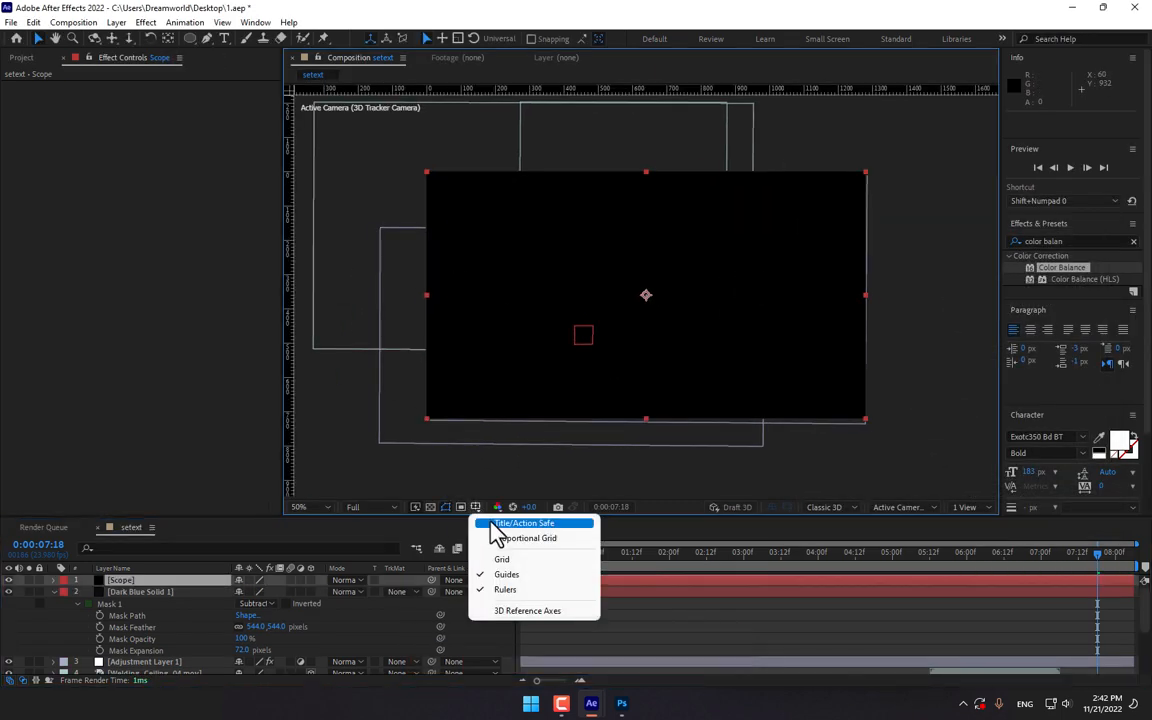
pyautogui.click(524, 524)
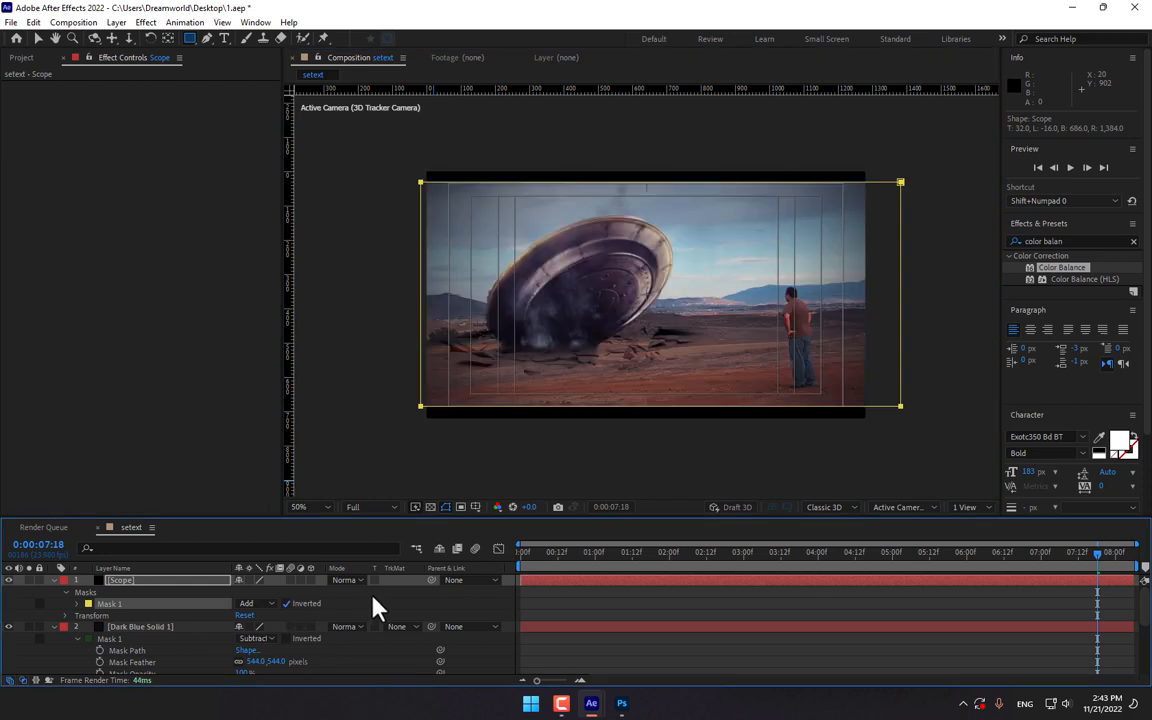
pyautogui.click(352, 508)
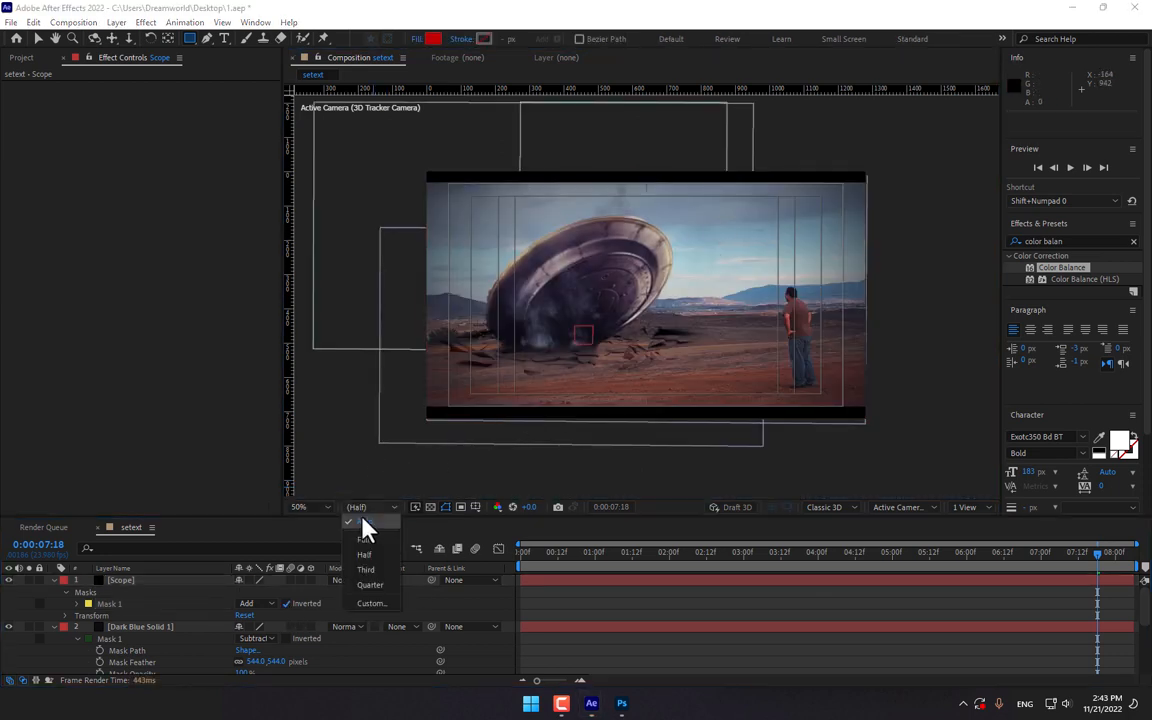
pyautogui.click(364, 540)
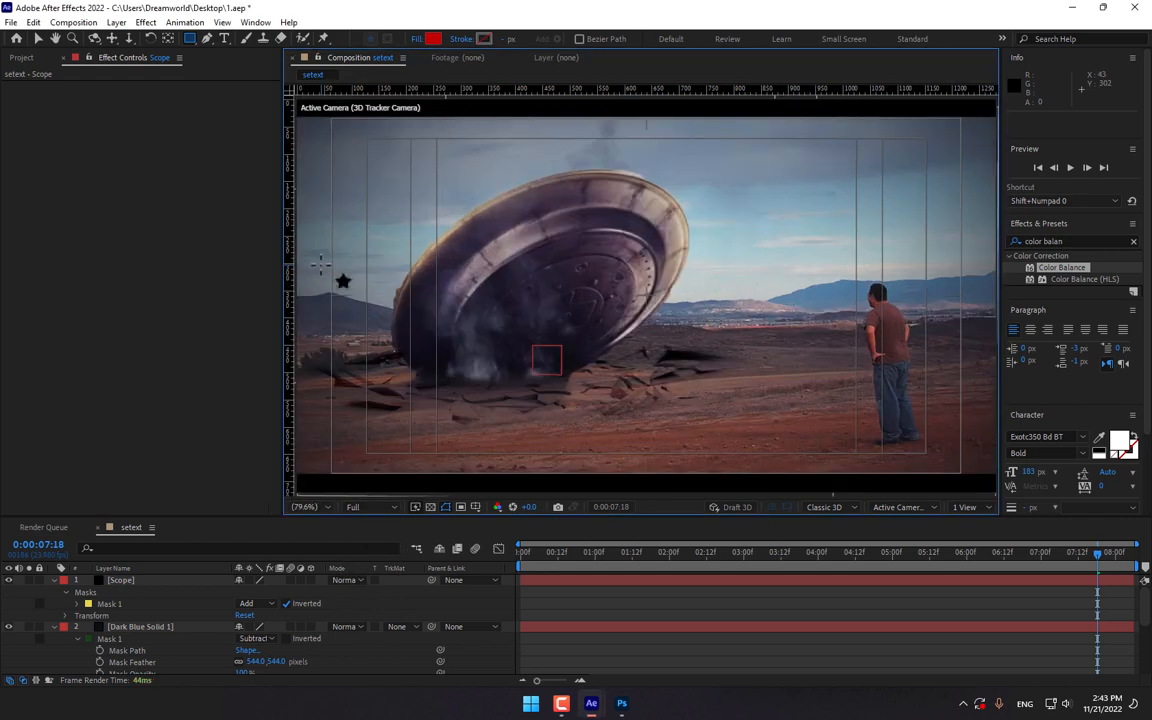
pyautogui.moveTo(410, 486)
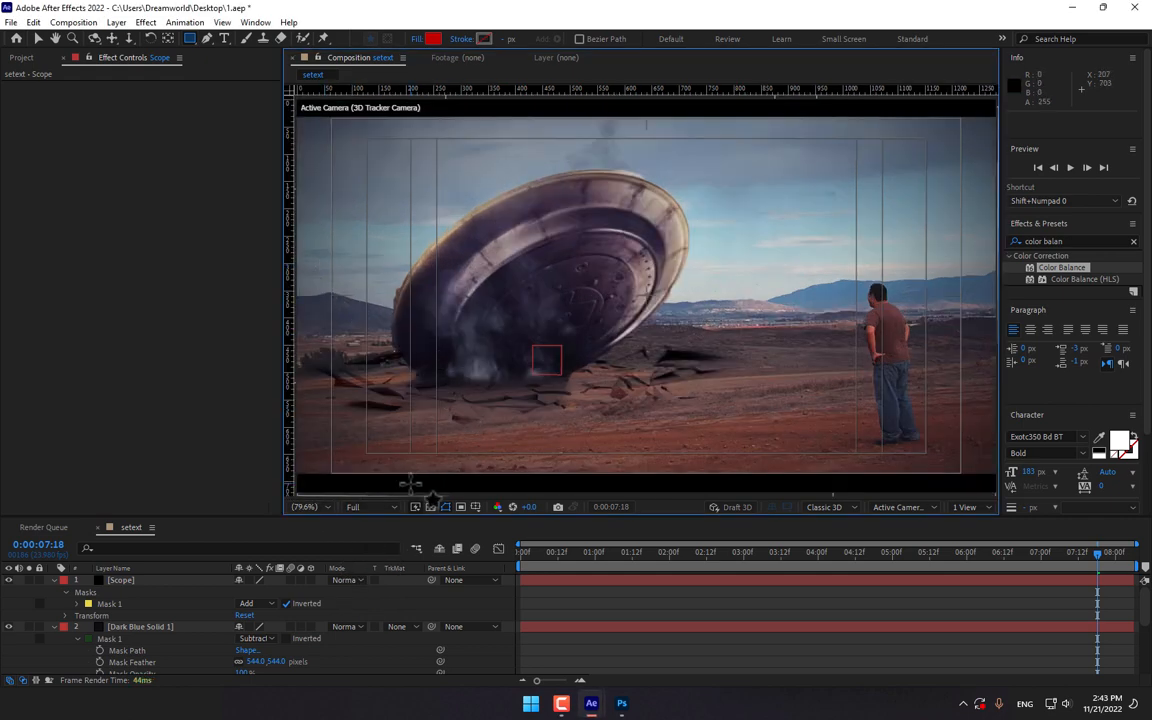
pyautogui.click(476, 506)
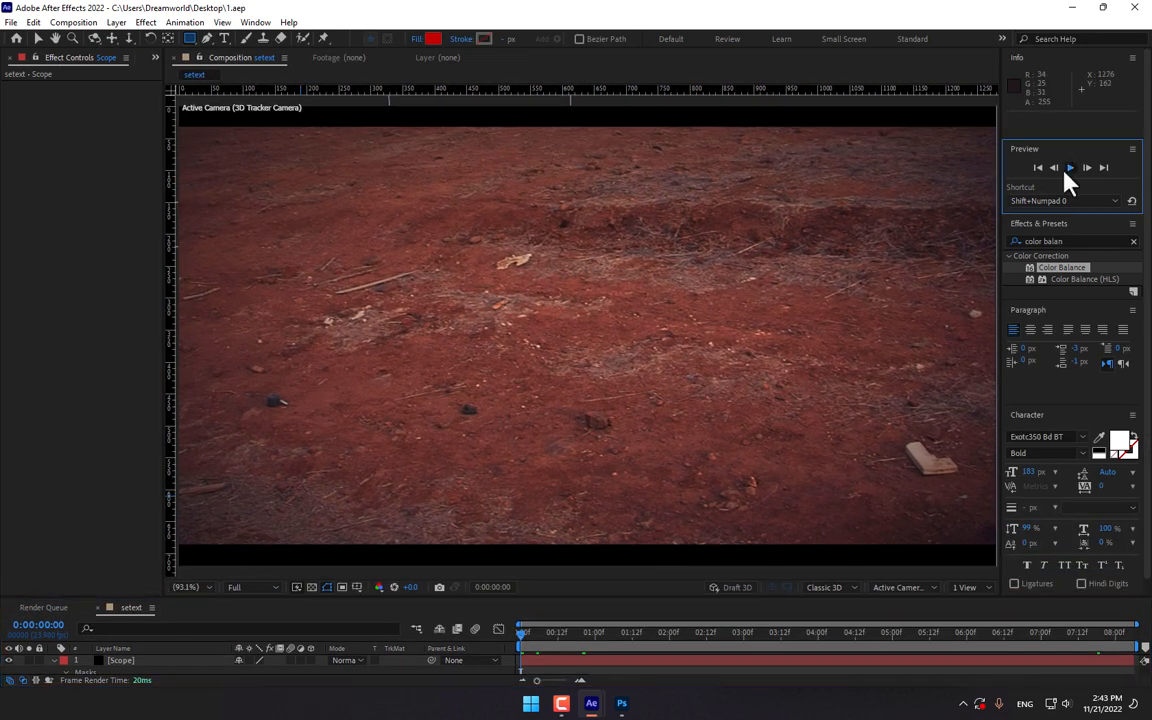
pyautogui.click(1070, 168)
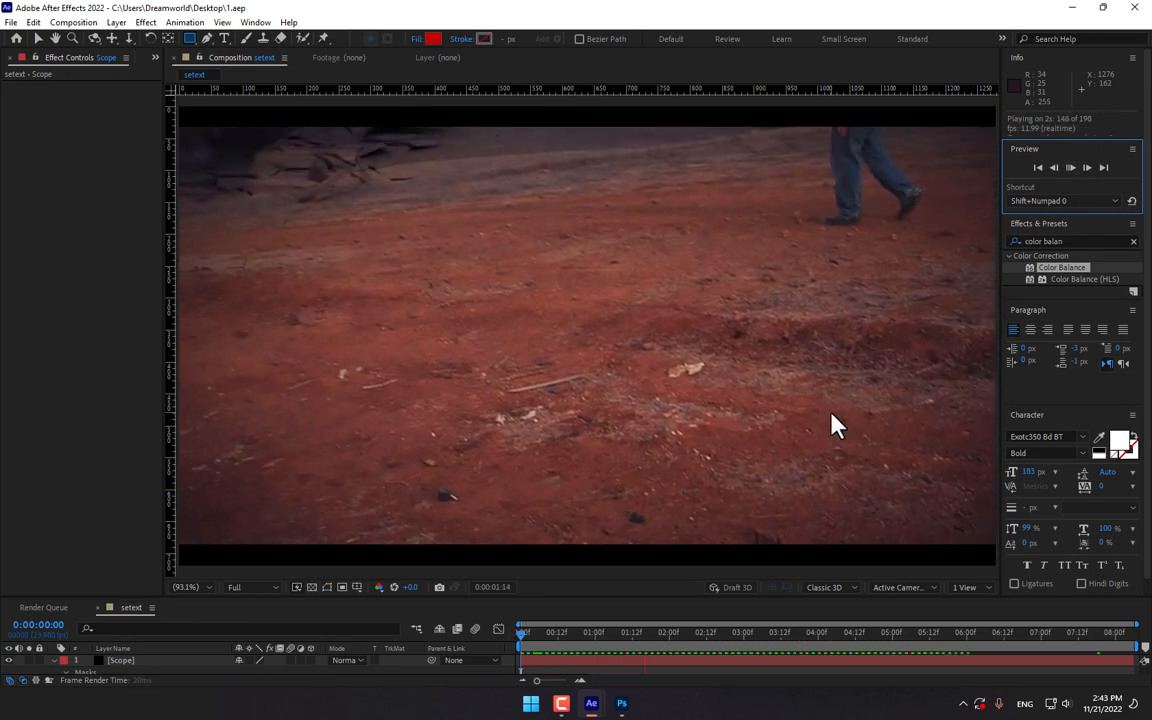
pyautogui.click(1086, 168)
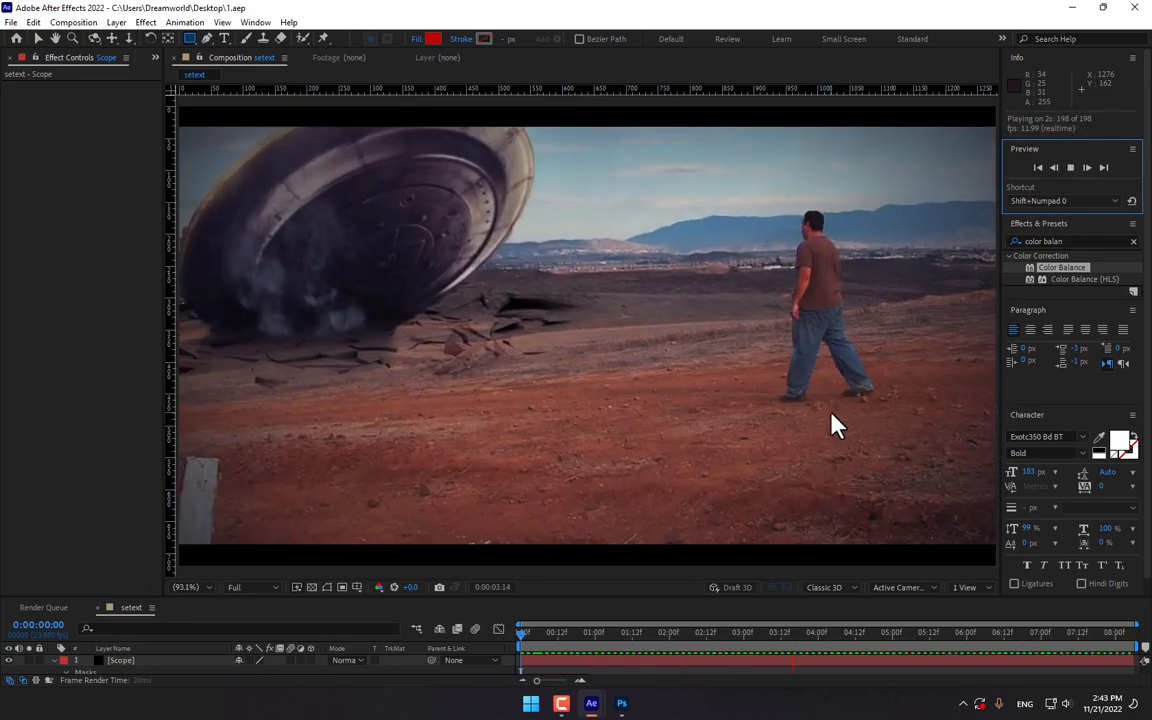